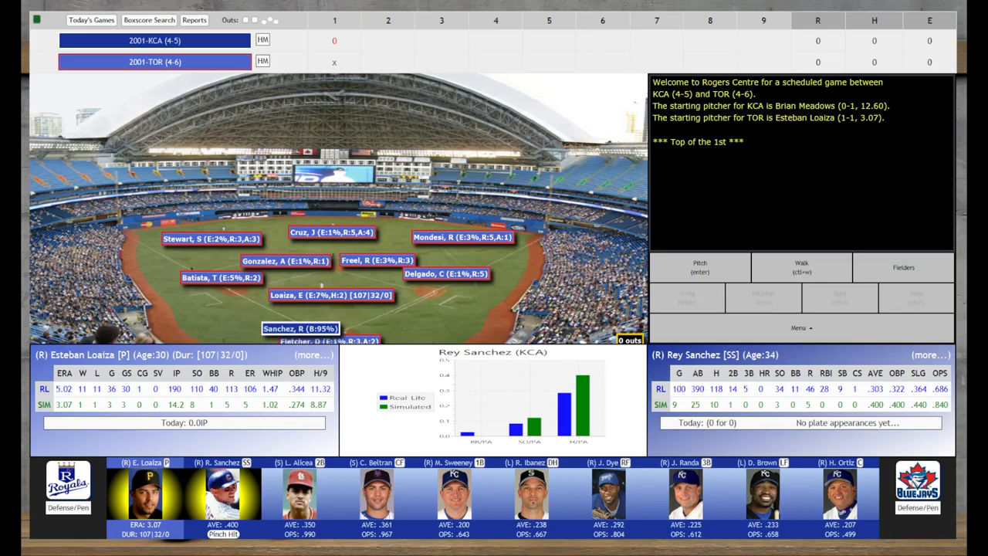
Step: Navigate the game window before Alicea's at-bat begins
click(37, 19)
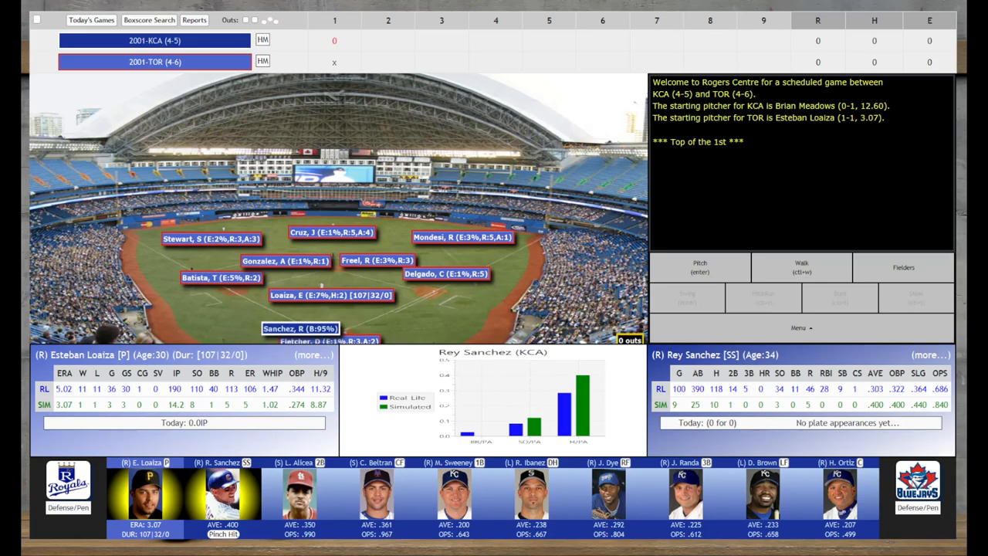
click(37, 19)
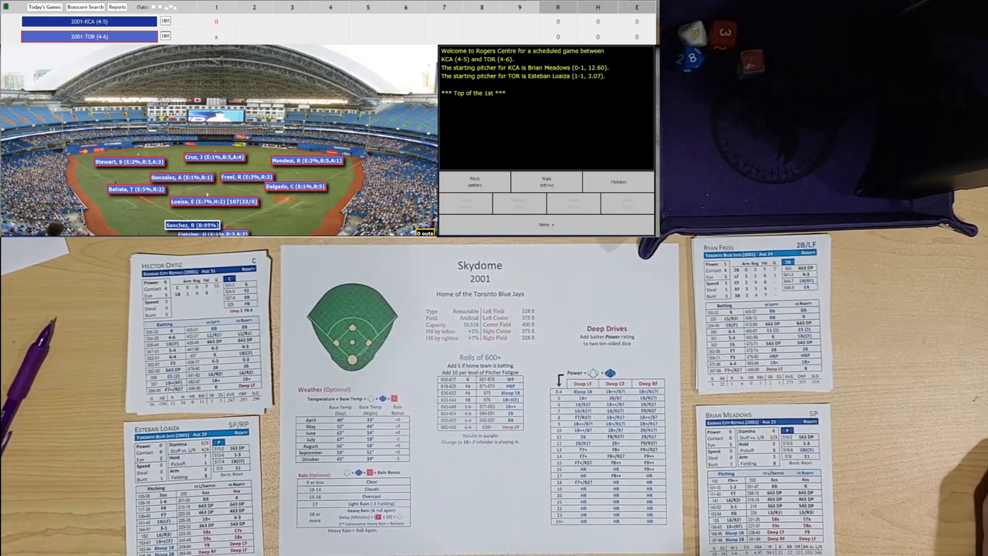
click(545, 226)
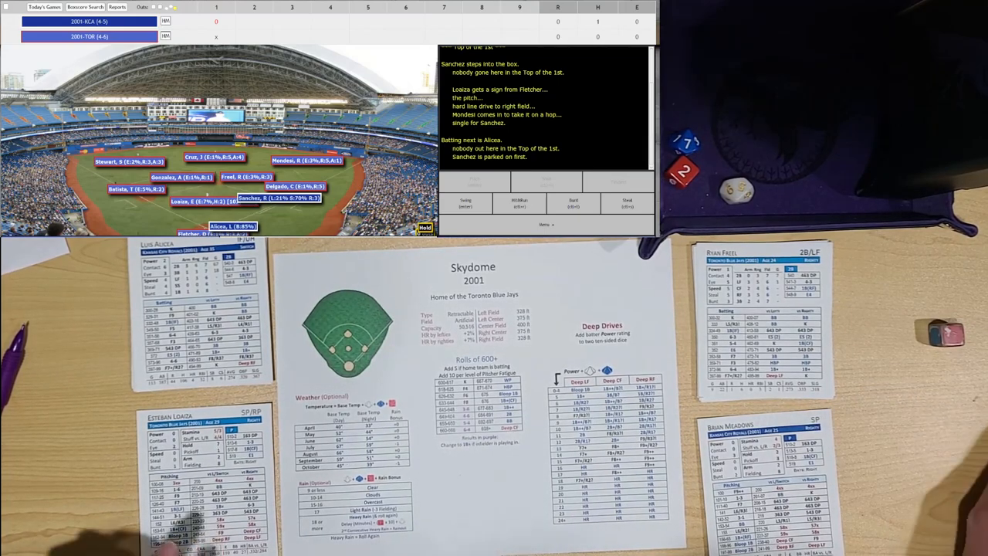
Step: Resolve Alicea's swing, a fly out to Mondesi in right field
click(466, 202)
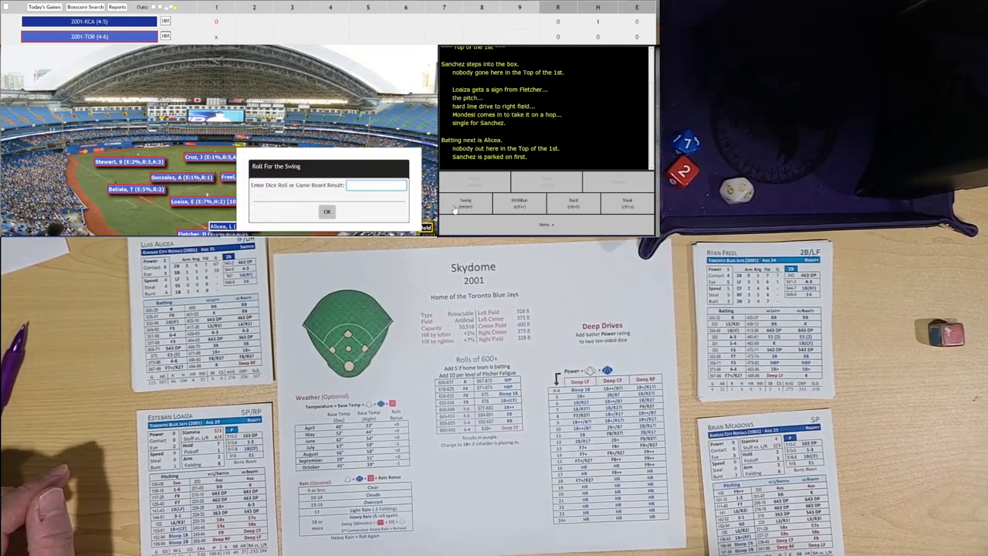
click(328, 212)
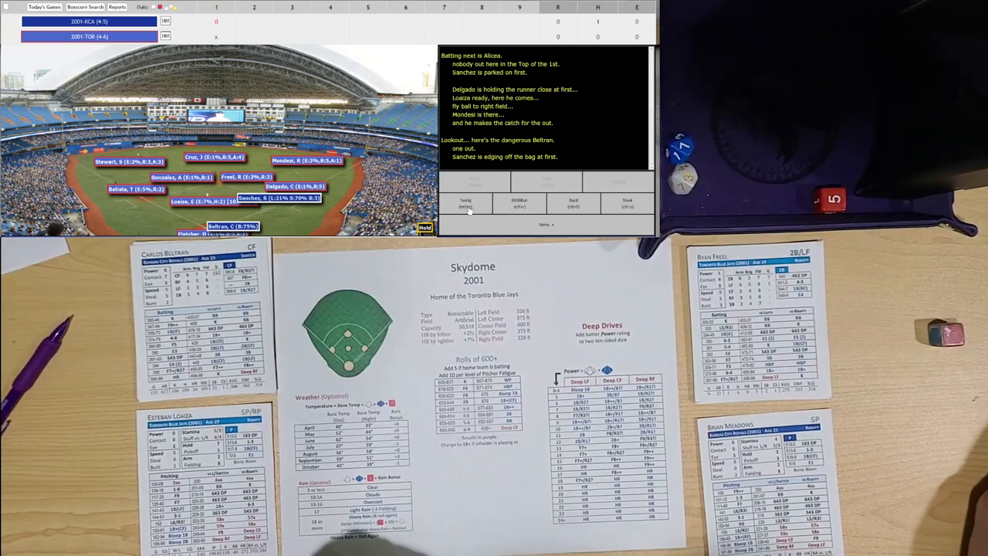
Step: Resolve Beltran's swing, a single to right moving Sanchez to second
click(466, 202)
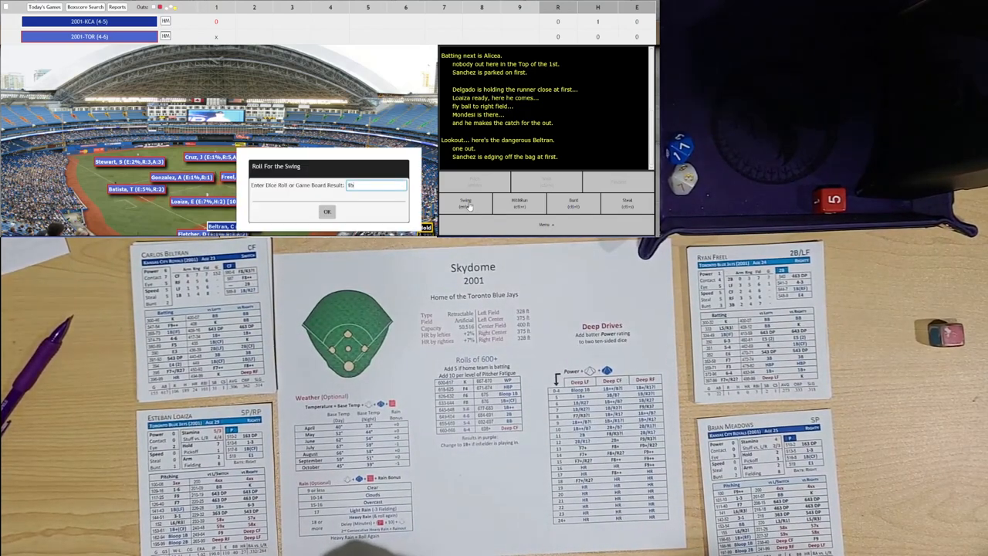
click(327, 212)
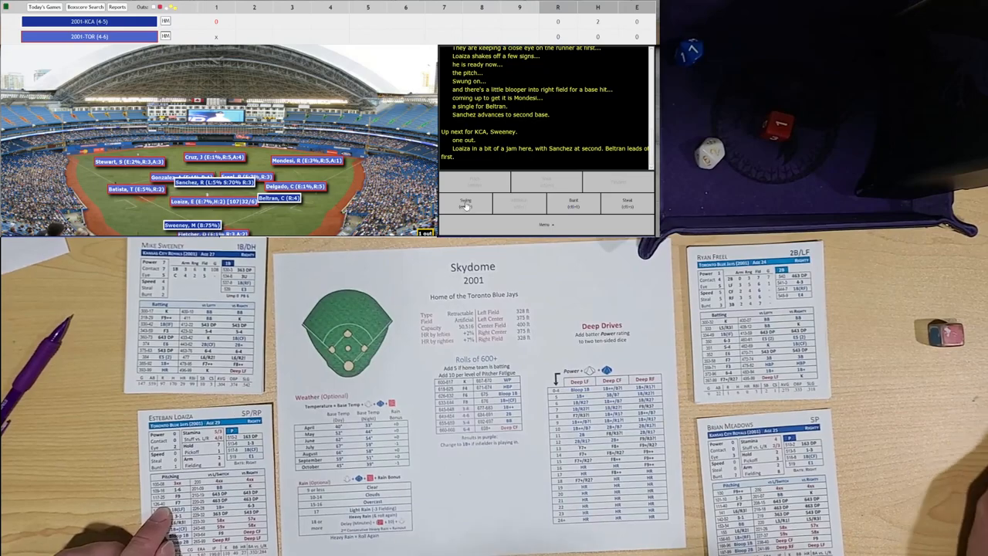
Step: Resolve Sweeney's and the next Royal's swings, ending the top of the 1st scoreless
click(466, 203)
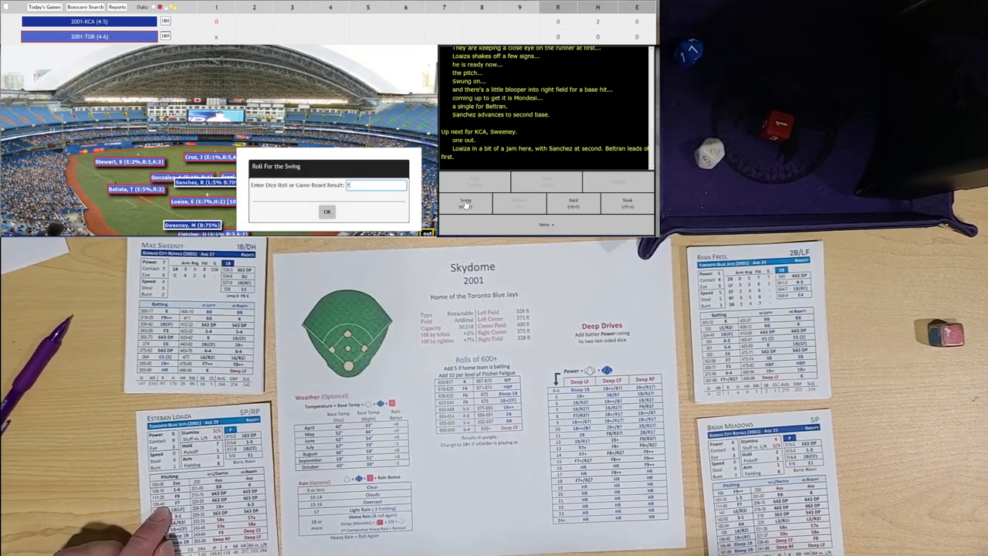
click(328, 210)
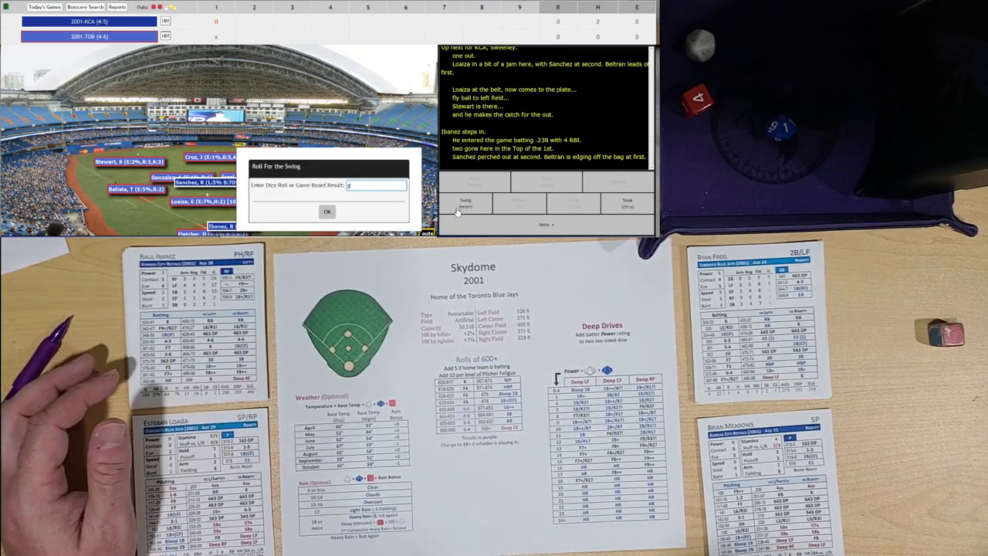
click(328, 212)
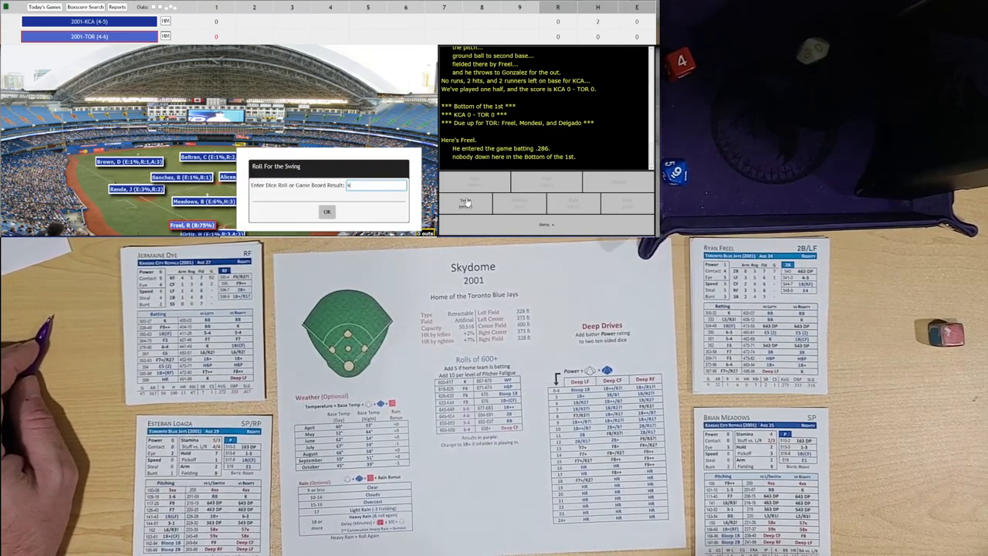
Step: Retire the leadoff Blue Jay, then enter hbp so Delgado is hit by a pitch
click(327, 211)
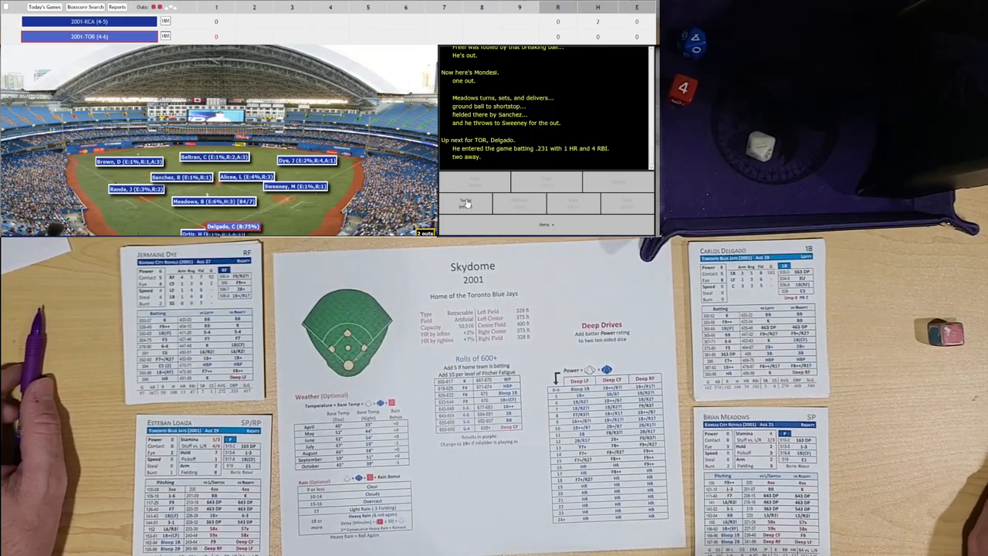
text(hbp)
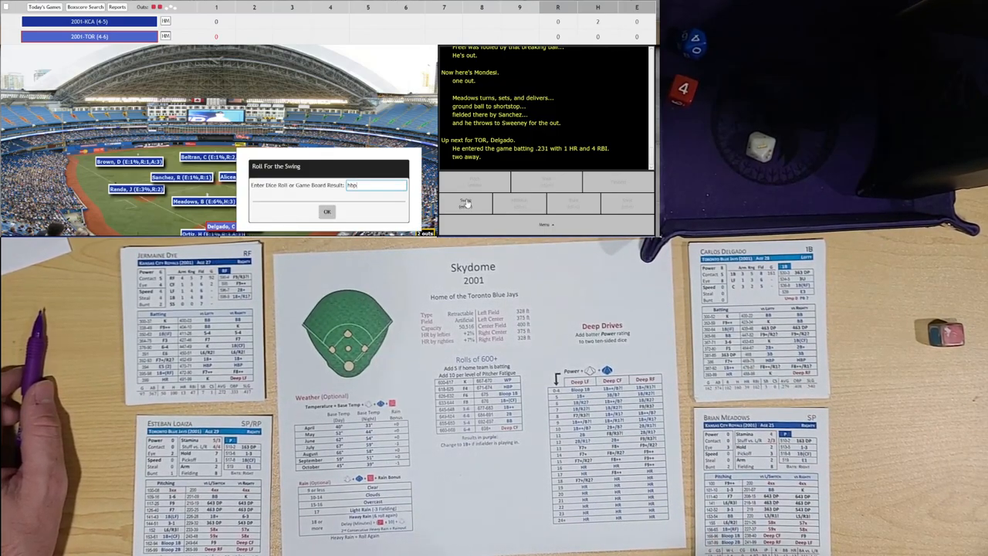
click(327, 211)
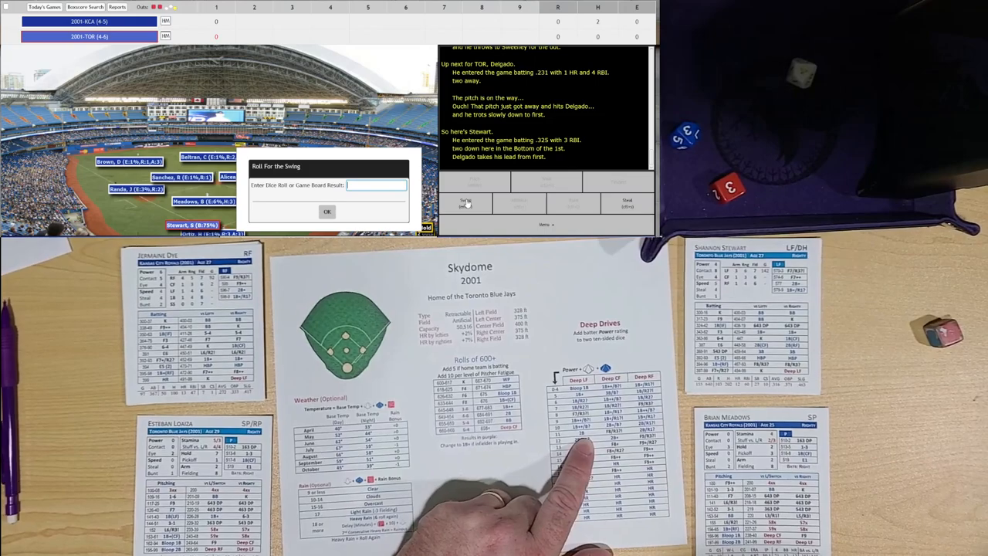
Step: Resolve Stewart's swing, a double to left sending Delgado to third
click(328, 210)
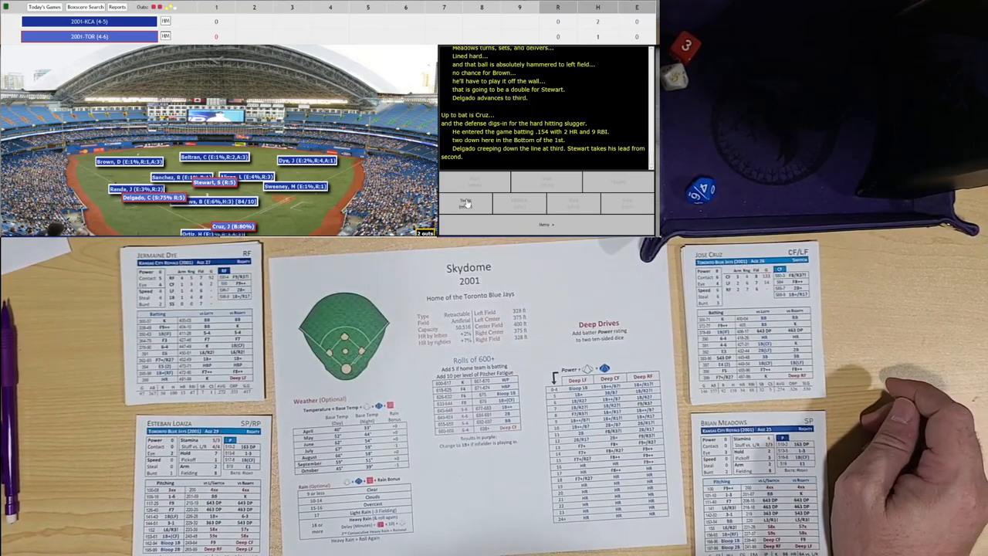
Step: Resolve Cruz's swing, a strikeout ending the 1st scoreless
click(466, 204)
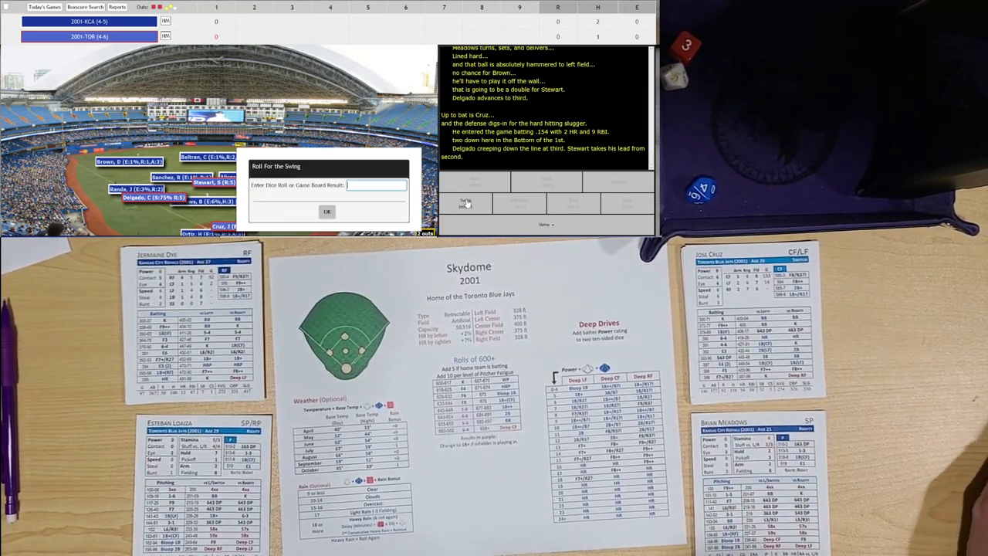
click(327, 212)
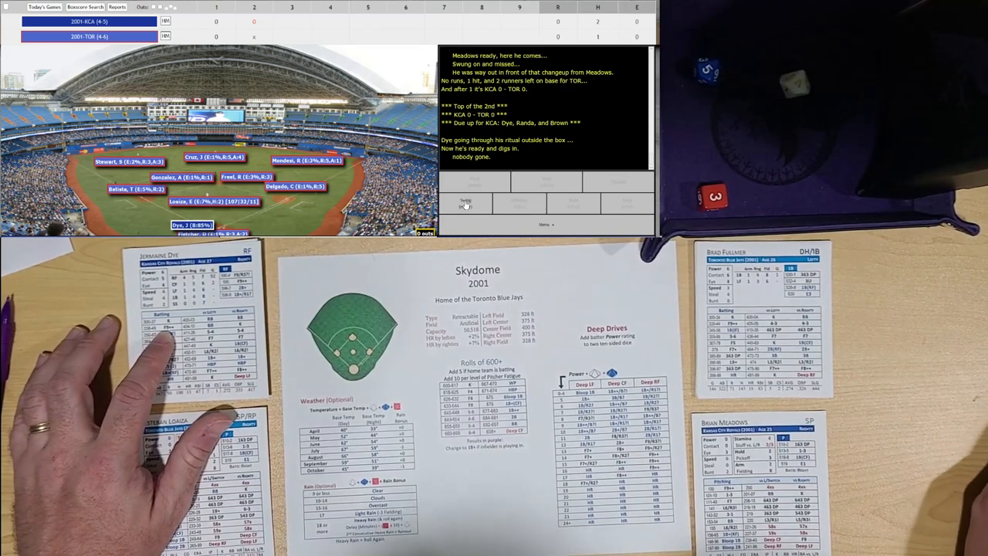
Step: Resolve Dye's and Randa's swings, both fly outs in the top of the 2nd
click(466, 202)
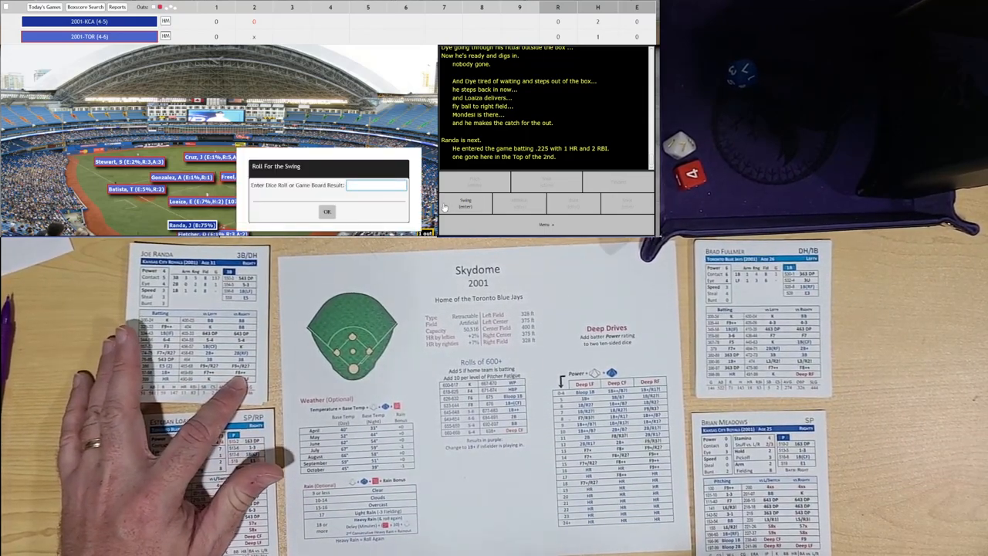
click(327, 211)
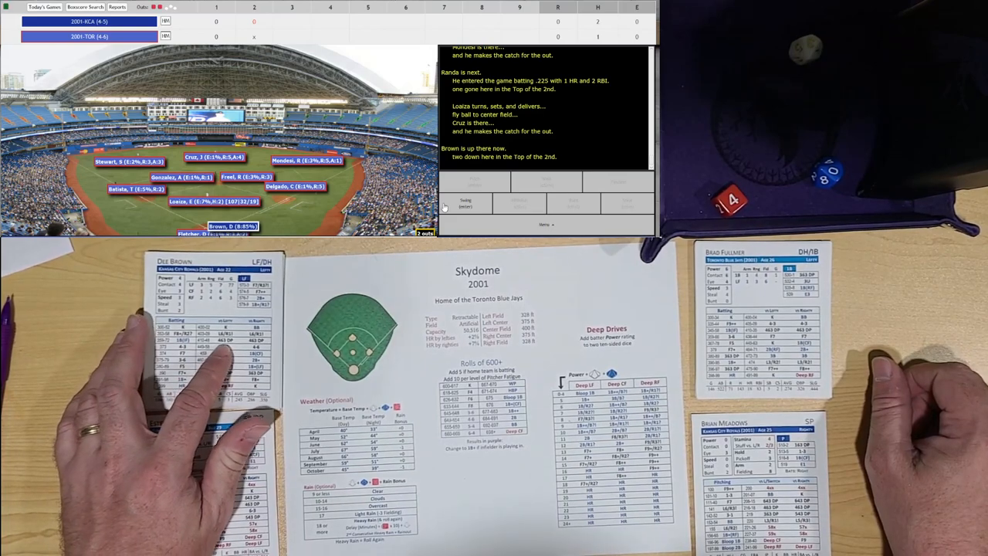
Step: Resolve Brown's groundout ending the top of the 2nd and Fulmer's leadoff single to right
click(464, 203)
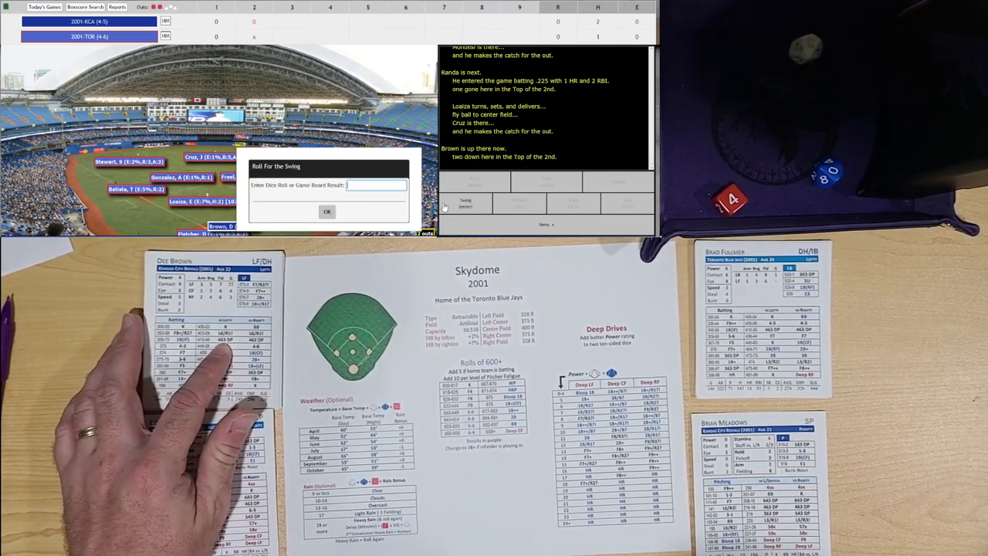
click(327, 210)
text(1b f)
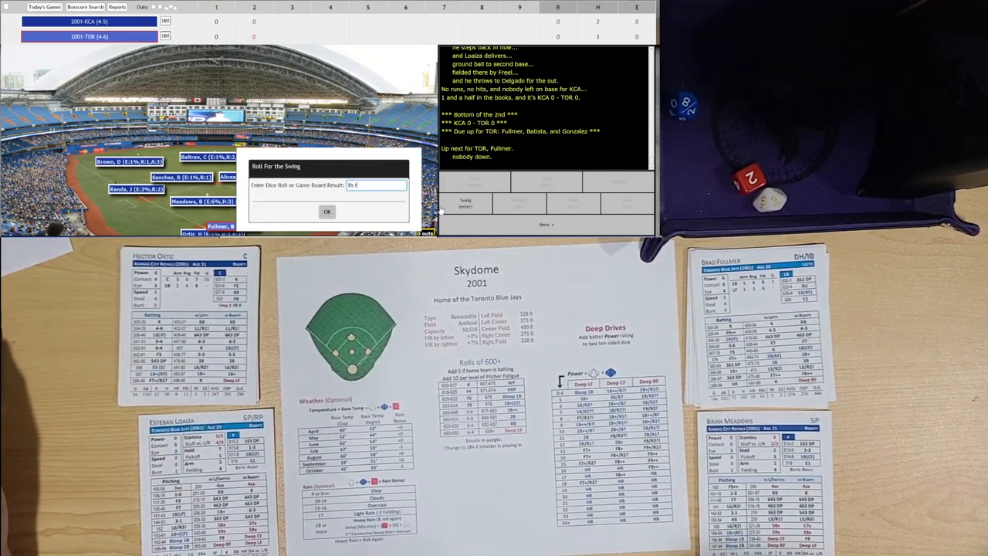
click(327, 210)
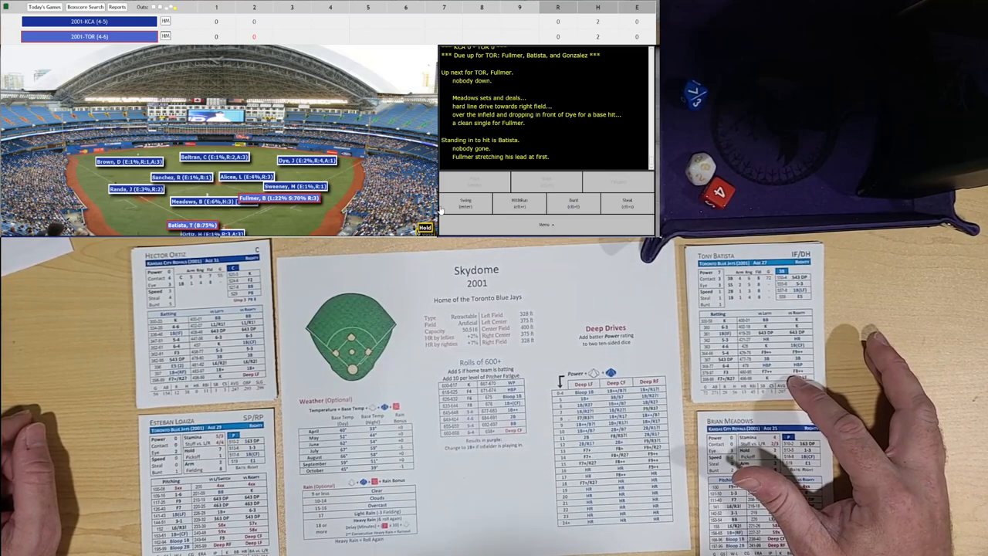
Step: Enter roll 78 for Batista, a fly out to Beltran in center
click(465, 204)
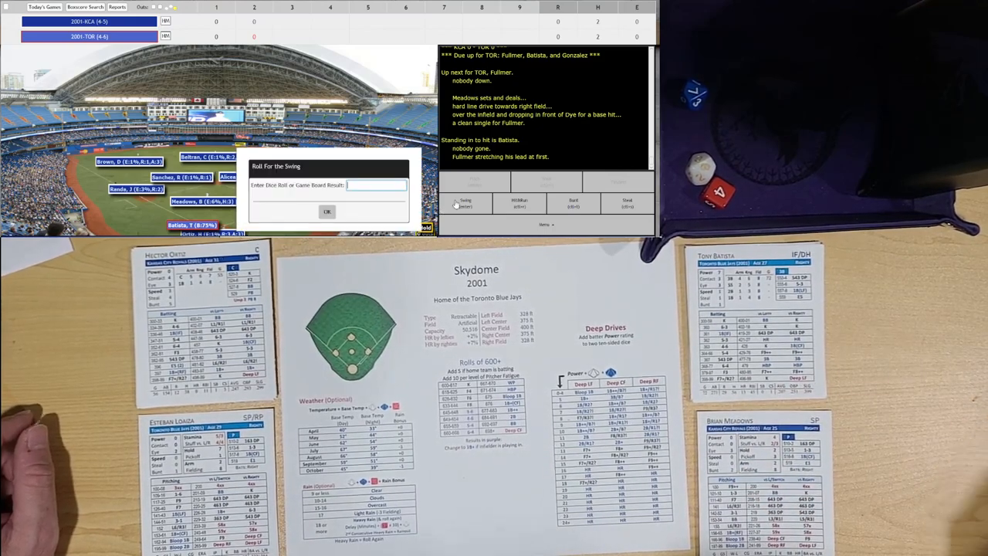
text(78)
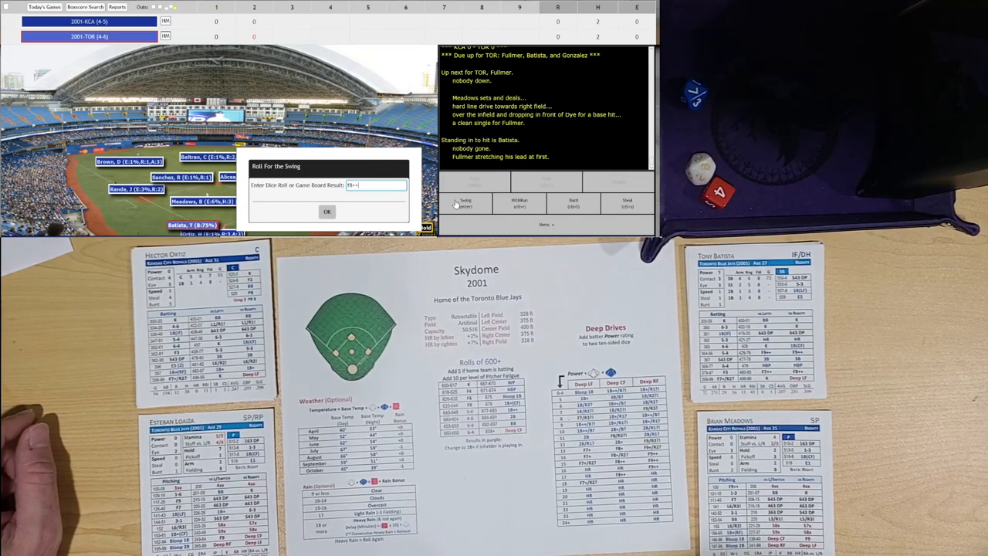
click(328, 211)
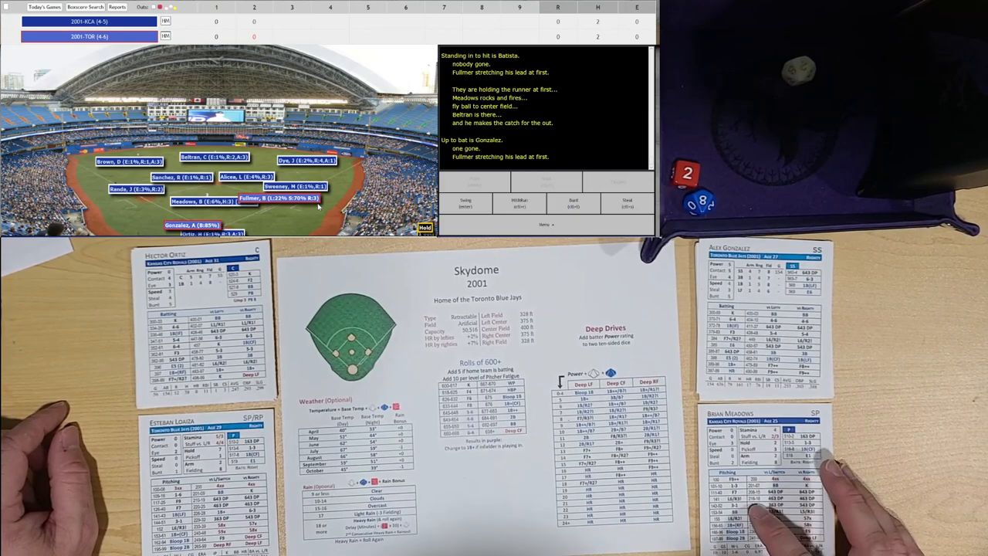
Step: Enter roll 6 for Gonzalez, grounding into a double play to end the 2nd
click(467, 203)
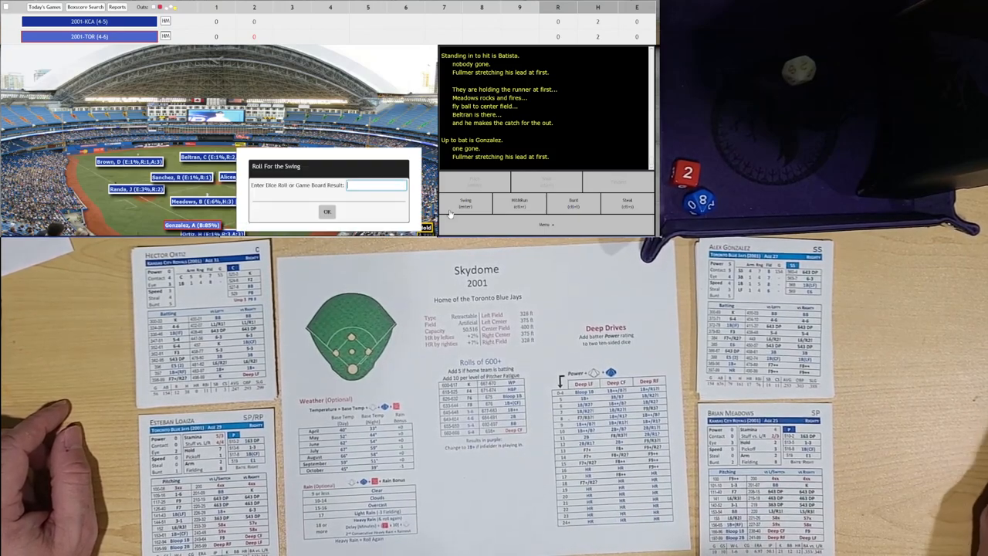
text(6)
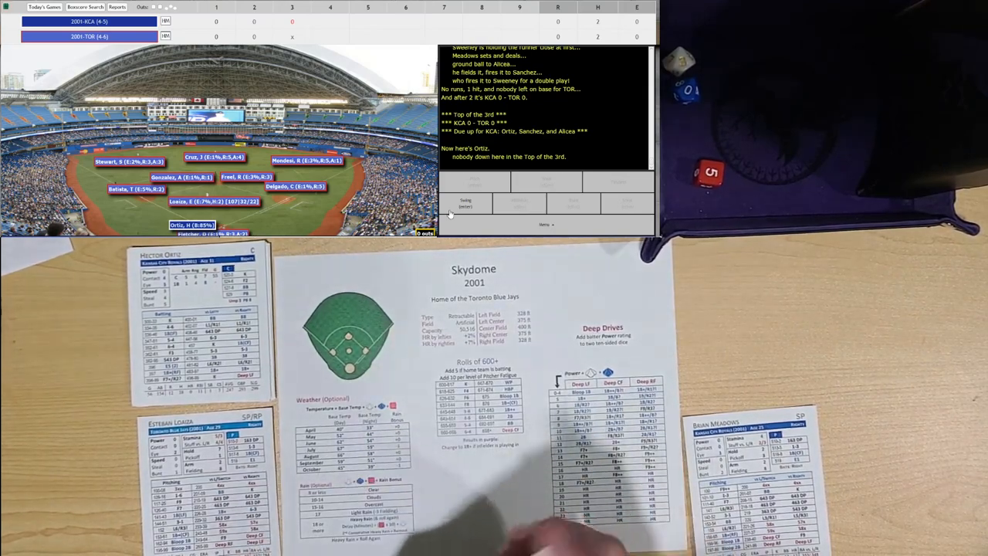
Step: Resolve Ortiz's swing, dismissing the Illegal Board Game Outcome error and re-entering the roll for a groundout to Delgado
click(467, 204)
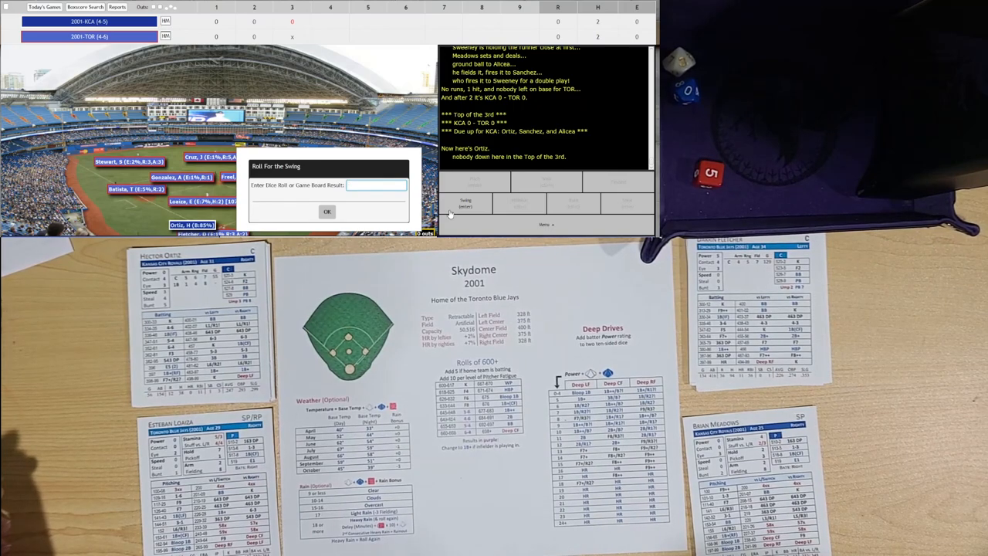
click(327, 210)
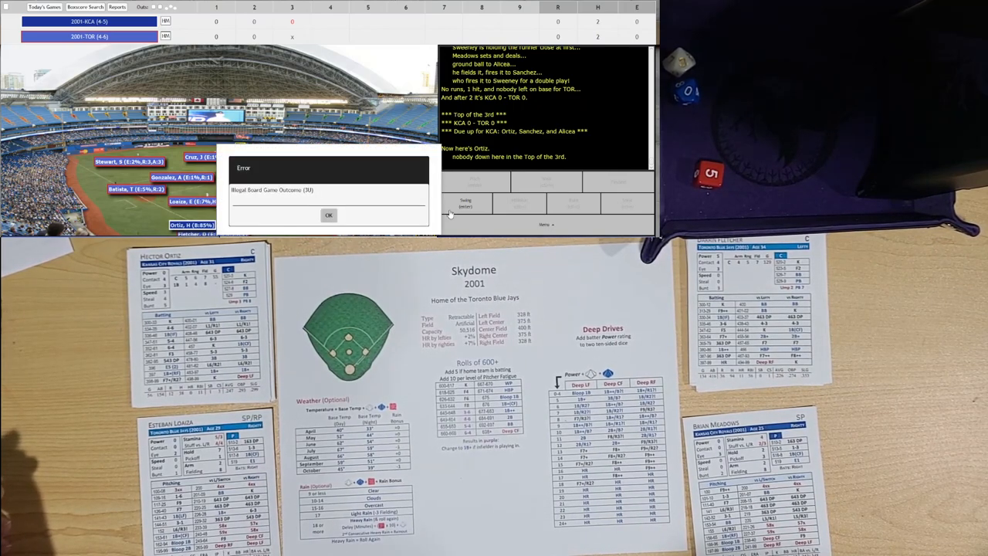
click(328, 214)
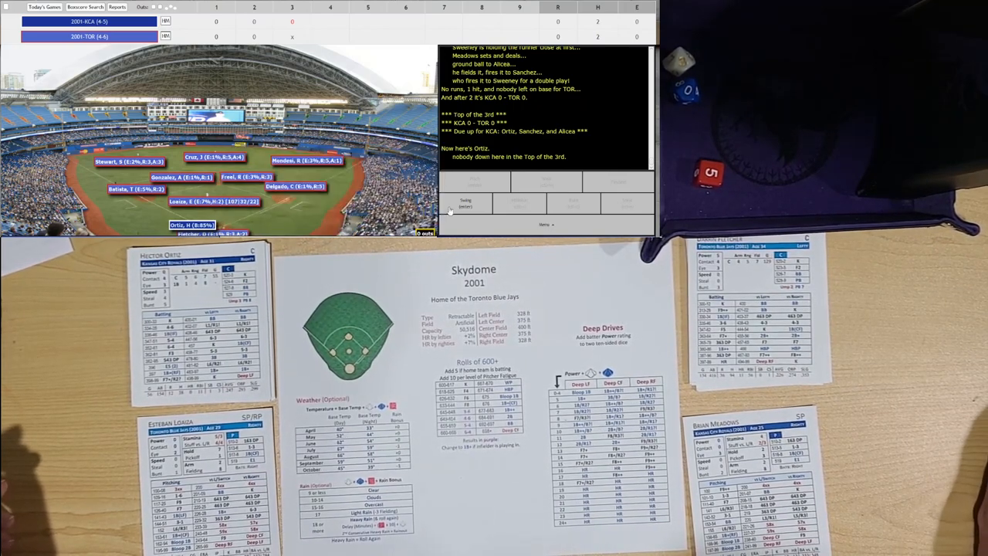
click(467, 204)
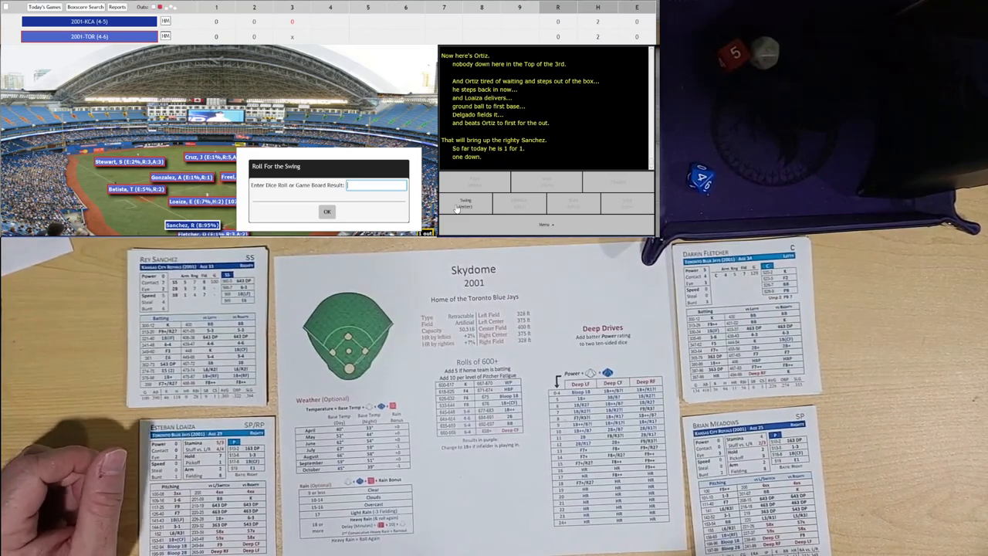
Step: Enter roll 74 for Sanchez's swing, producing a pop-up to catcher Fletcher for the second out
text(74)
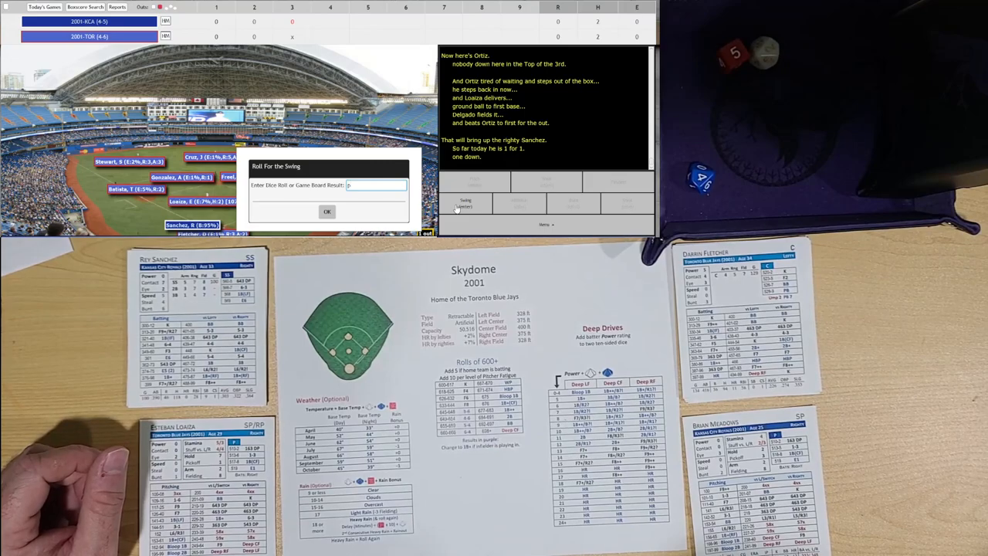
click(327, 212)
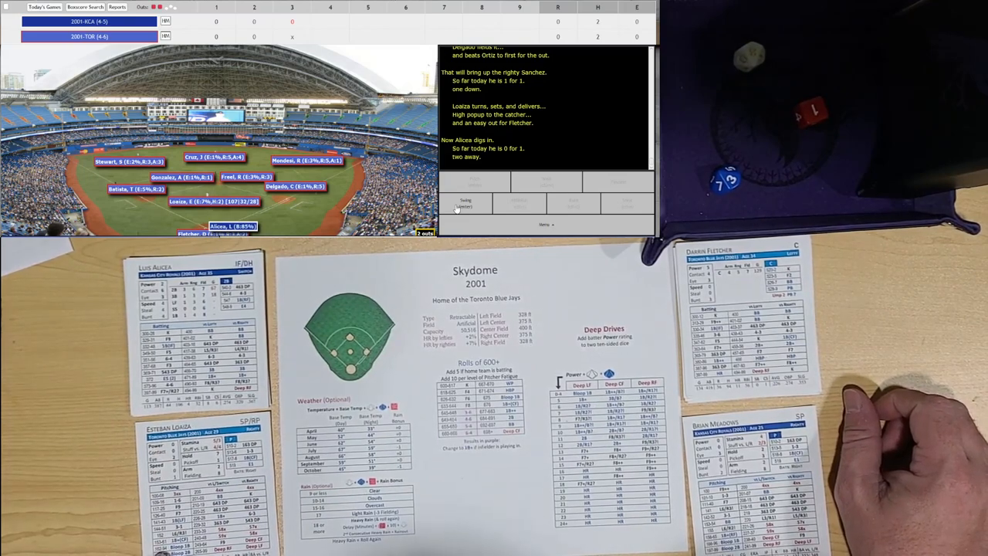
Step: Resolve Alicea's swing roll for a two-out bloop single to right field
click(466, 202)
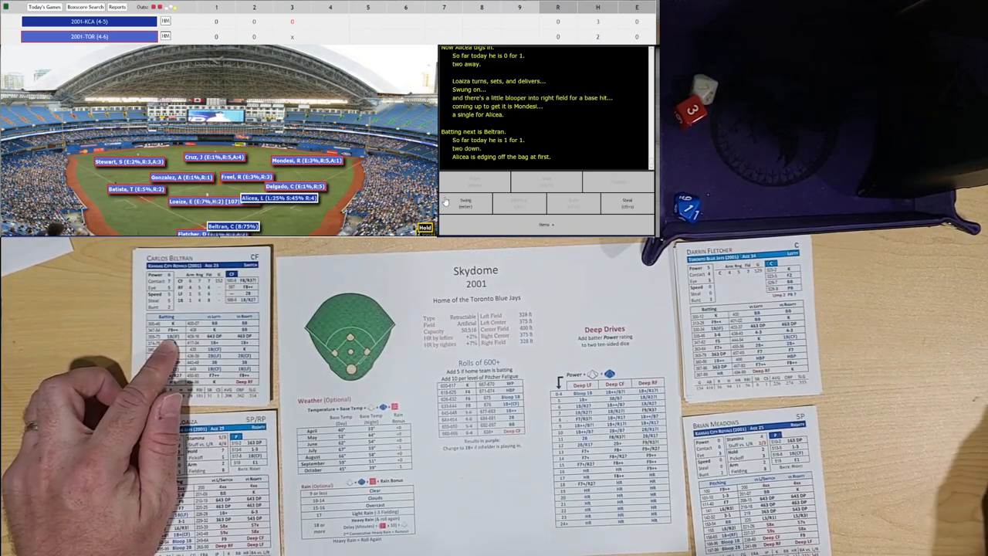
Step: Enter '1b gb soft 4' for Beltran's swing, an infield single moving Alicea to second
click(466, 204)
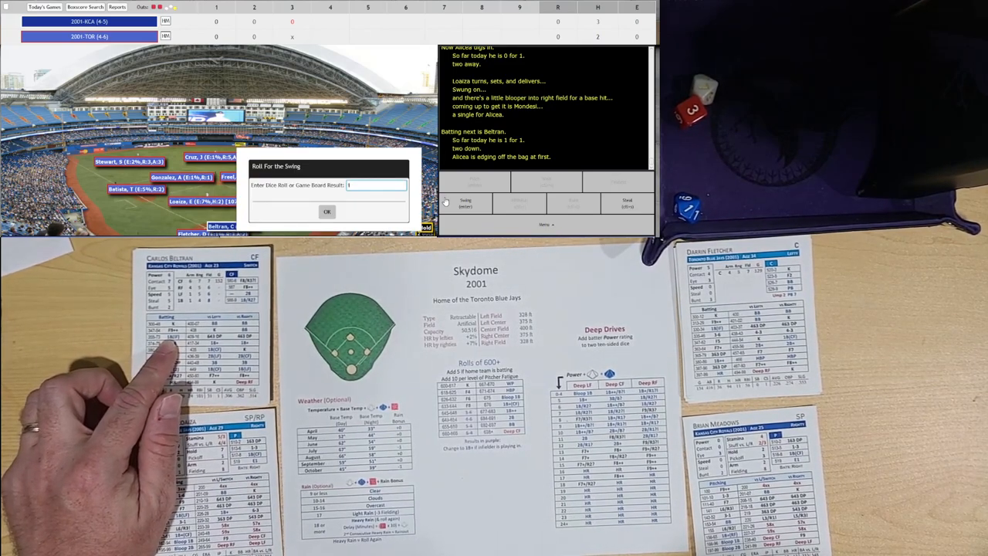
text(1b gb)
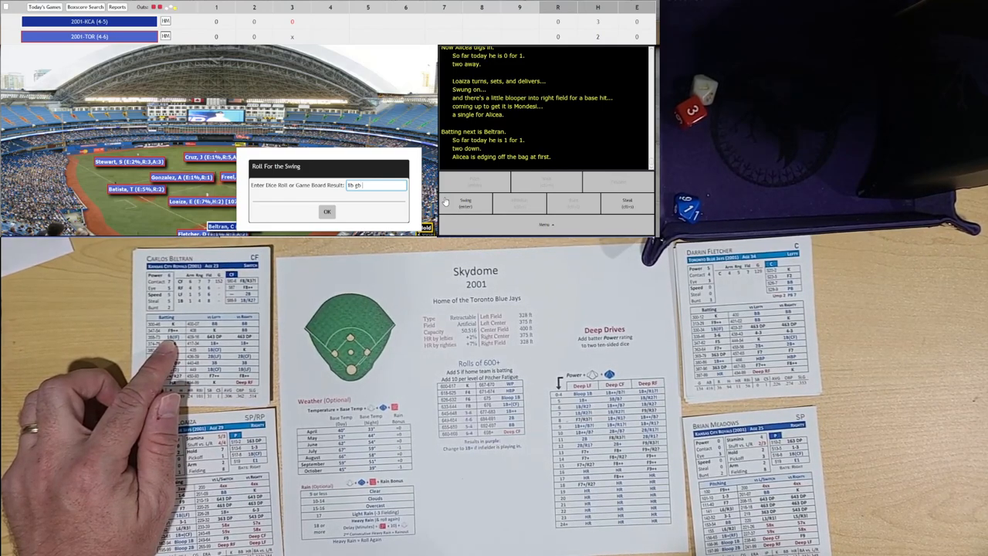
text(soft)
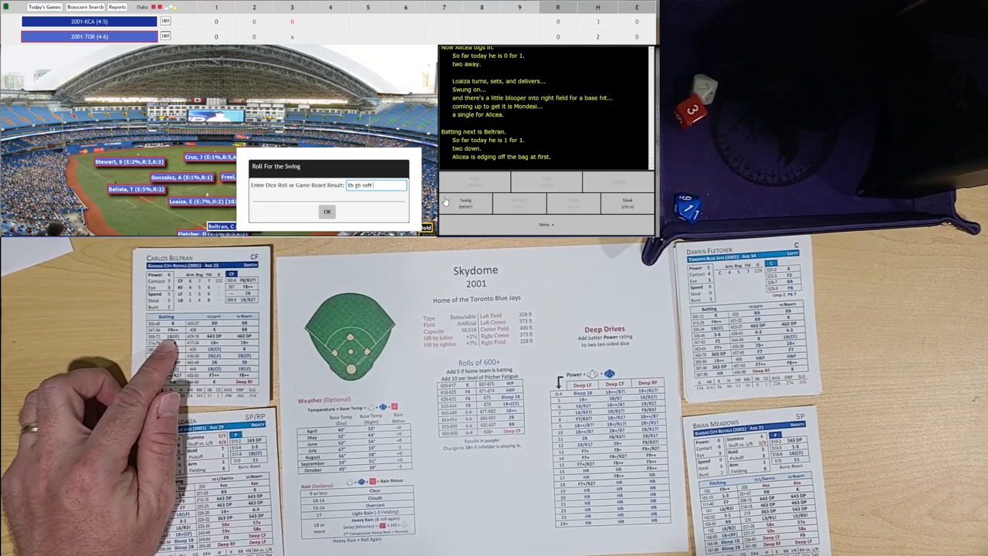
text(4)
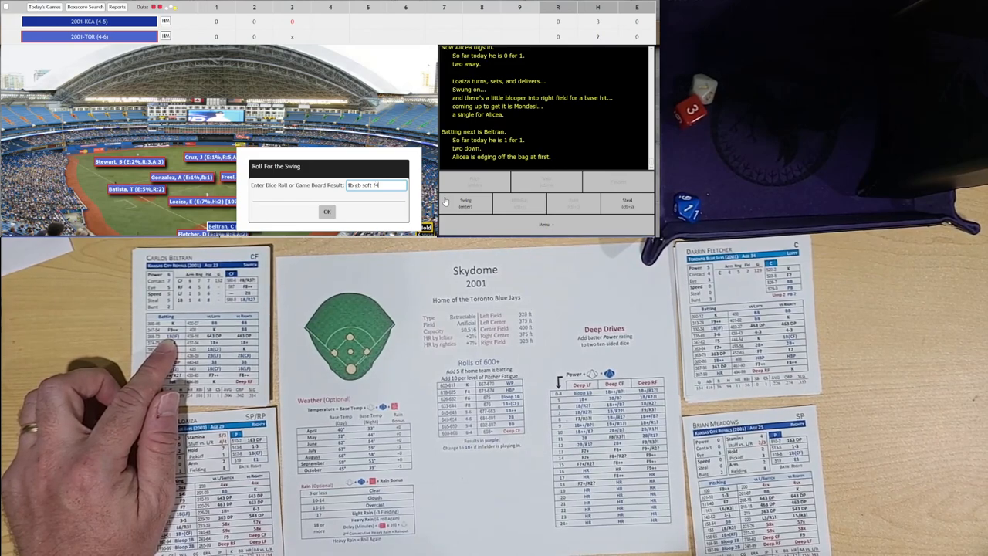
click(327, 212)
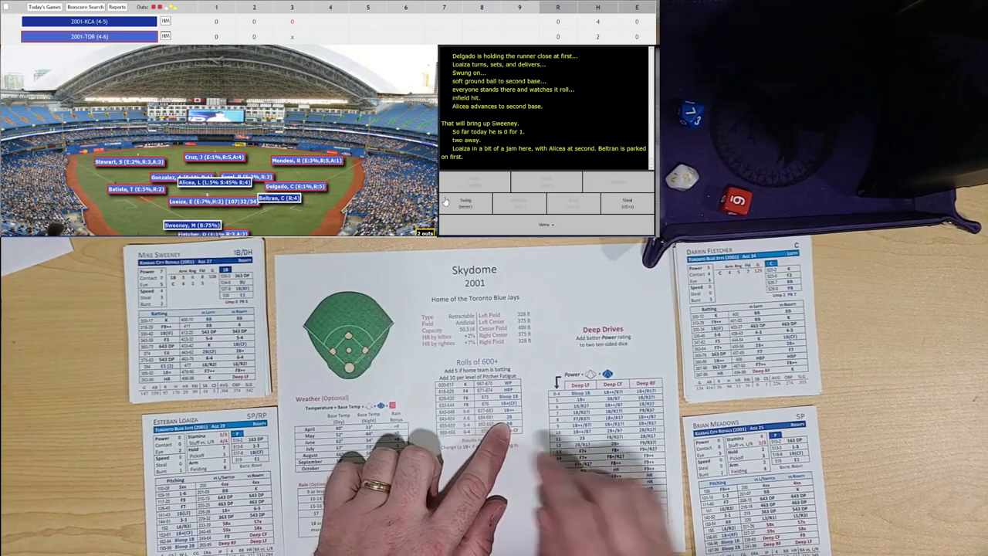
Step: Bring up Sweeney's swing roll entry with Alicea on second and Beltran on first
click(467, 202)
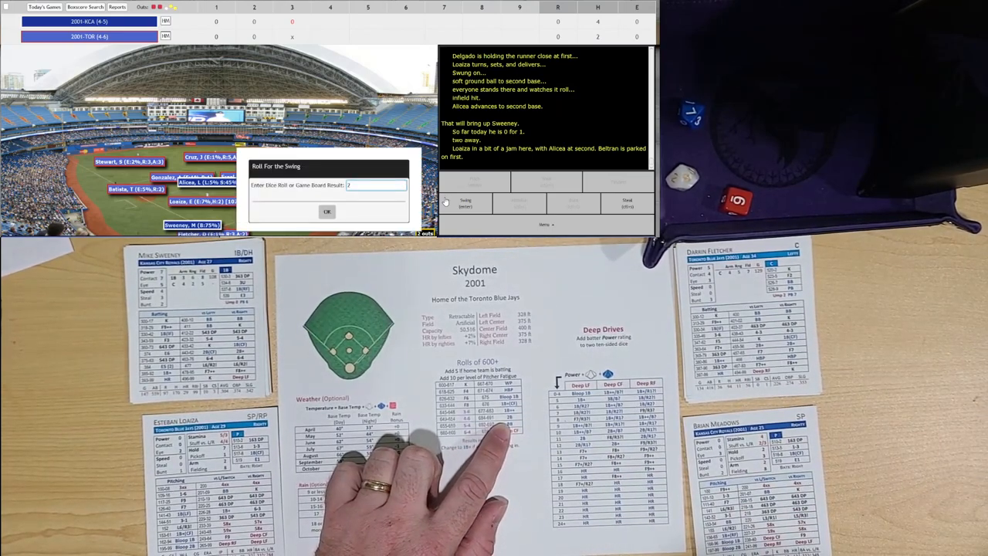
click(328, 212)
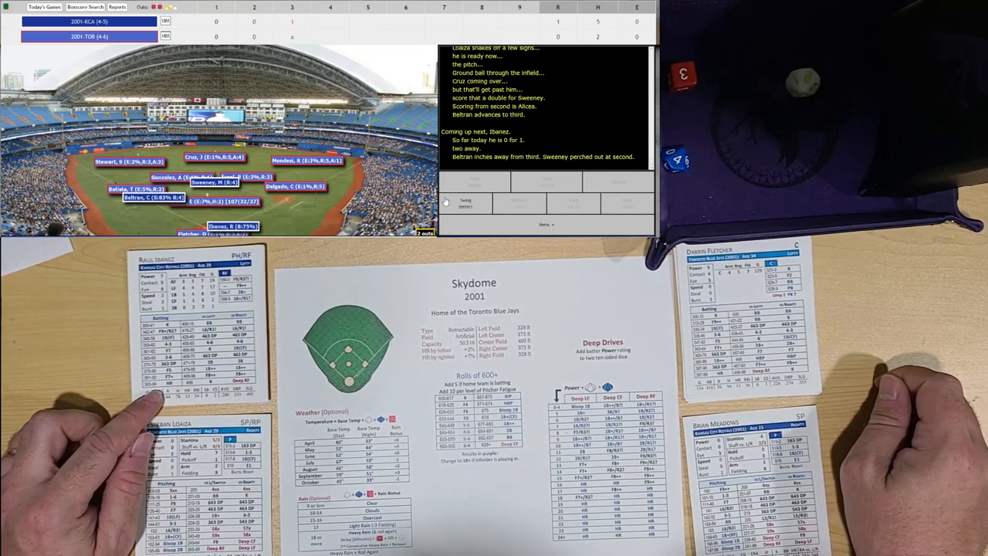
Step: Resolve Dye's swing for a three-run homer to right, Royals up 4-0
click(466, 204)
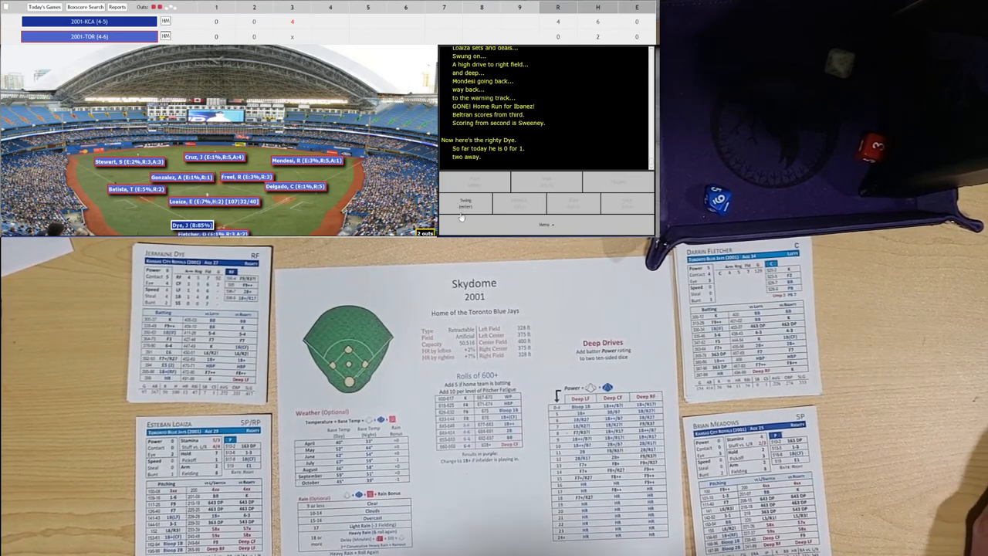
Step: Resolve Diaz's groundout ending the top 3rd and Fletcher's leadoff single in the bottom half
click(466, 204)
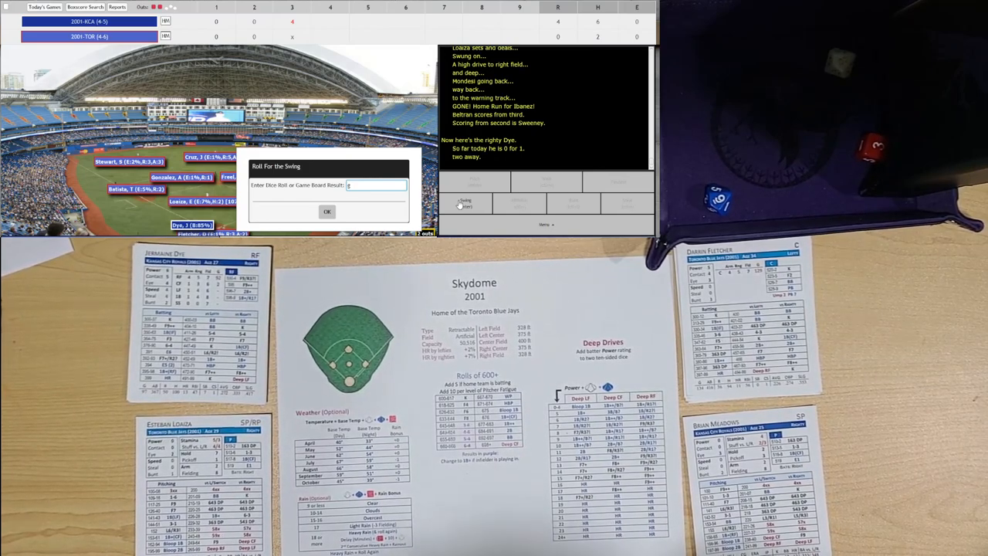
click(327, 211)
text(16)
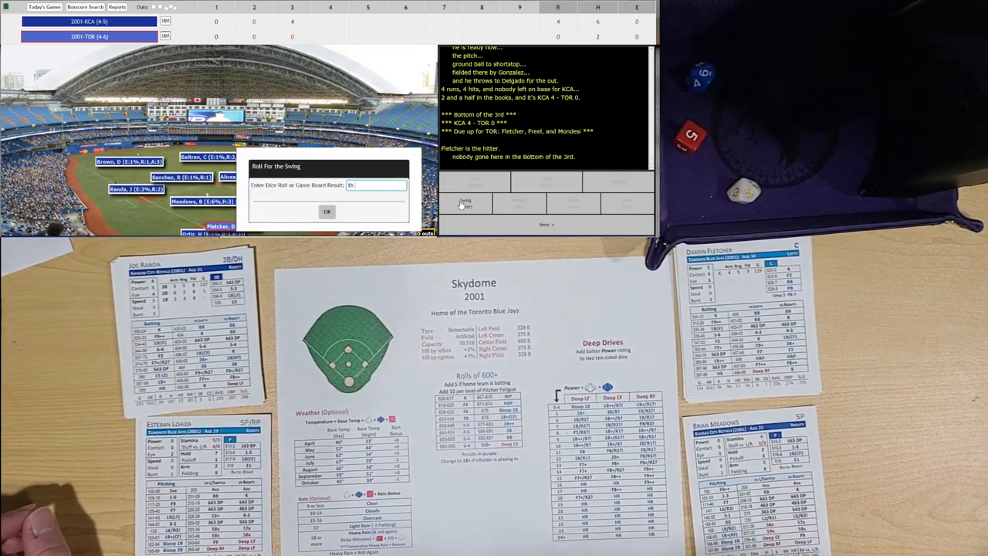
click(328, 212)
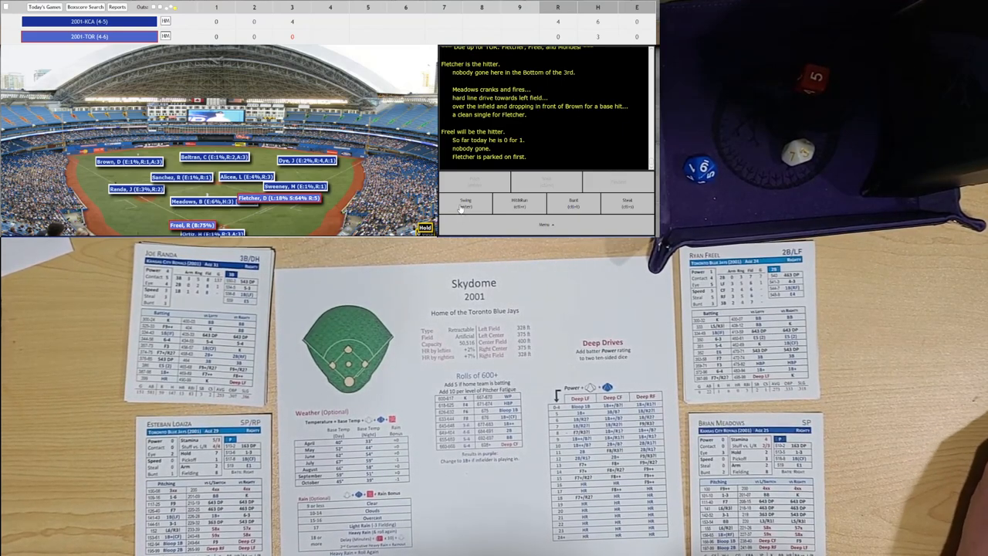
Step: Resolve Fred's swing roll for a dribbler forced at second, leaving one out
click(466, 202)
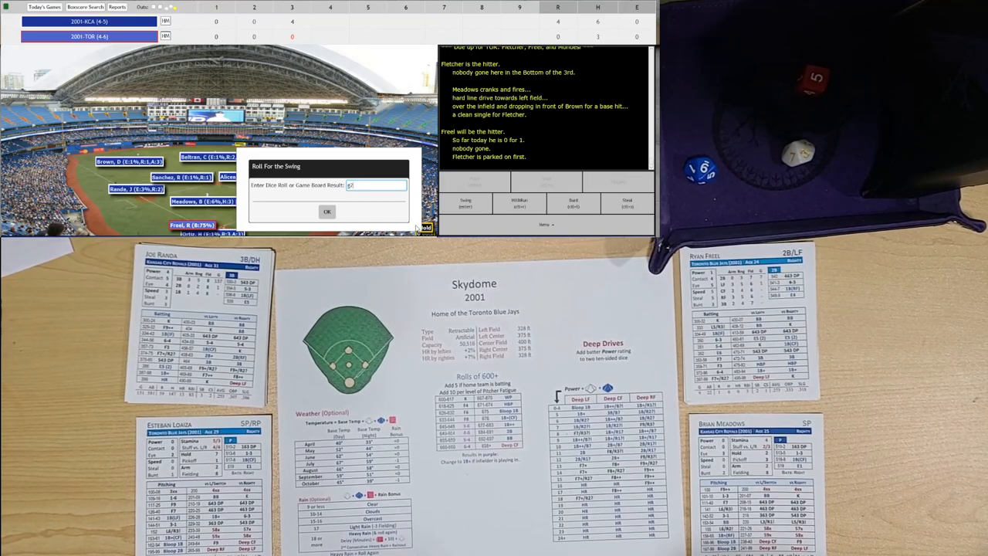
click(327, 210)
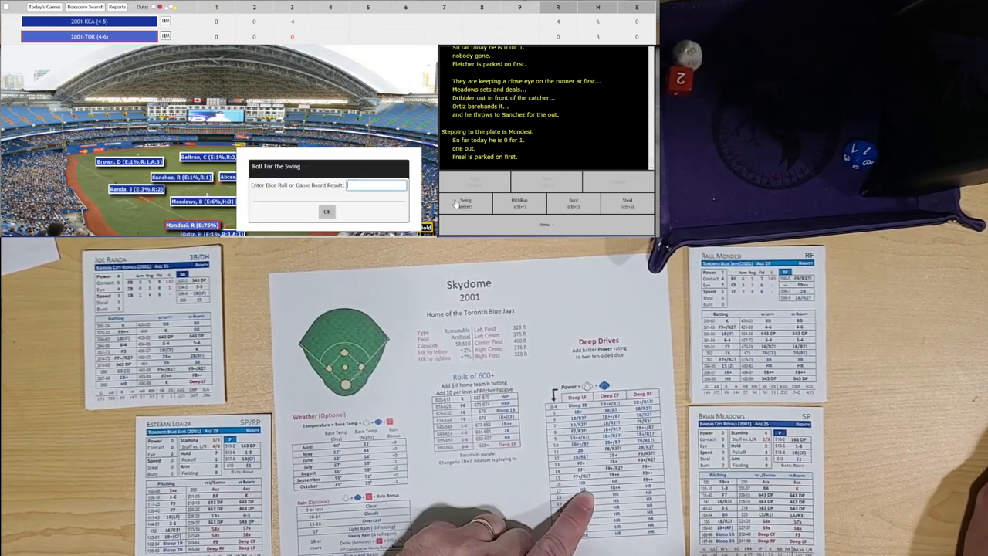
Step: Enter board result 'hr' for Mondesi's two-run homer scoring Fred, Royals 4-2
text(hr)
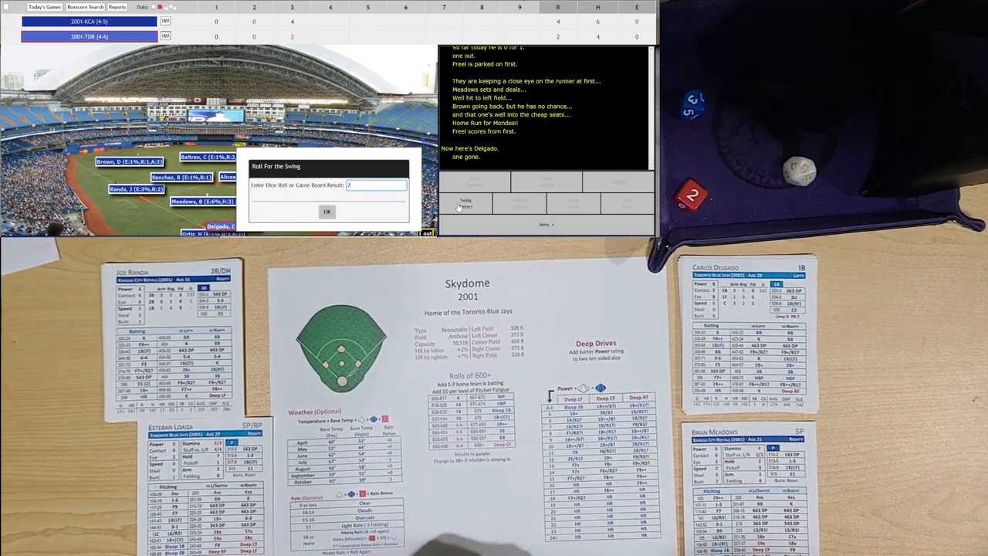
Step: Resolve Delgado's double and Stewart's strikeout, then enter roll 5 for Cruz's swing
click(327, 210)
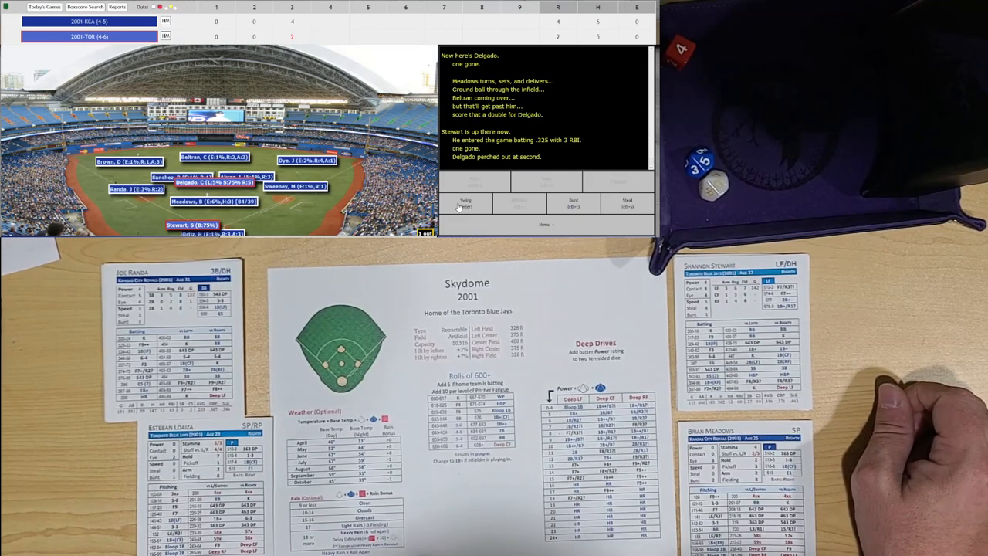
click(466, 202)
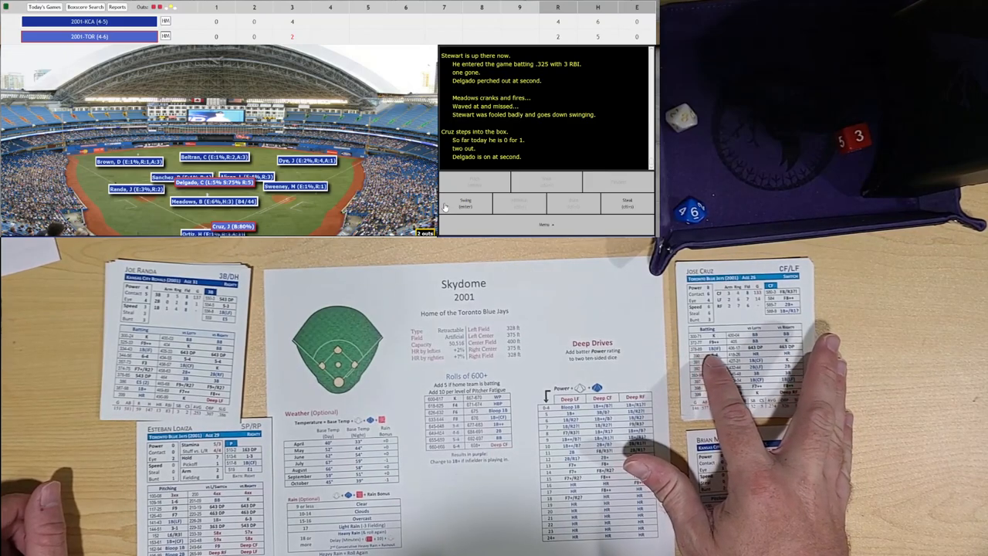
click(467, 204)
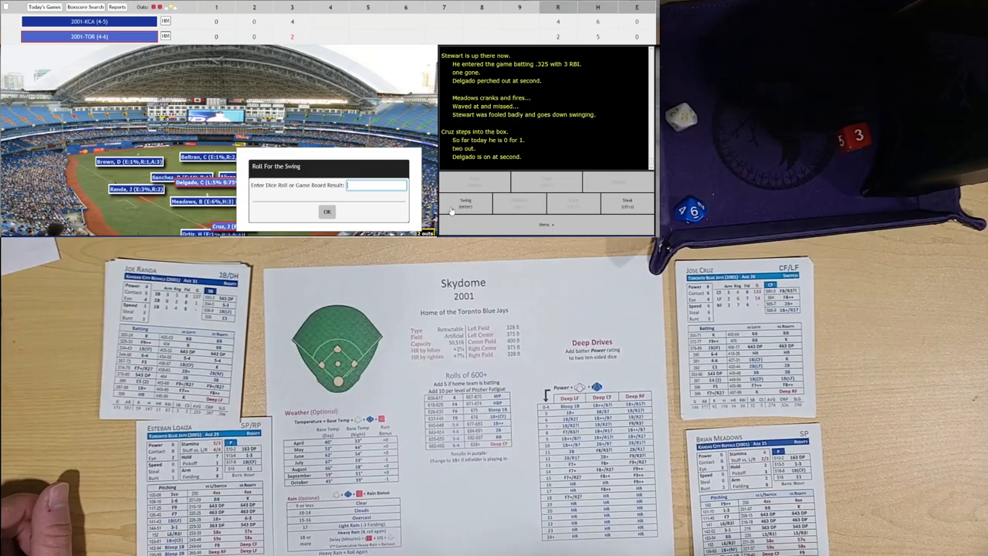
text(5 soft gb)
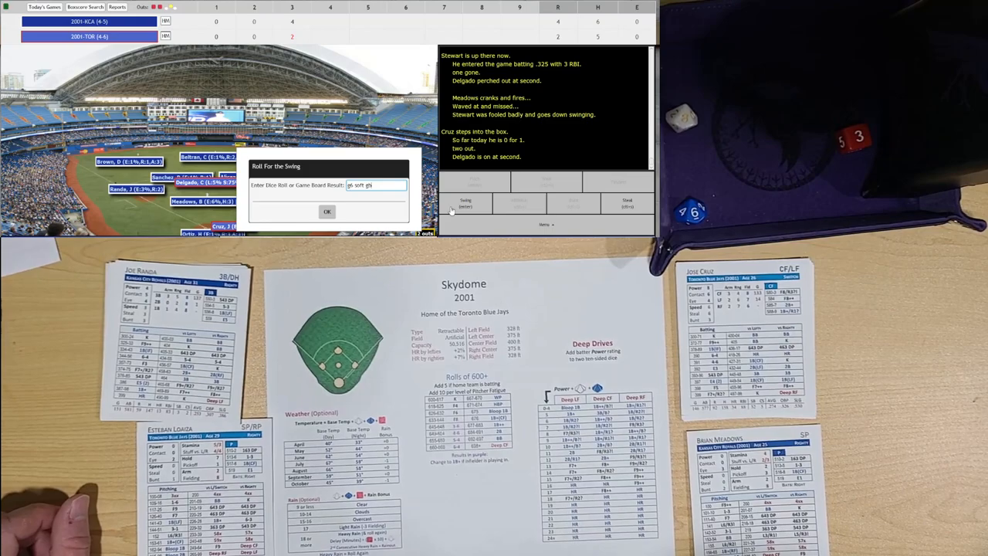
Step: Submit the swing roll for Cruz's groundout ending the 3rd, then bring up the game actions list
click(327, 210)
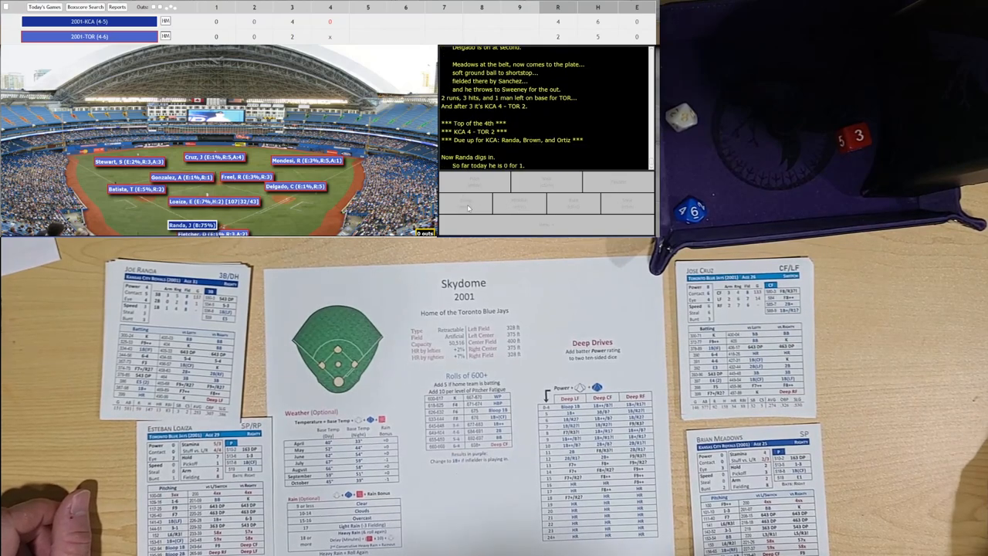
click(466, 203)
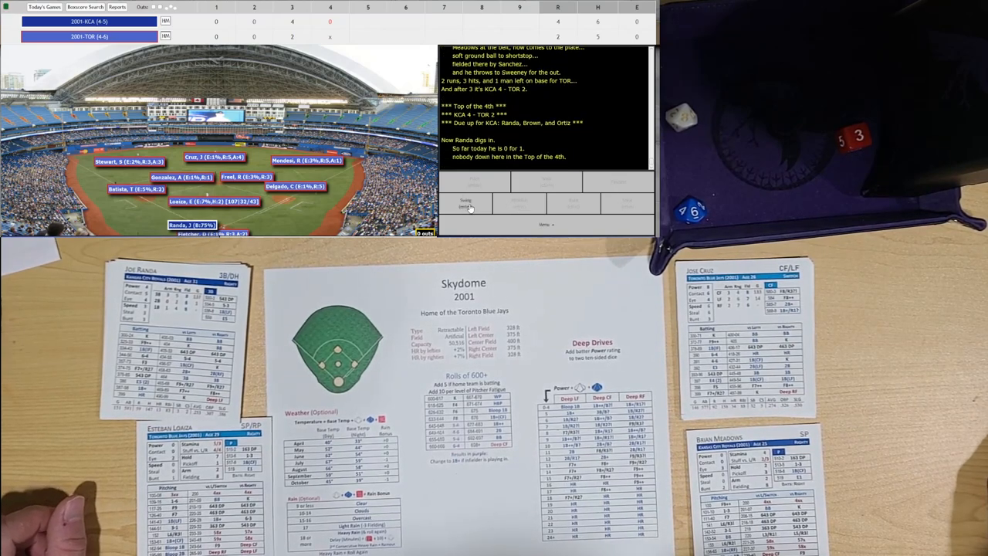
click(467, 202)
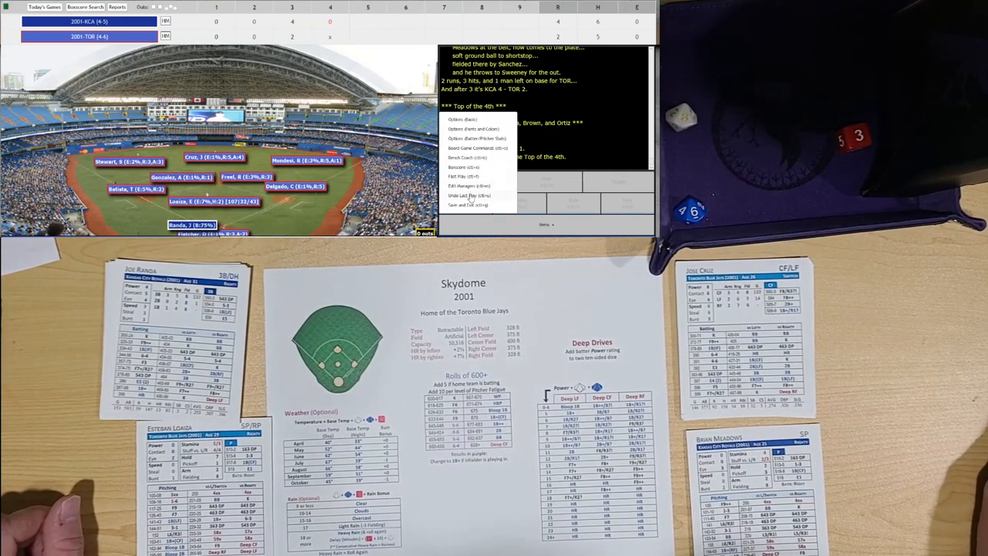
Step: Take back Cruz's groundout so he bats again with Delgado on second, and start his new swing roll
click(461, 176)
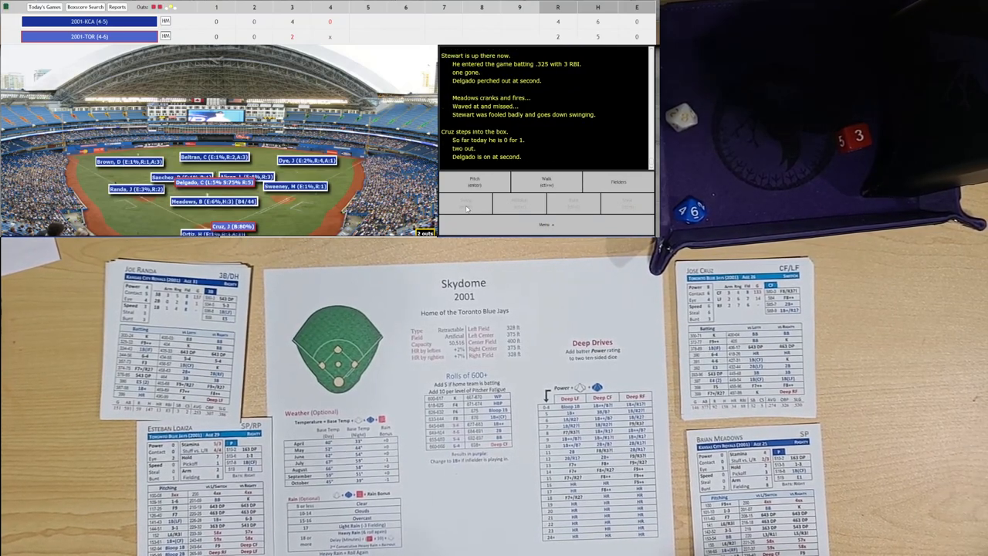
click(466, 202)
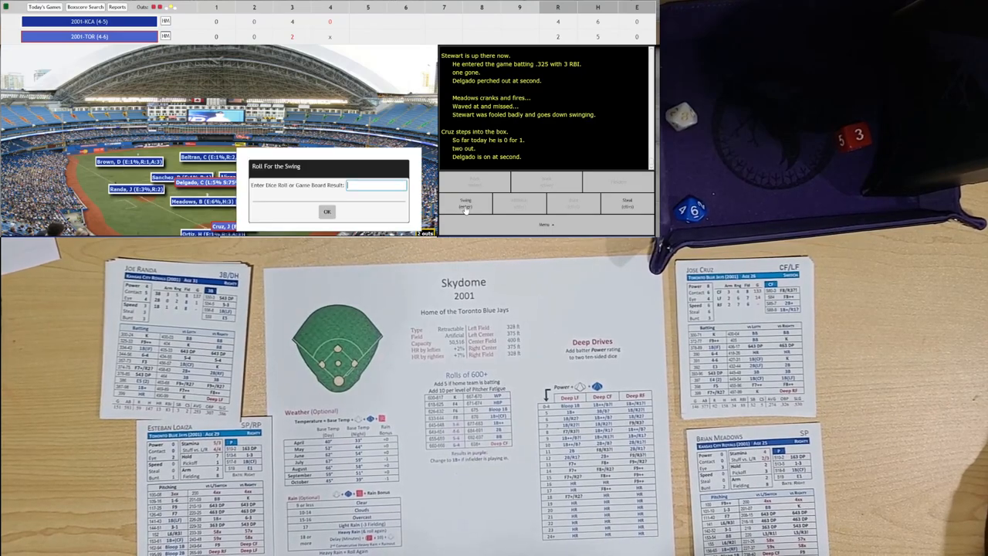
Step: Enter roll 16 for Cruz, producing an infield single that moves Delgado to third
text(16)
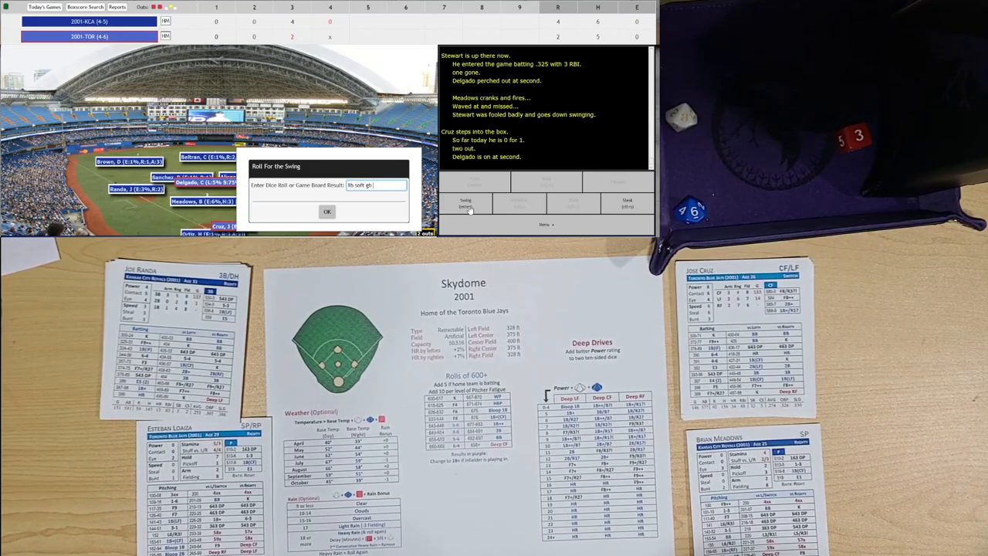
click(328, 210)
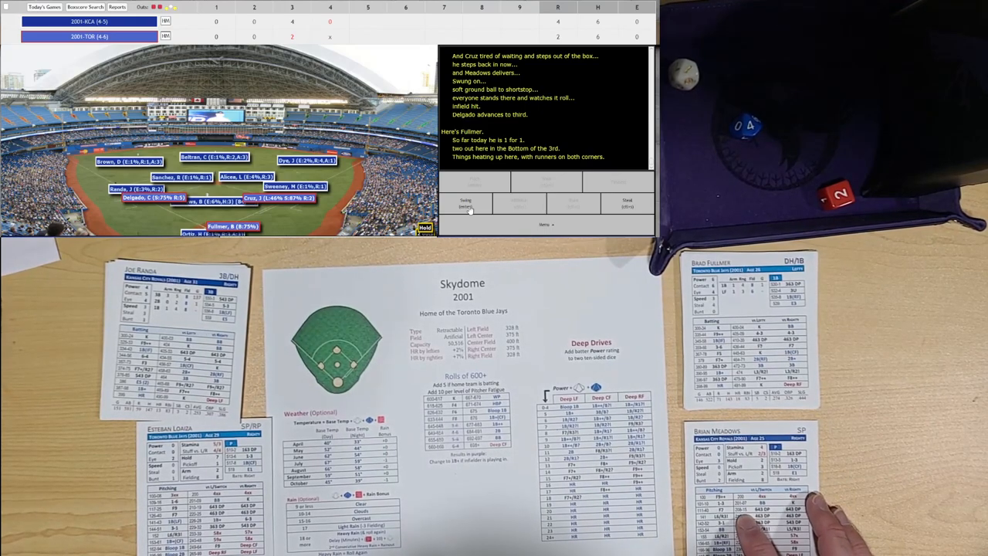
Step: Roll Fullmer's at-bat to end the 3rd, then Randa's strikeout and Brown's single in the top of the 4th
click(467, 204)
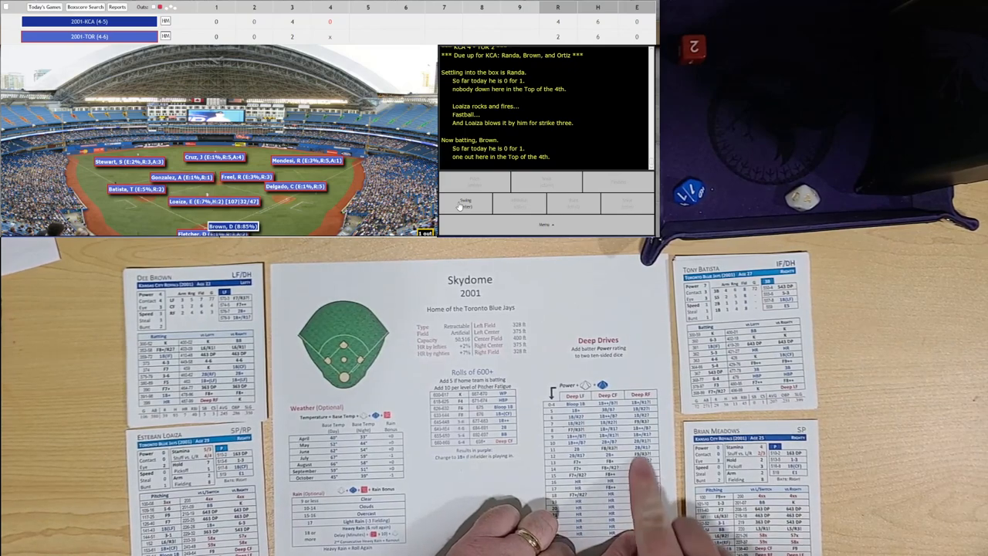
click(466, 204)
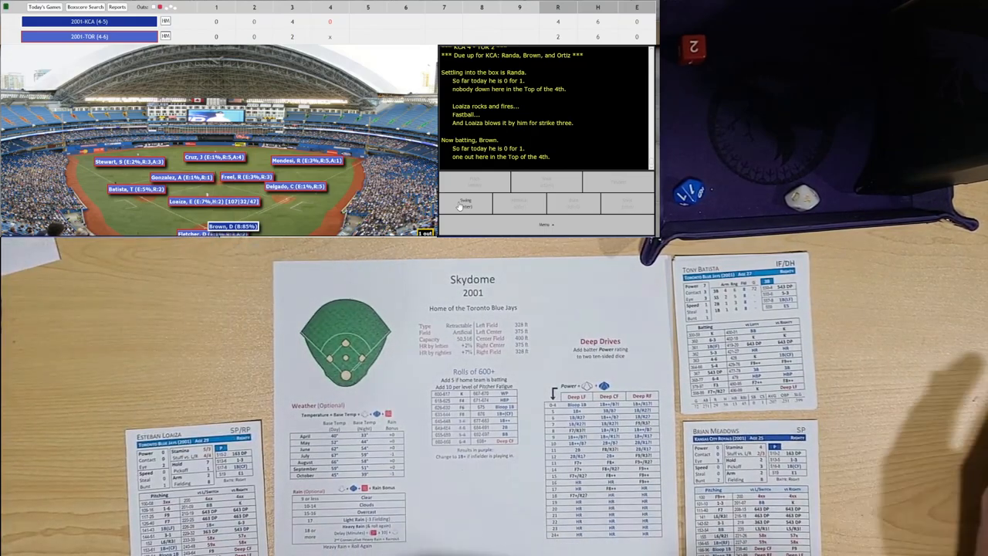
click(466, 204)
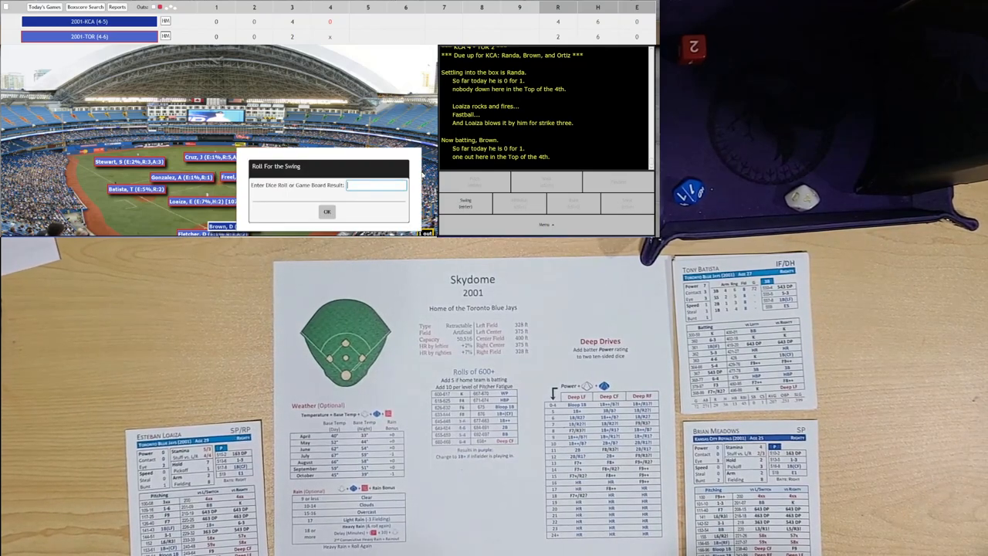
click(327, 212)
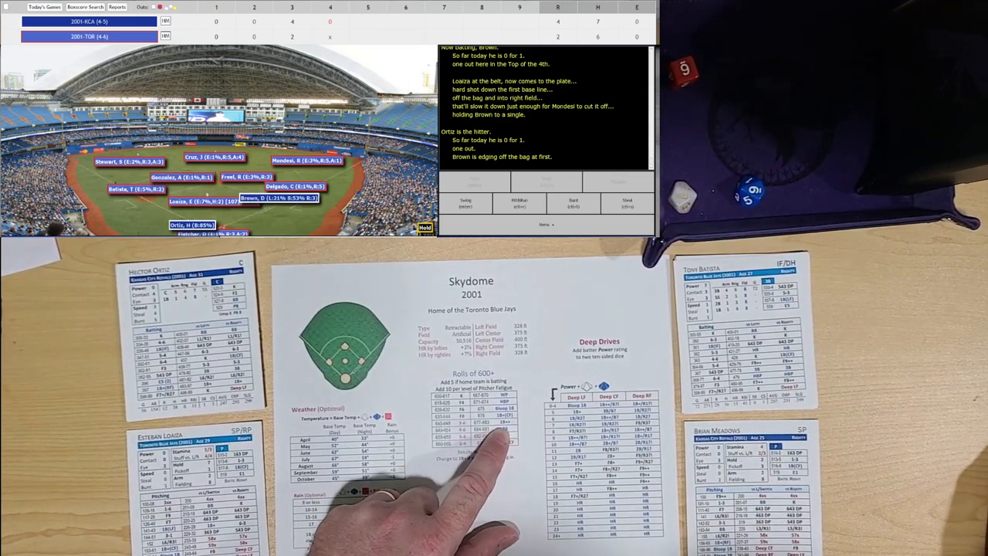
Step: Roll Ortiz's at-bat, a single moving Brown to third
click(467, 202)
text(1b++)
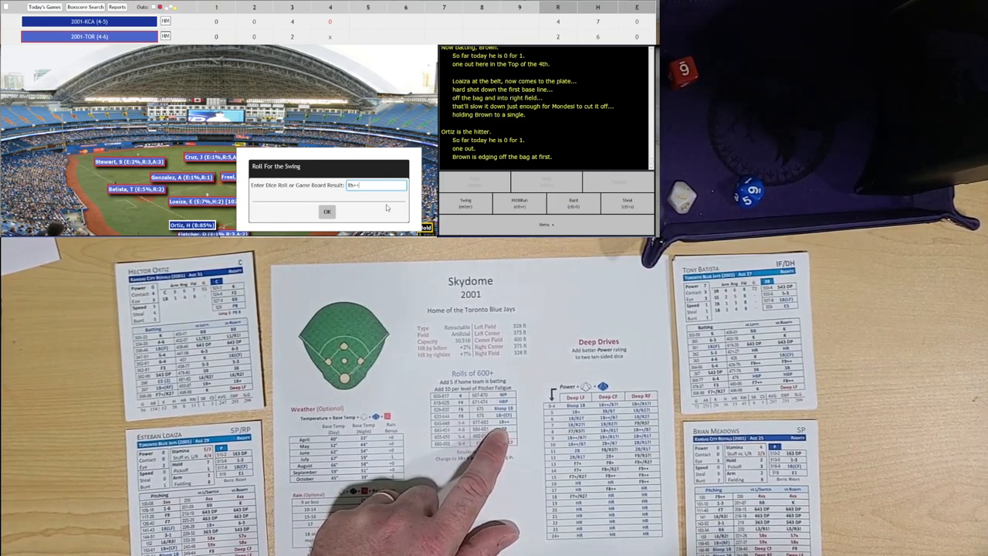
click(328, 212)
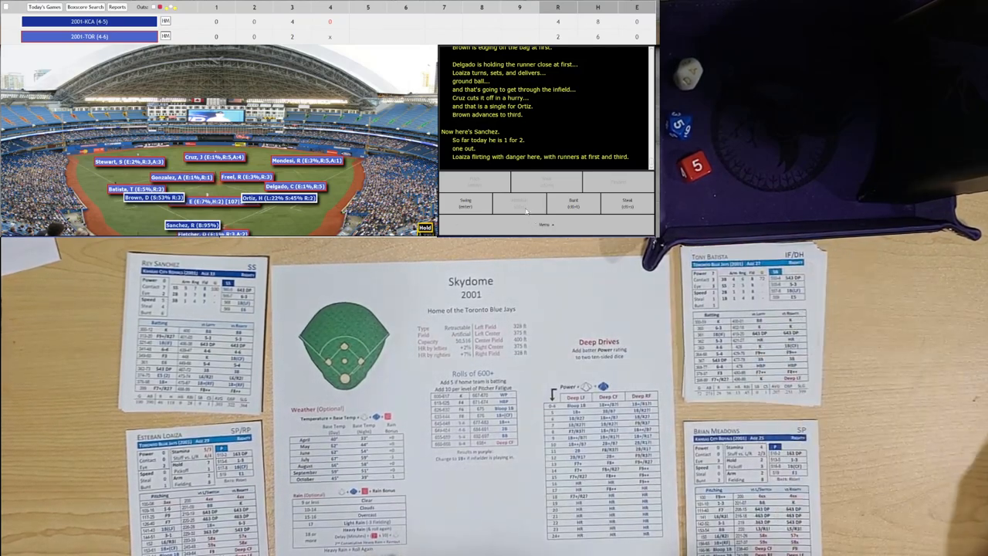
Step: Roll Sanchez's RBI single scoring Brown, then begin Alicea's swing roll
click(467, 204)
text(1b f9)
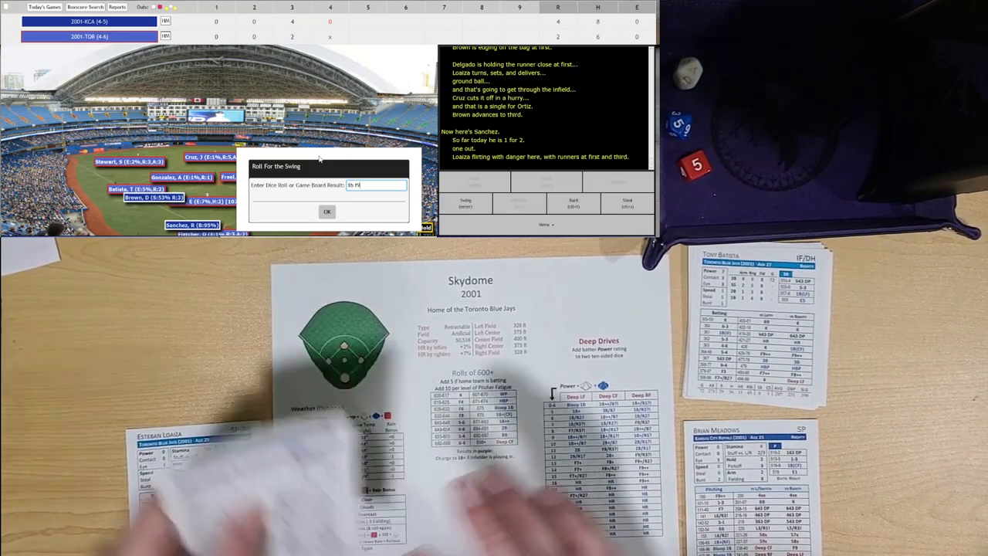
click(327, 212)
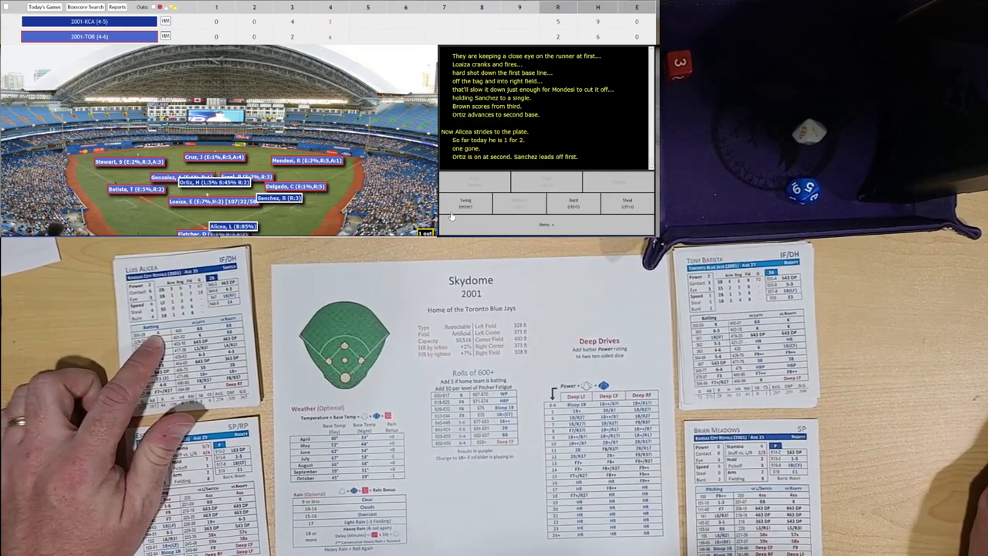
click(467, 202)
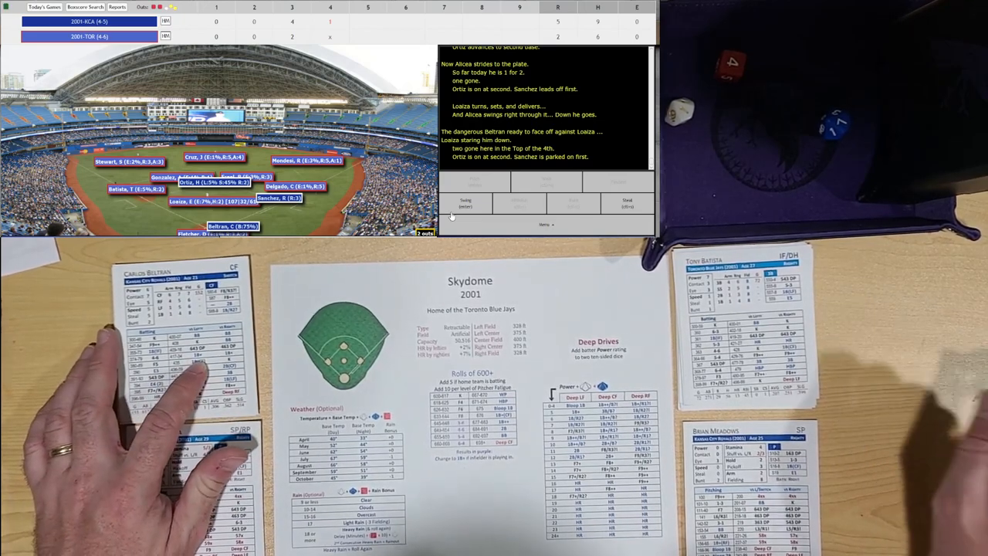
Step: Enter '1b-' for Beltran's swing, a single, before Toronto's player management screen comes up
click(467, 204)
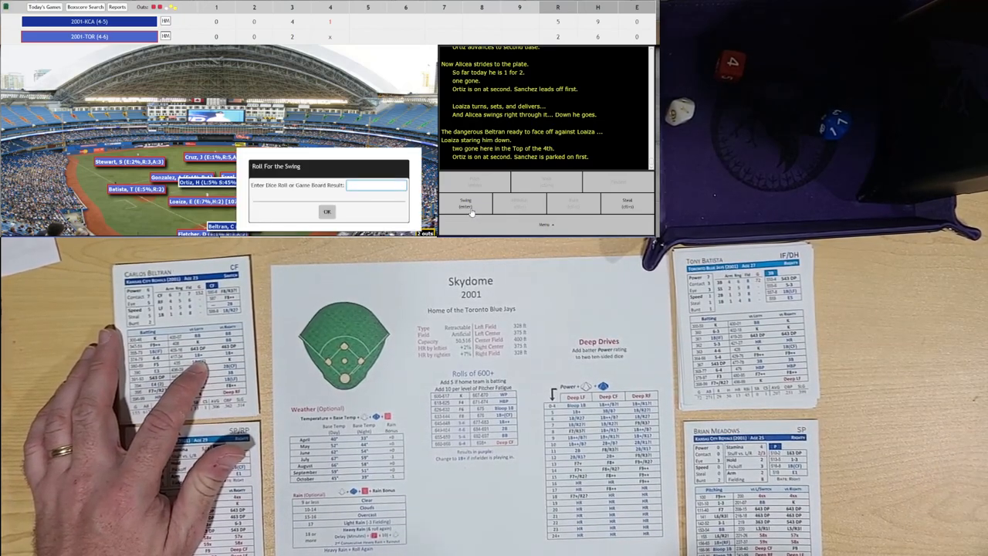
text(1b-)
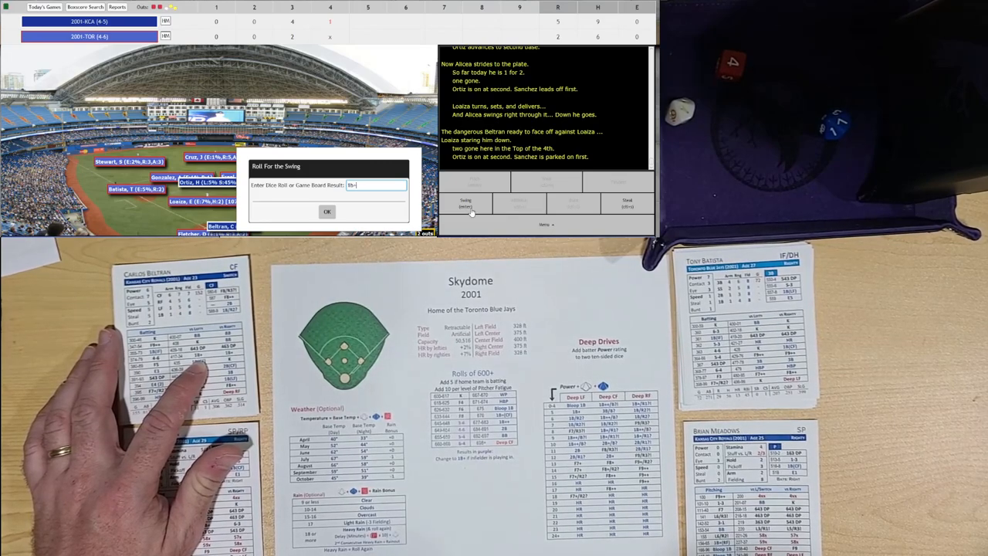
click(327, 210)
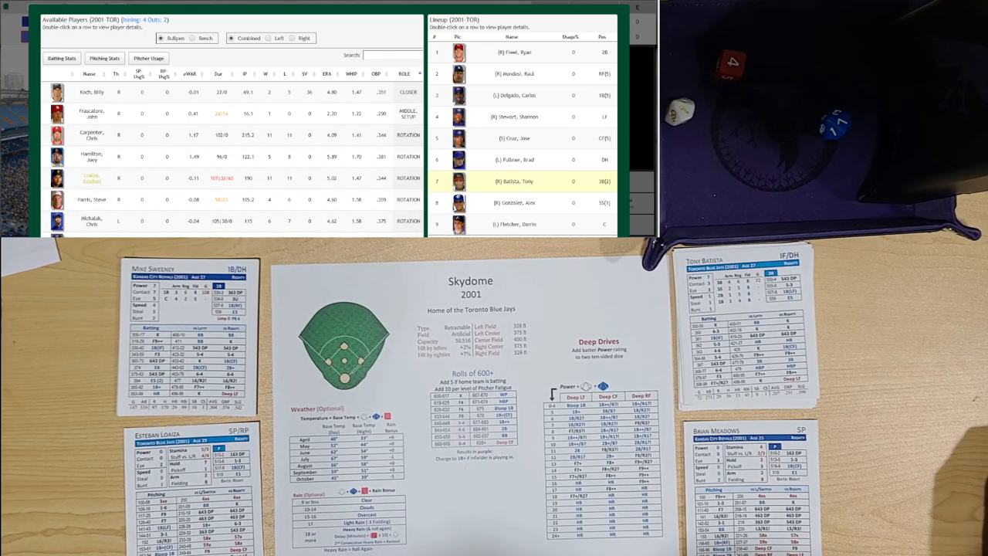
Step: Bring in Escobar from Toronto's bullpen to relieve Loaiza and resume the game
click(395, 145)
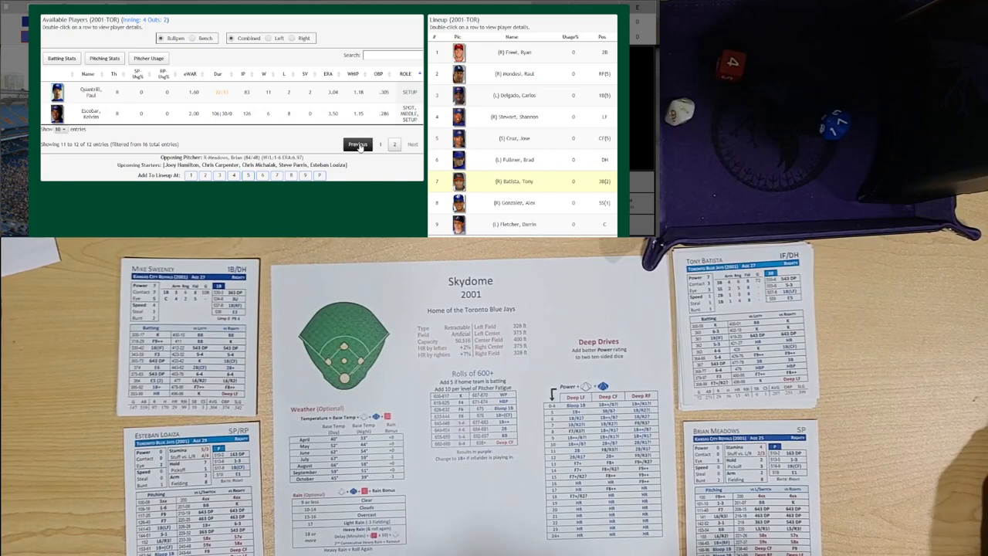
click(358, 145)
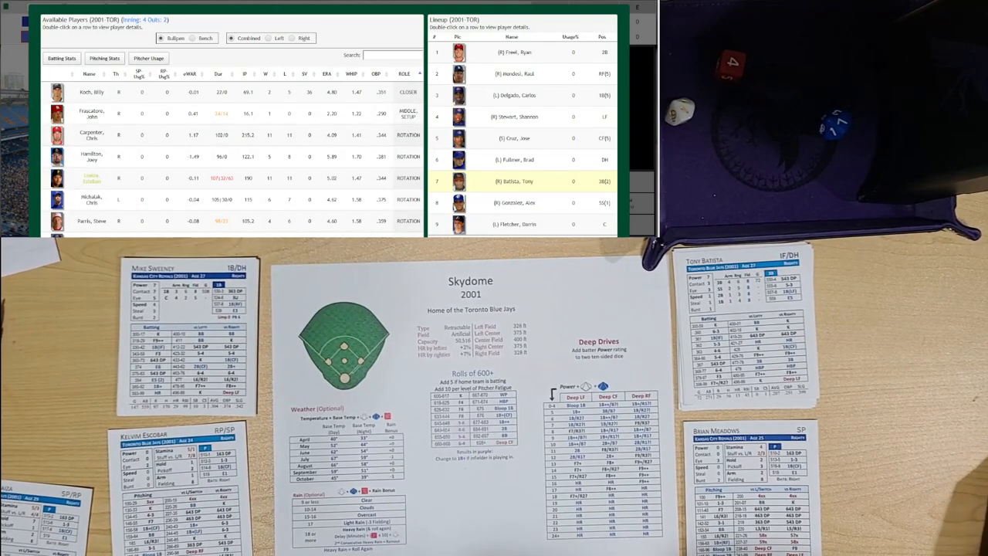
click(394, 145)
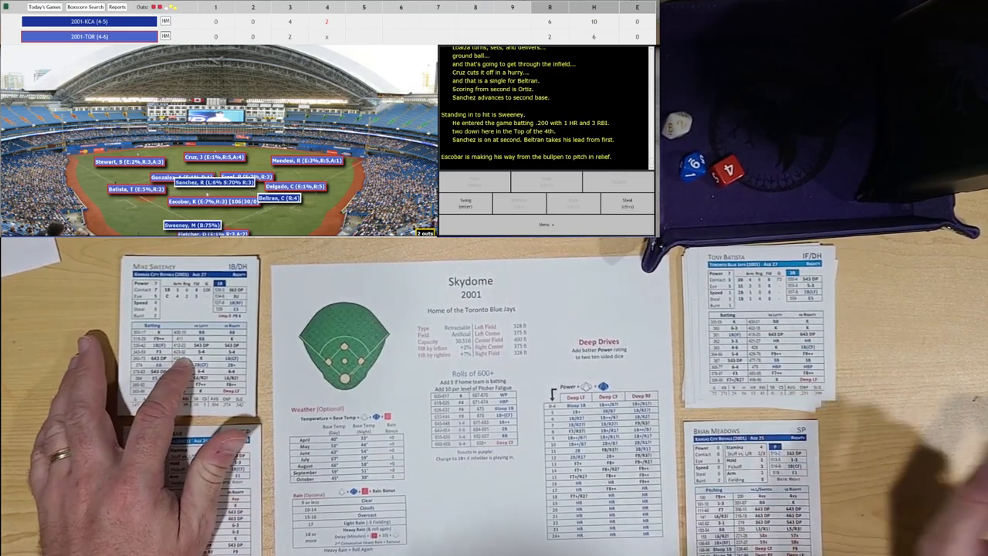
Step: Start Sweeney's swing roll, the groundout that ends the top of the 4th at KCA 6-2
click(466, 204)
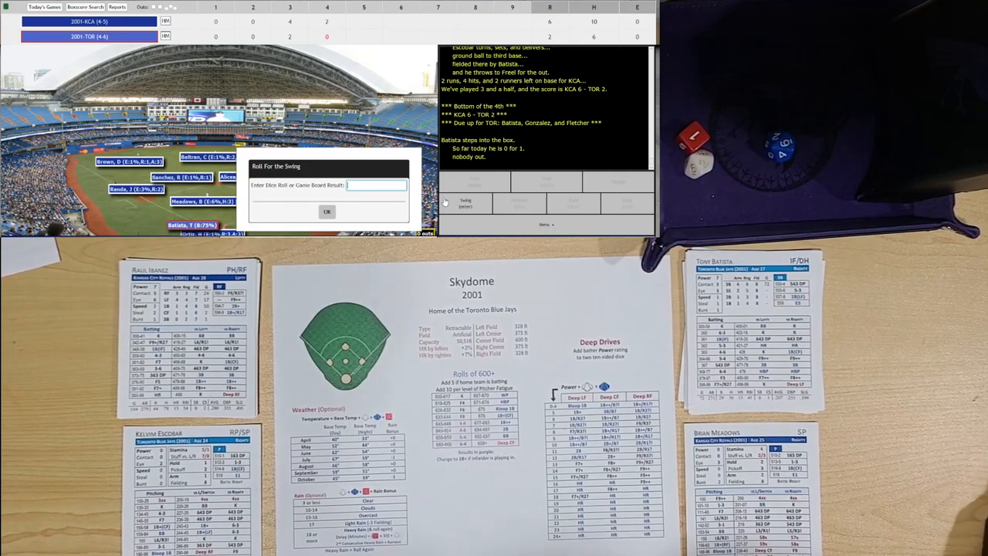
Step: Enter Batista's flyout to left, then roll Gonzalez's single to right
click(327, 210)
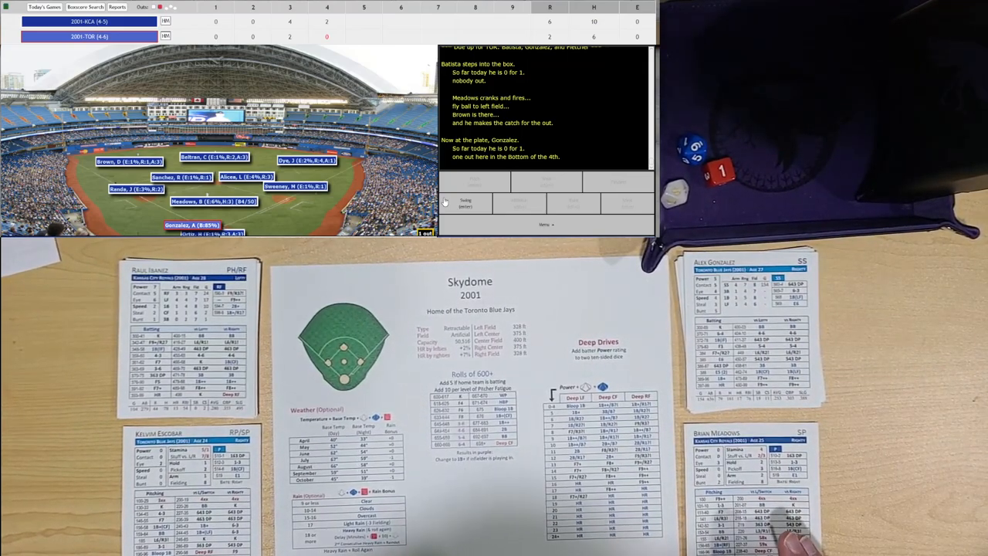
click(467, 203)
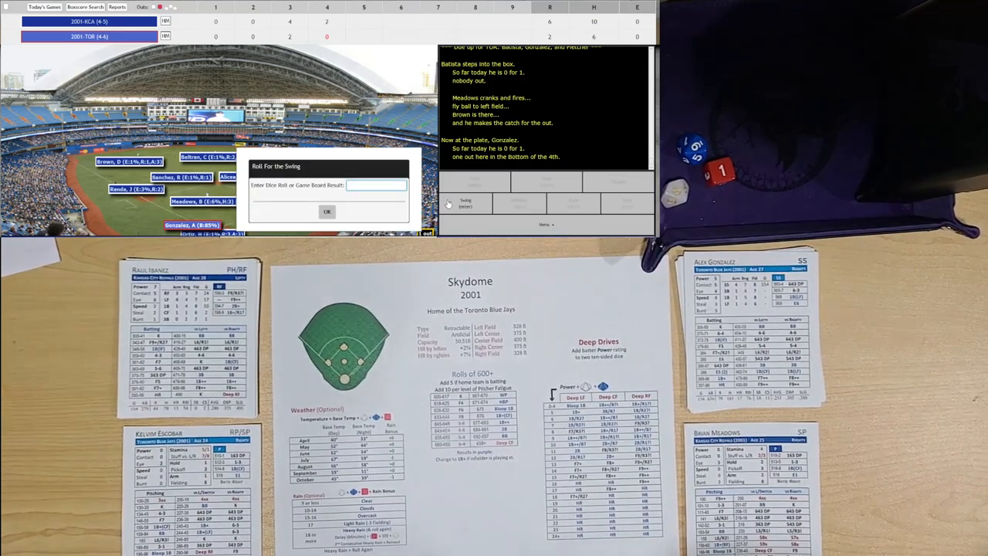
click(327, 210)
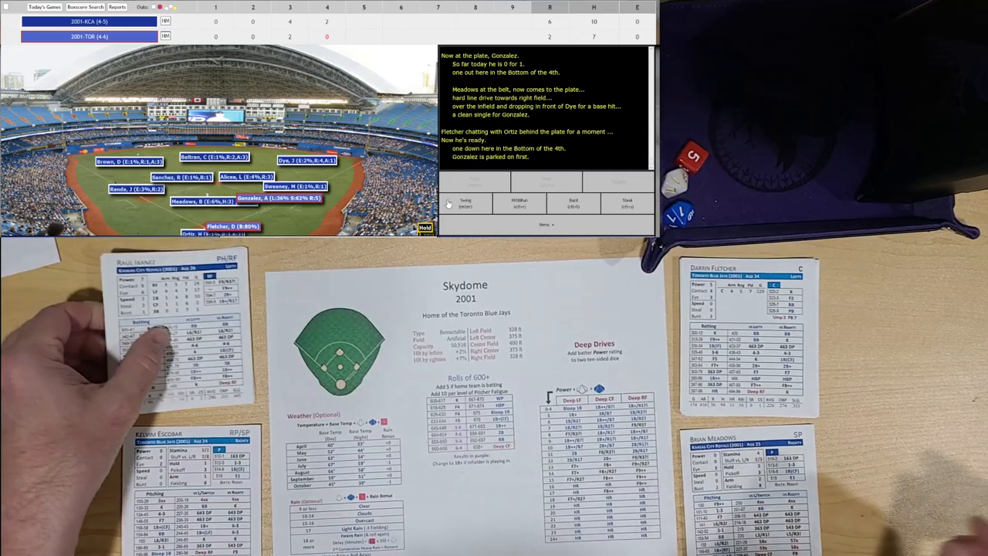
Step: Start Fletcher's swing roll with Gonzalez on first and one out
click(467, 203)
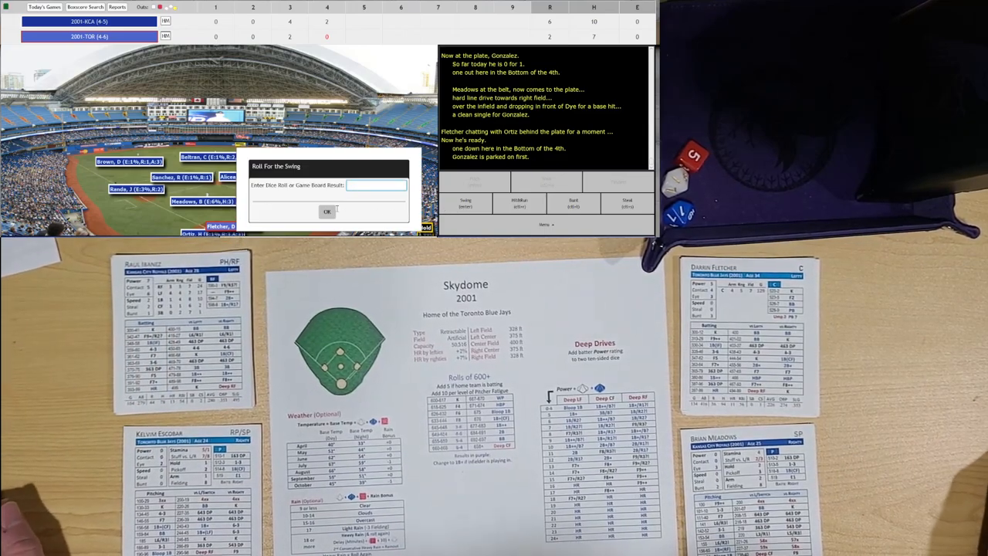
Step: Enter roll 5 for Fletcher's swing and submit it, striking him out to end Toronto's 4th
text(5)
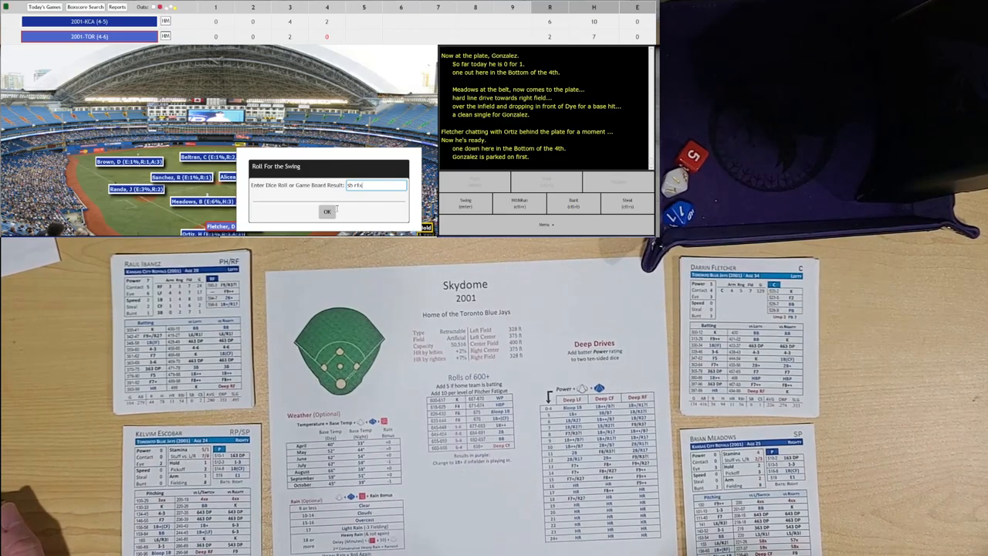
click(327, 212)
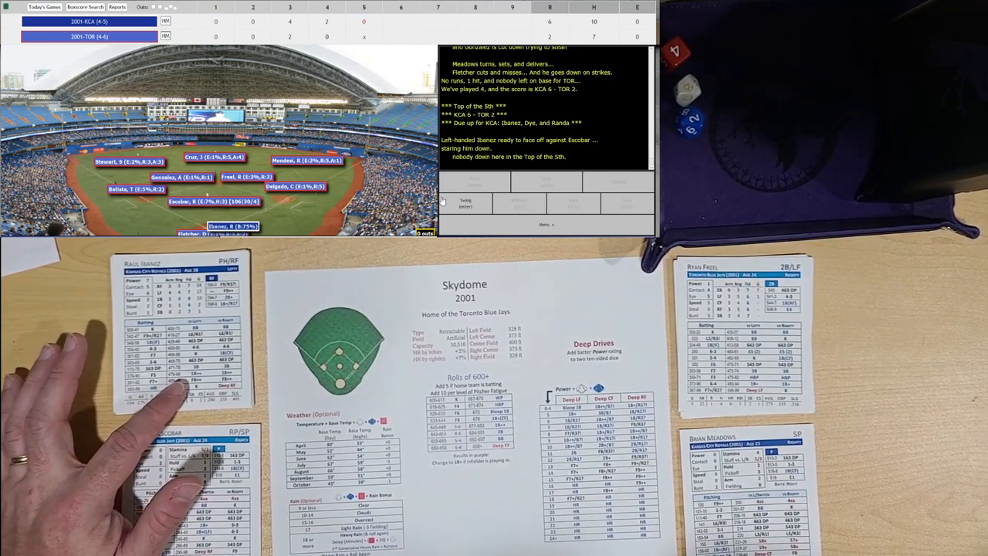
Step: Play the leadoff single, then enter and submit roll 'hr' for Dye's swing
click(467, 204)
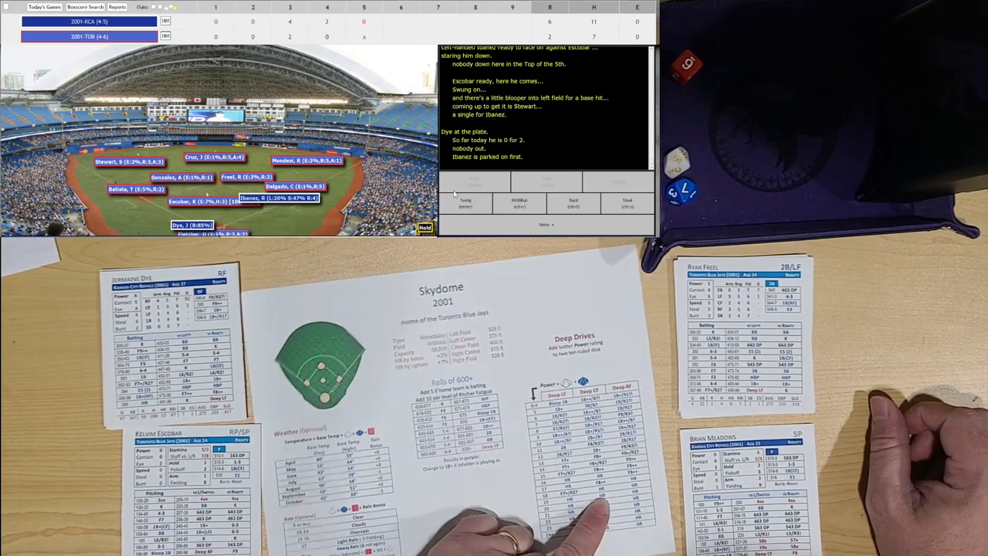
click(467, 204)
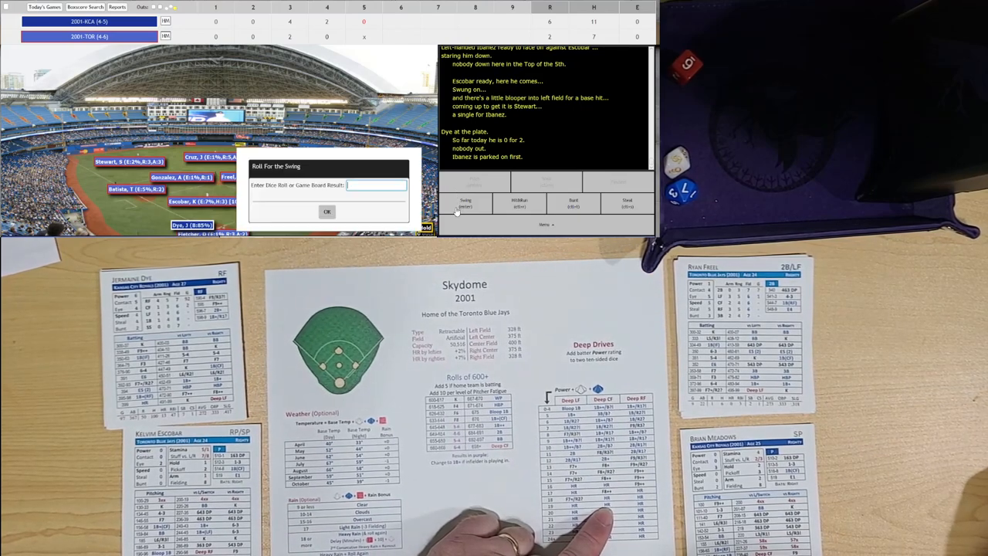
text(hr f8)
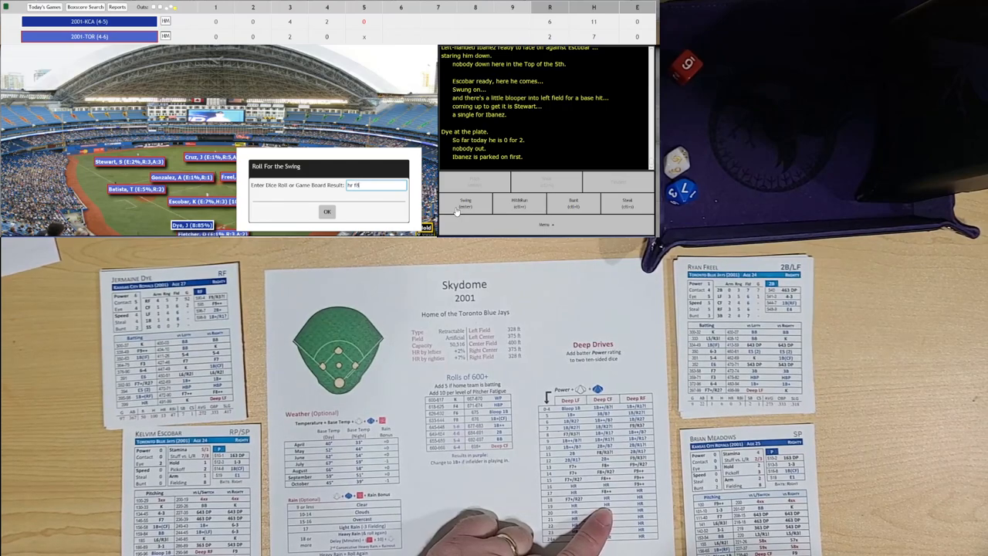
click(328, 212)
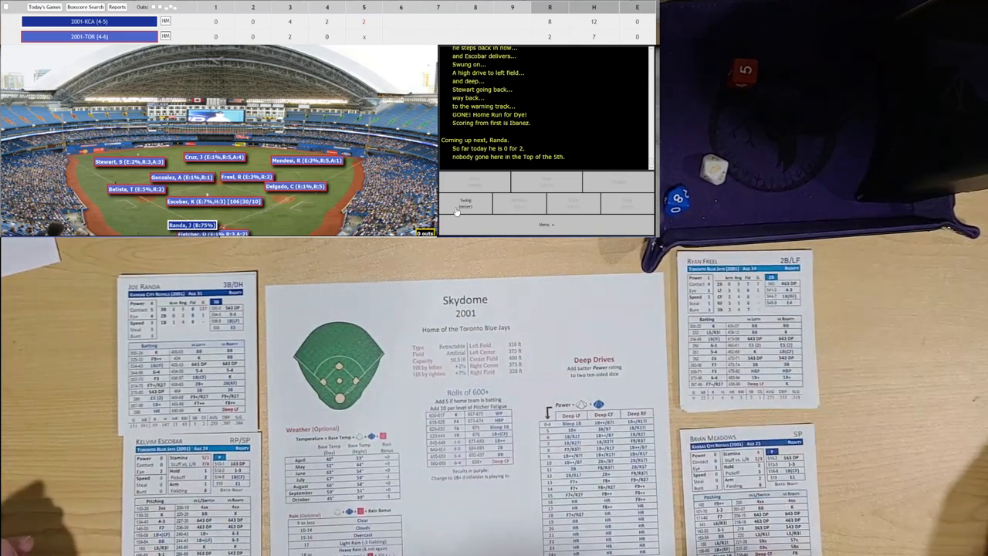
Step: Enter roll 'b gh f' for Randa's swing and submit it for an infield single
click(466, 204)
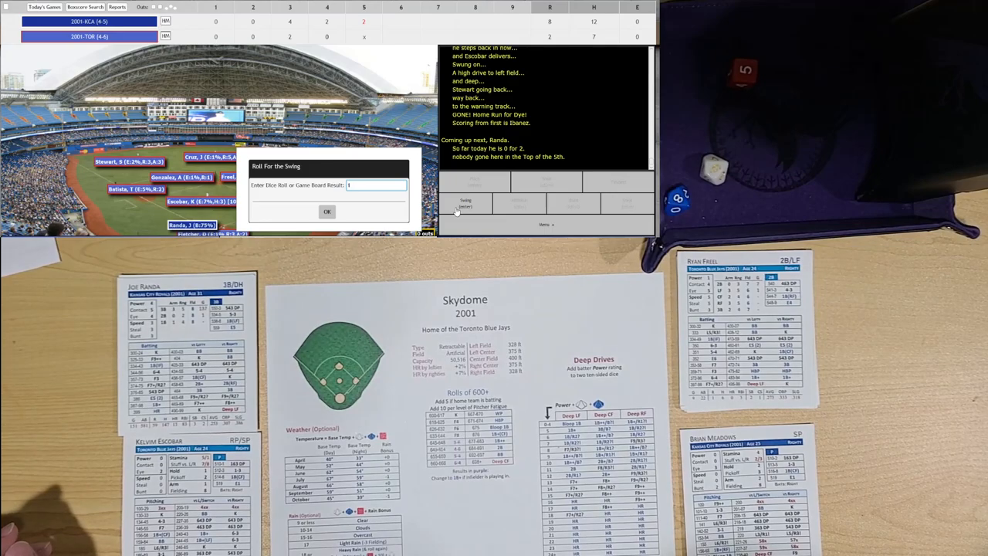
text(b gh)
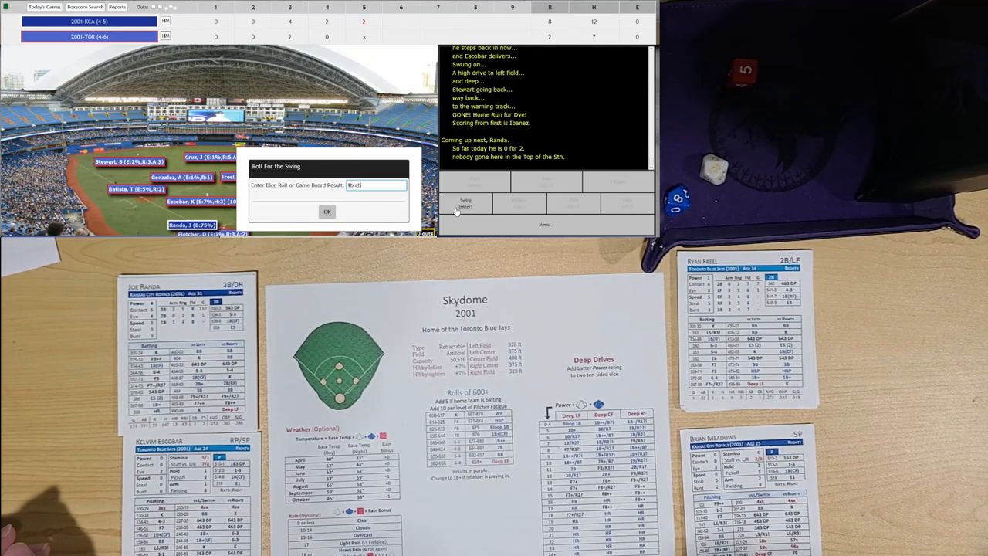
text(f)
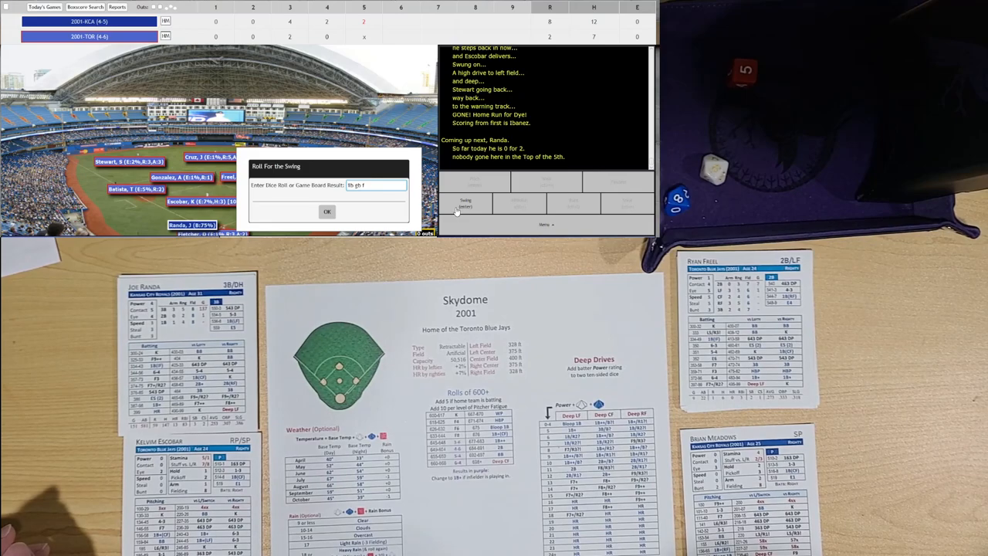
click(328, 211)
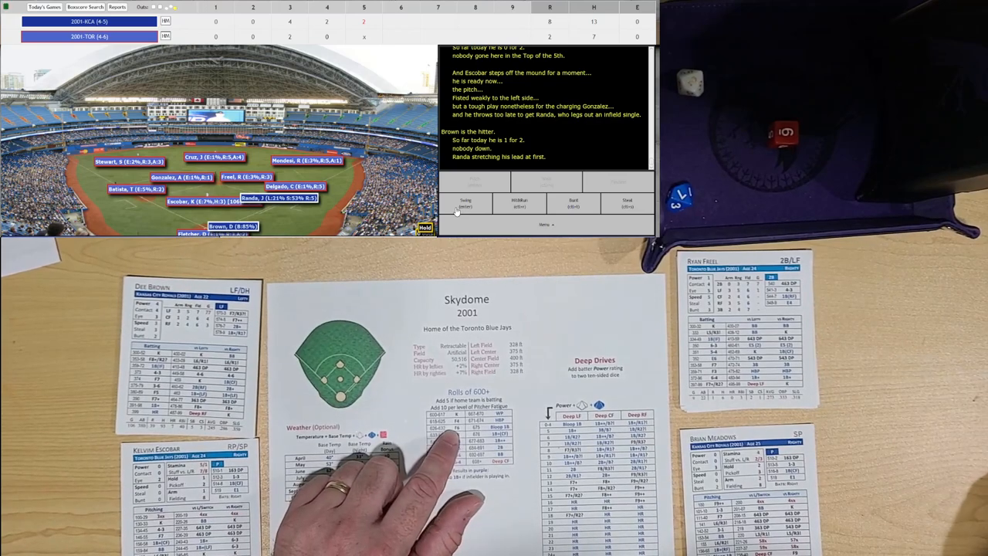
Step: Submit swing rolls for Brown and Sanchez and play Ortiz's at-bat, retiring all three
click(467, 203)
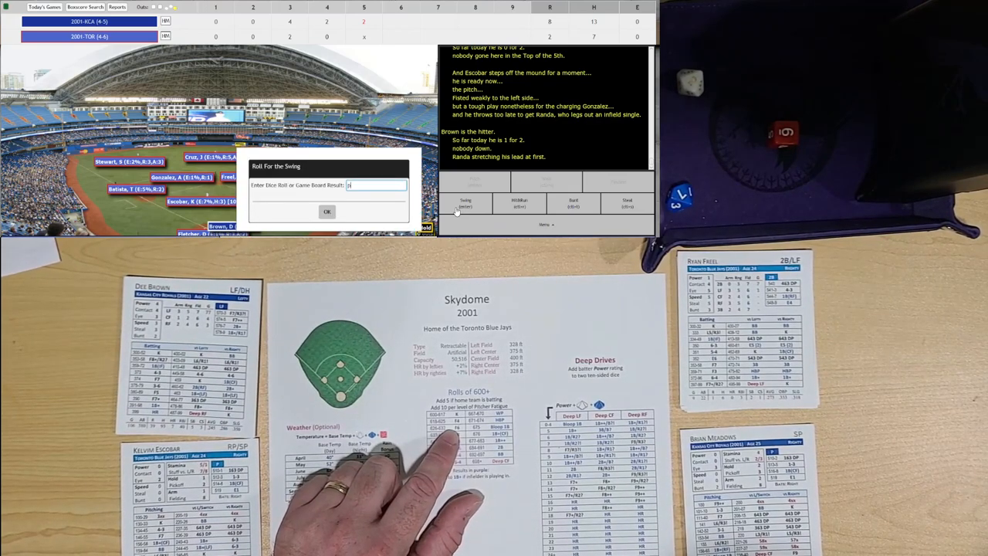
click(328, 210)
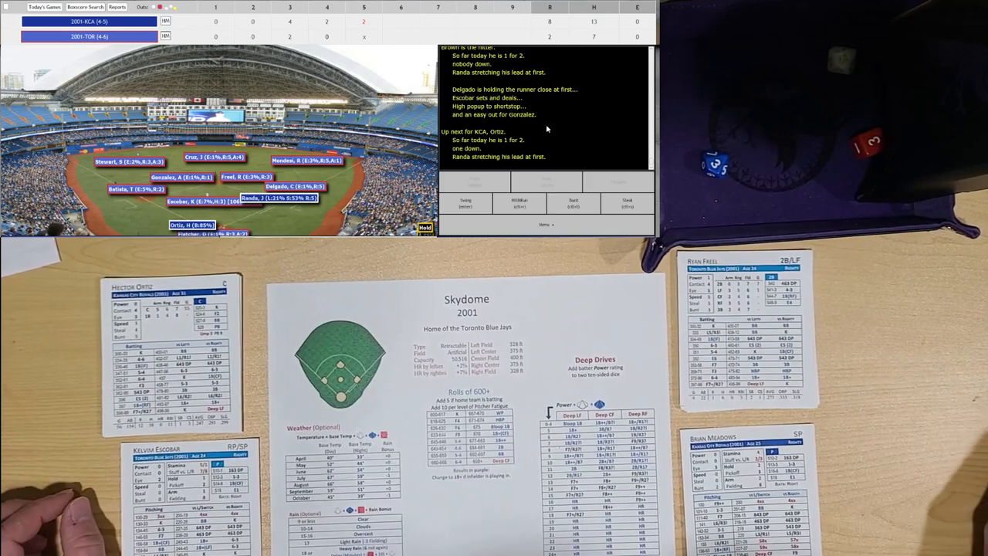
click(466, 204)
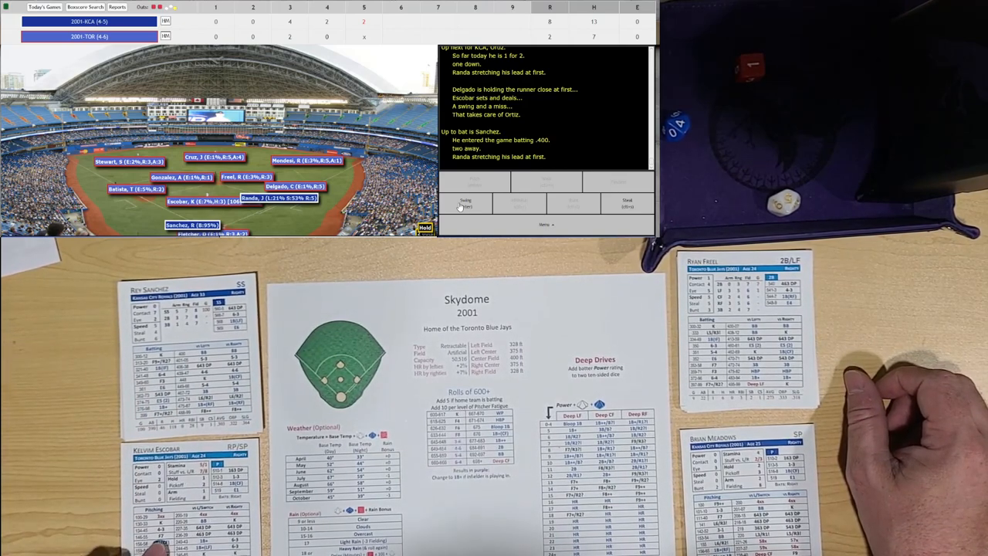
click(467, 204)
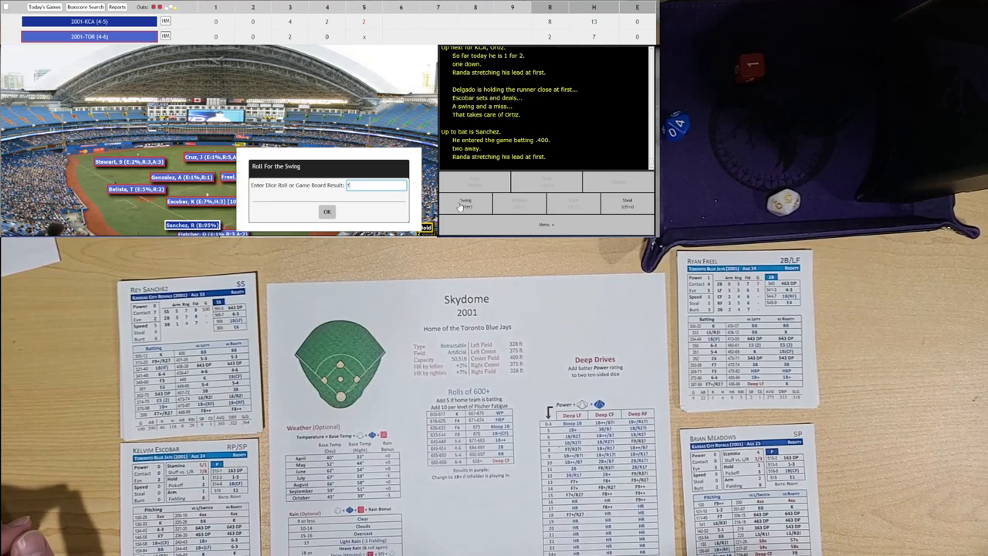
click(327, 210)
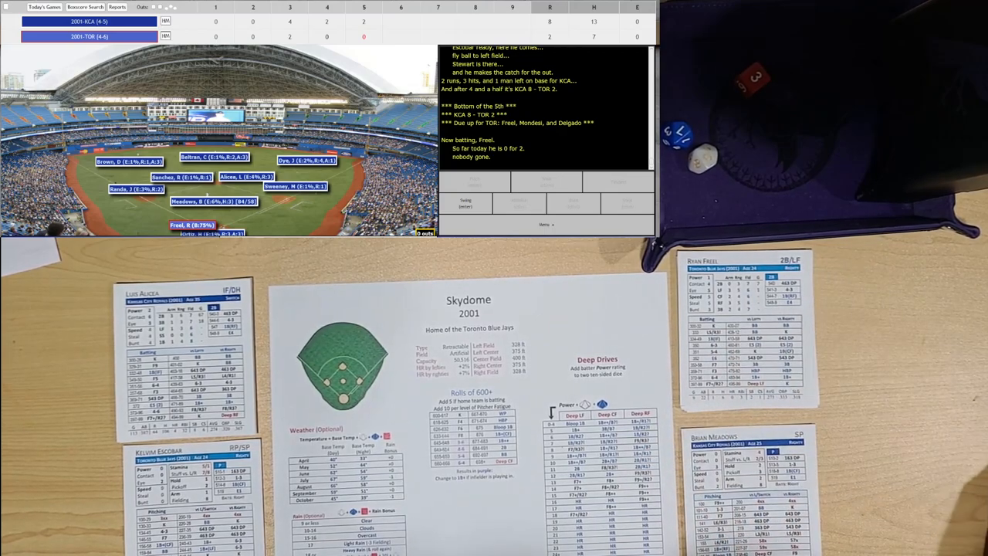
Step: Play the bottom of the 5th and submit roll 7 for Delgado, who flies out to end it
click(467, 204)
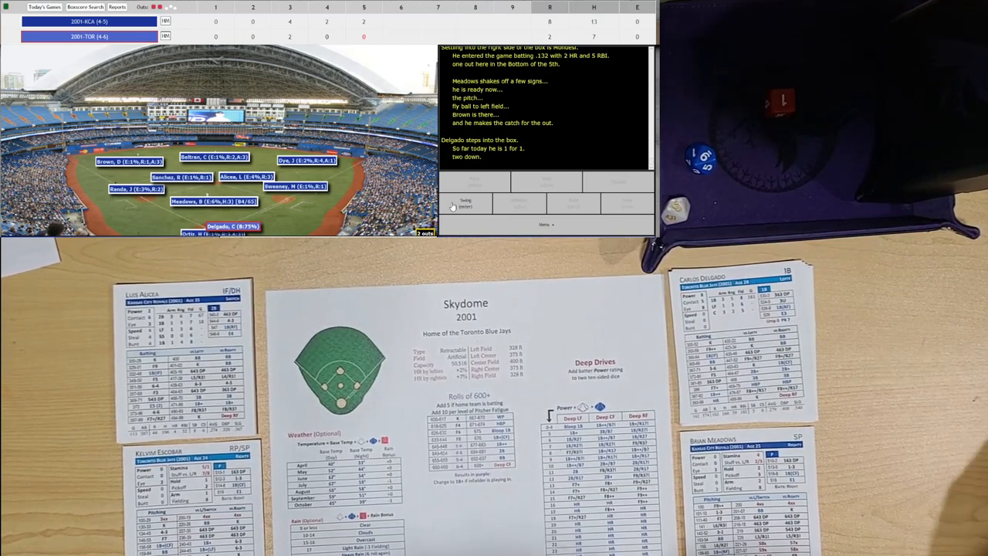
click(466, 204)
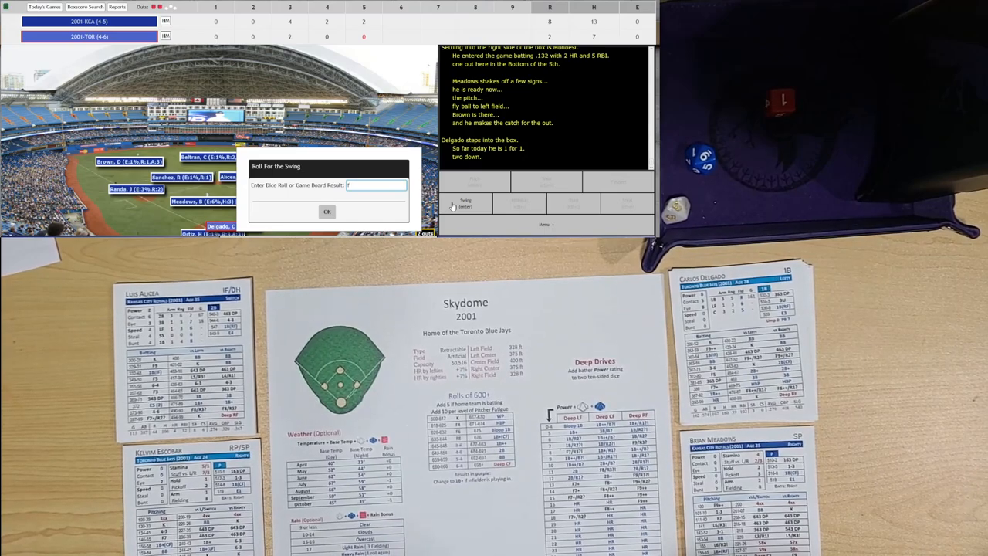
text(7)
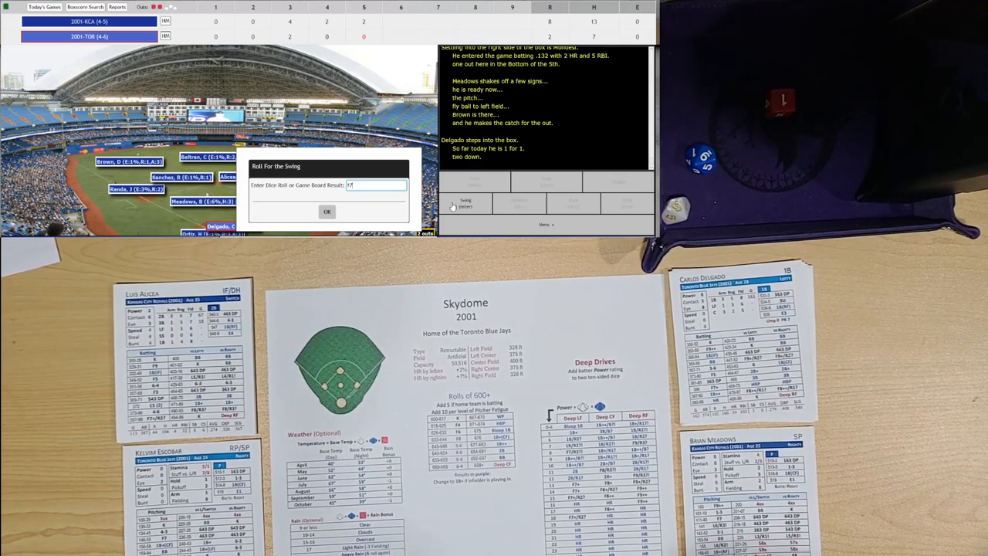
click(327, 210)
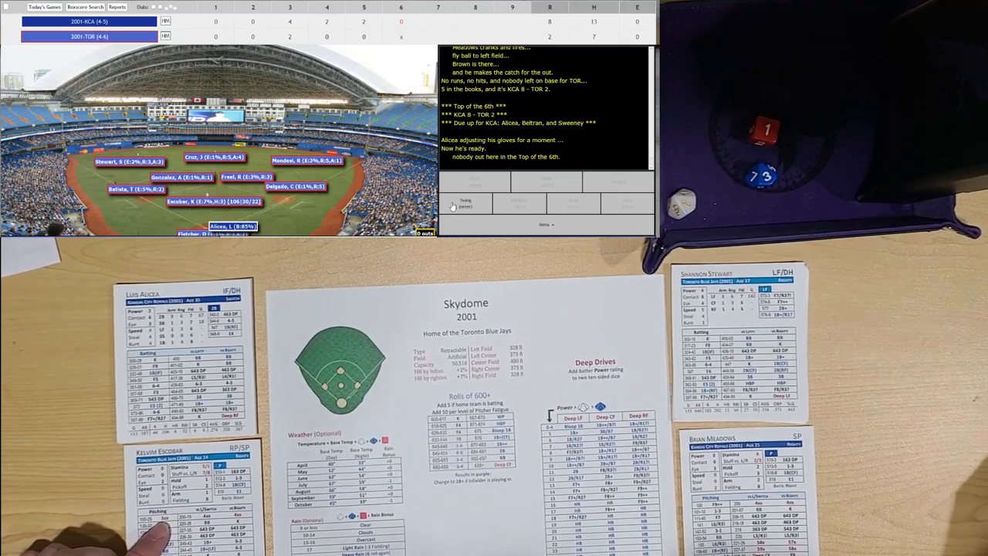
Step: Play Alicea's and Beltran's at-bats, then submit roll F9 for Sweeney to end the top 6th
click(466, 203)
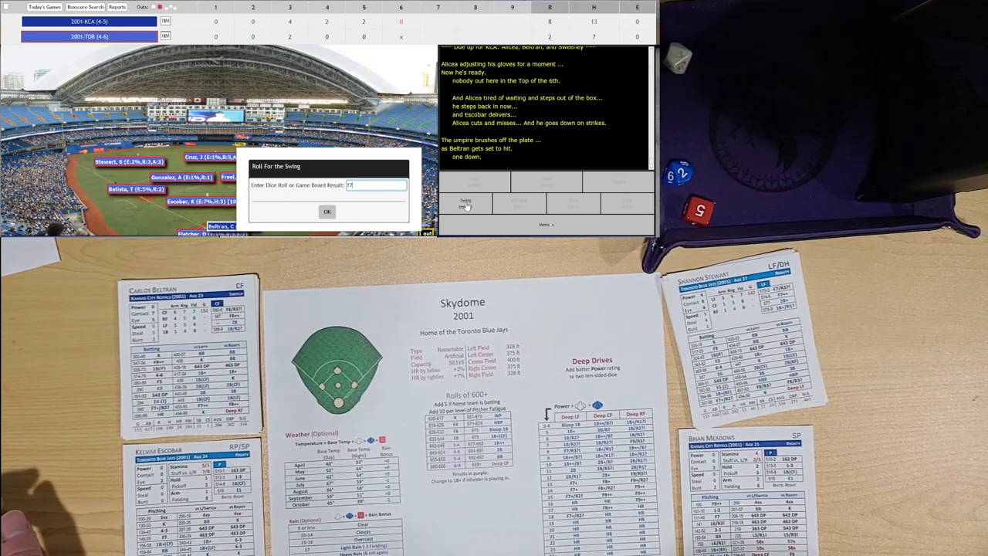
click(328, 210)
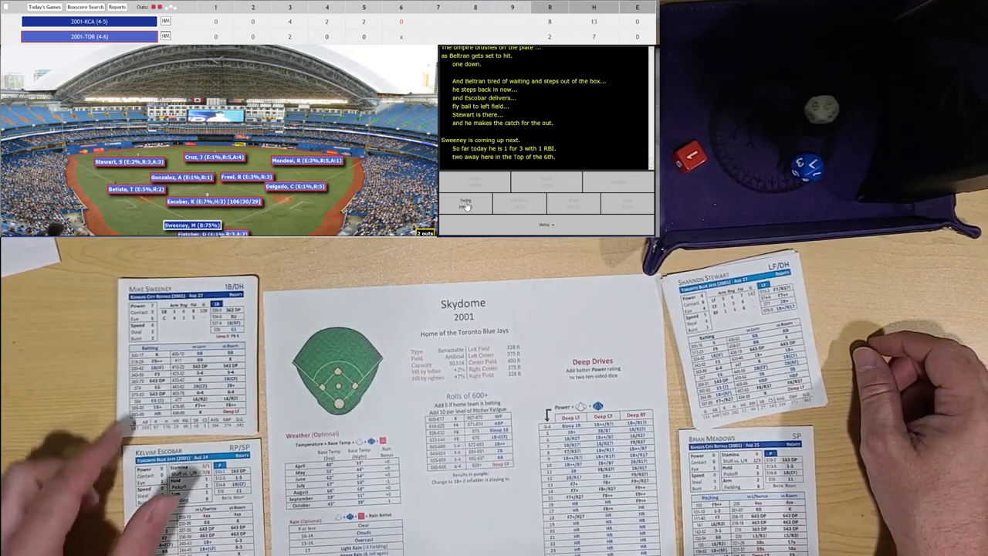
click(467, 204)
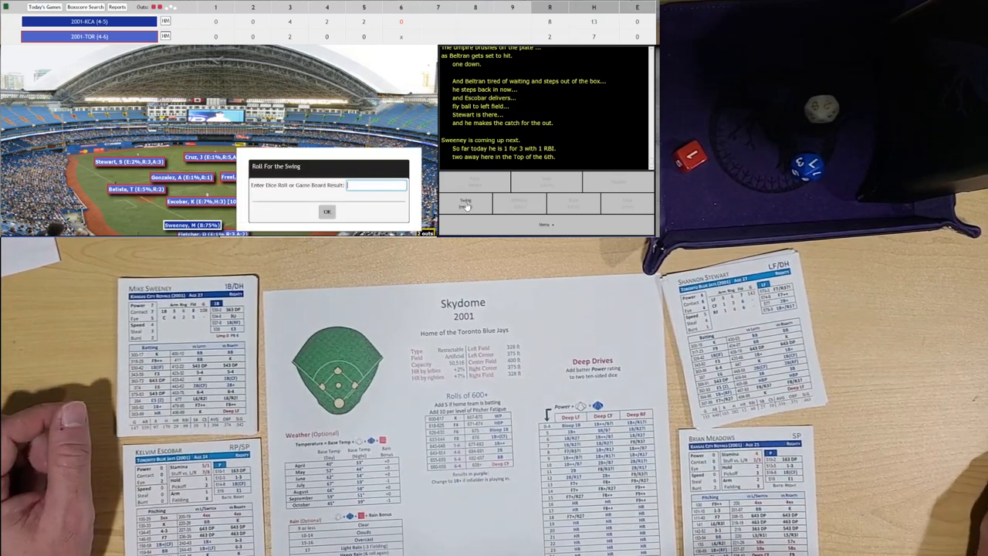
text(F9)
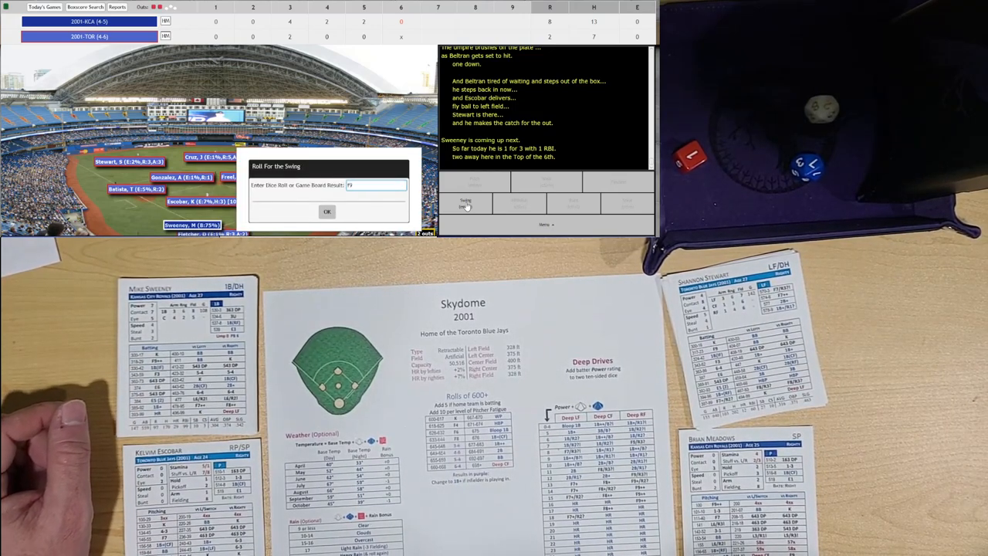
click(327, 210)
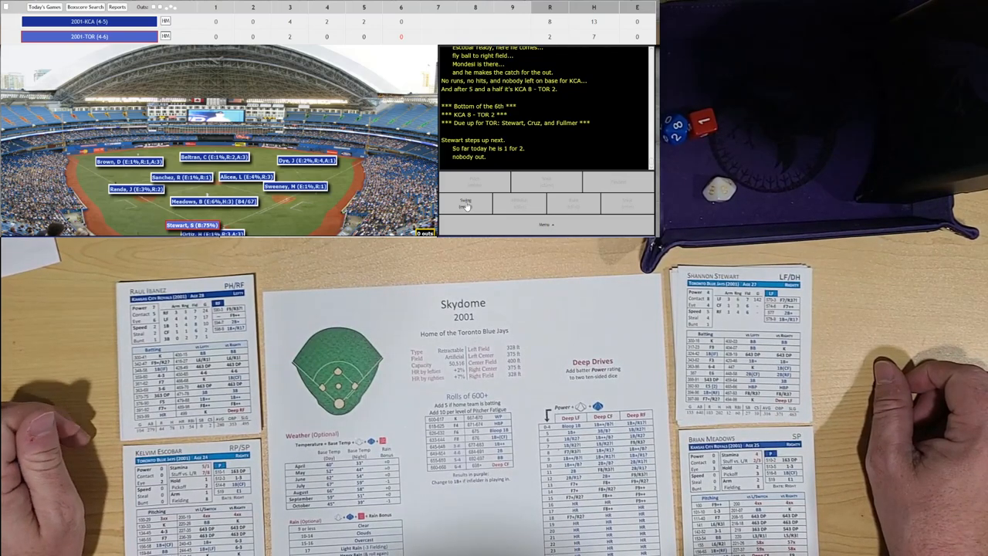
Step: Submit swing rolls for Stewart and Cruz, then roll P9 for Fullmer in the bottom 6th
click(466, 204)
text(81)
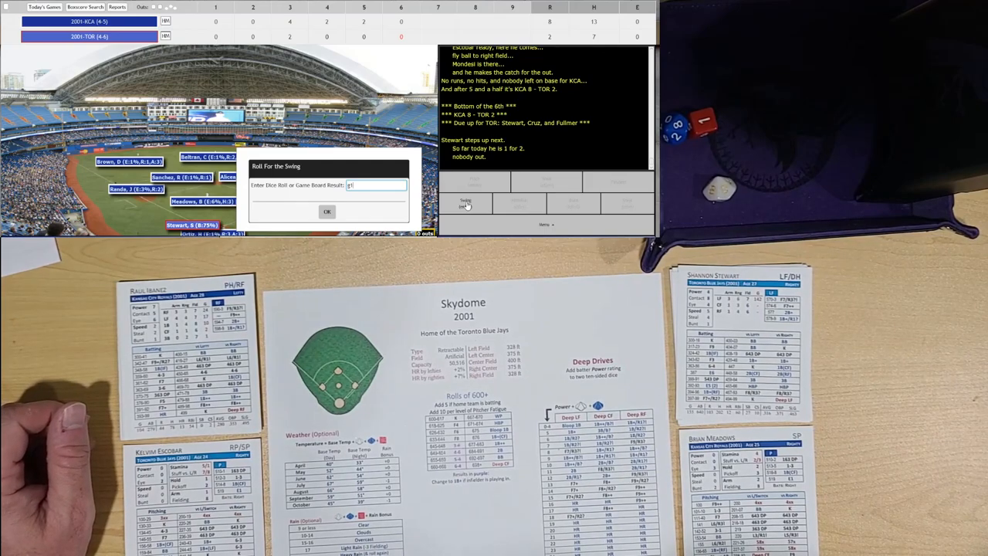
click(328, 212)
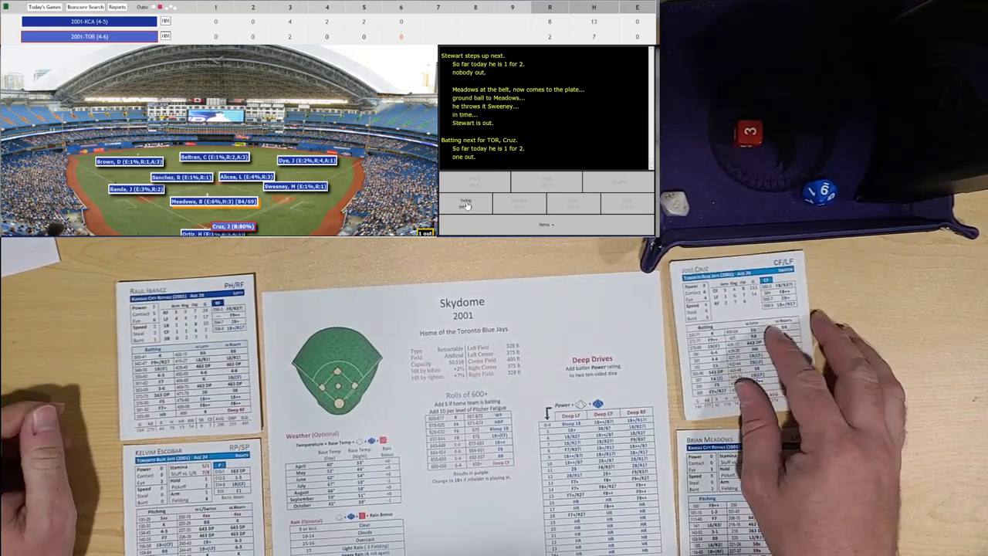
click(466, 203)
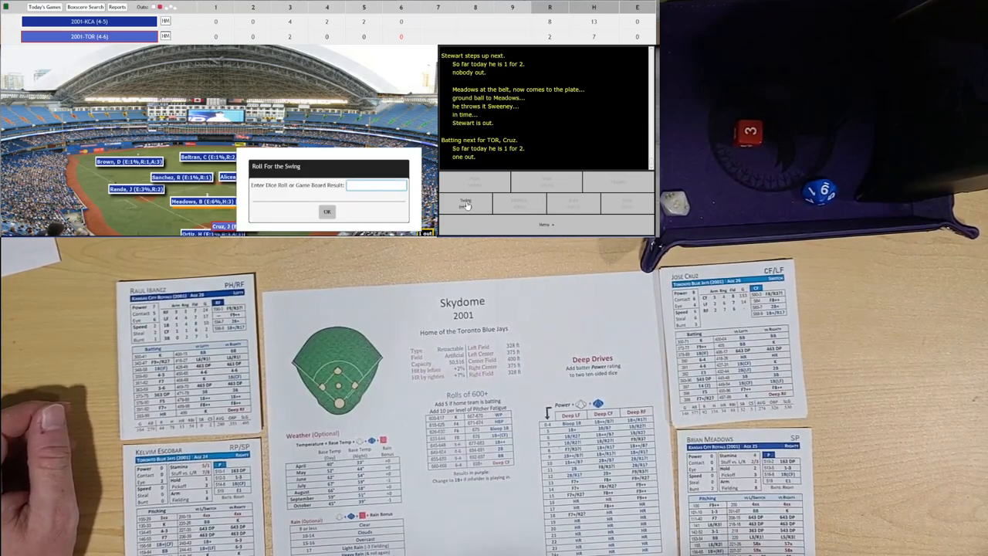
click(328, 212)
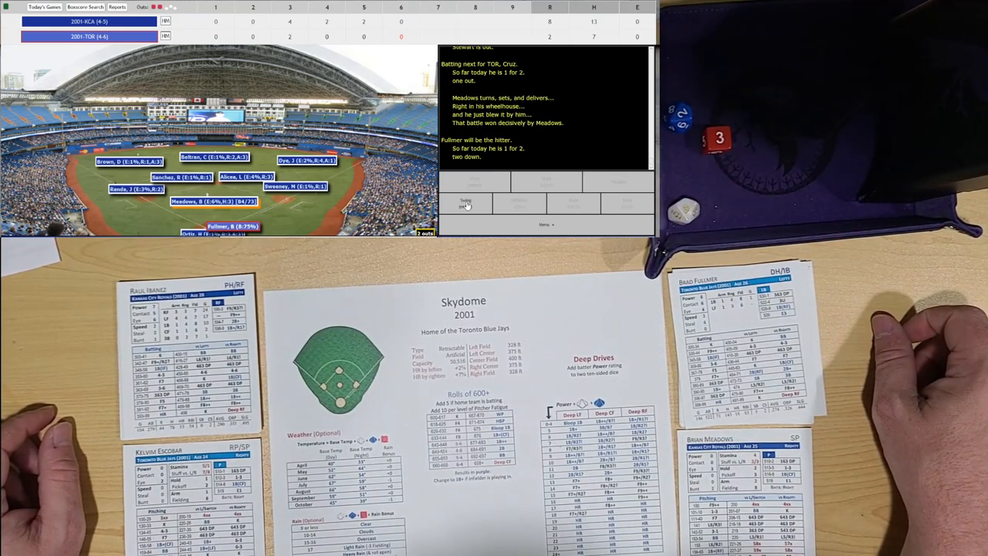
click(467, 202)
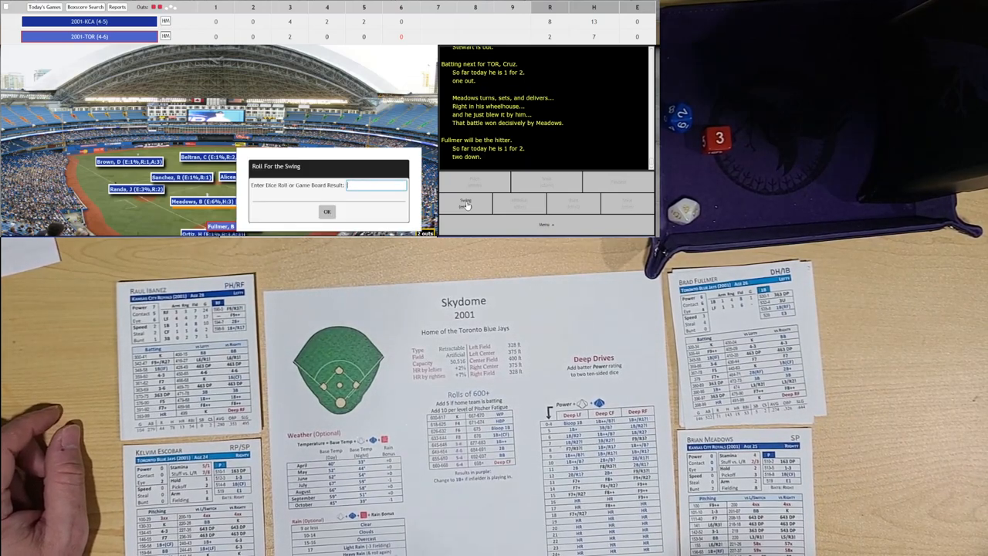
text(P9)
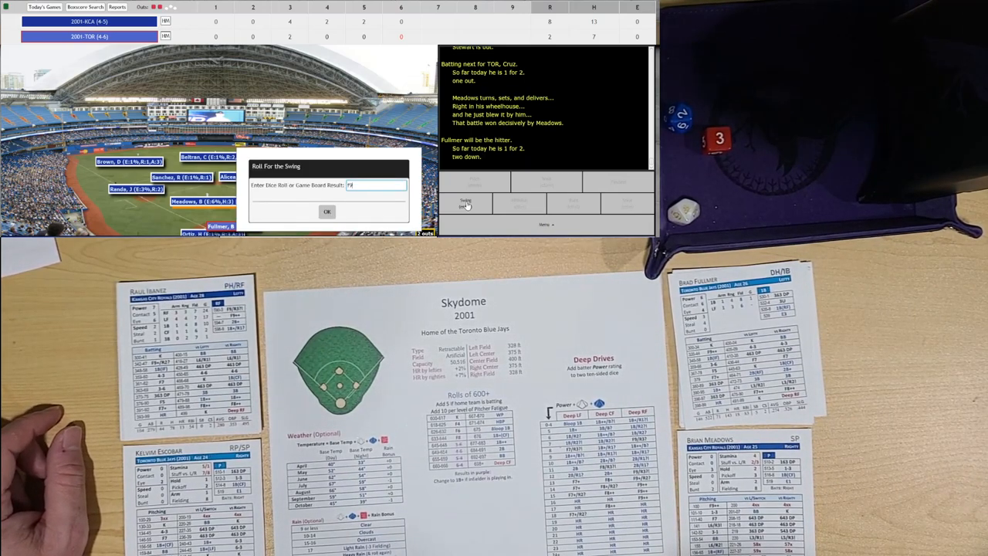
click(327, 212)
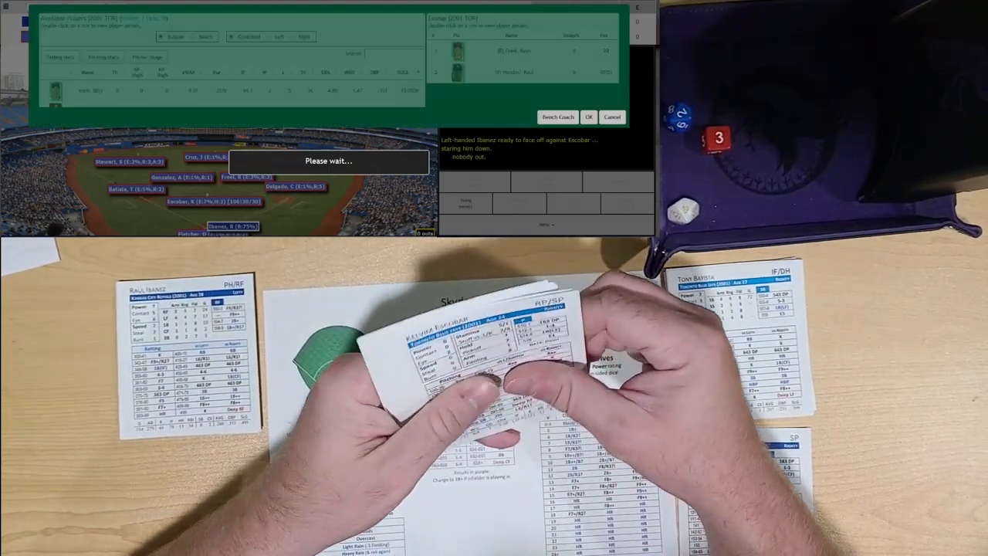
Step: Bring in reliever File for Escobar from Toronto's substitution screen
click(588, 118)
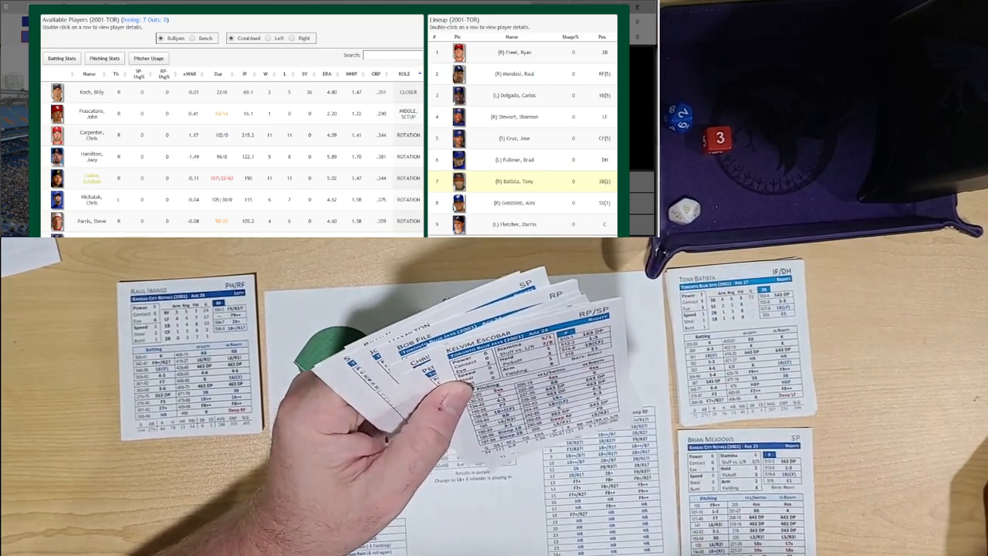
click(396, 145)
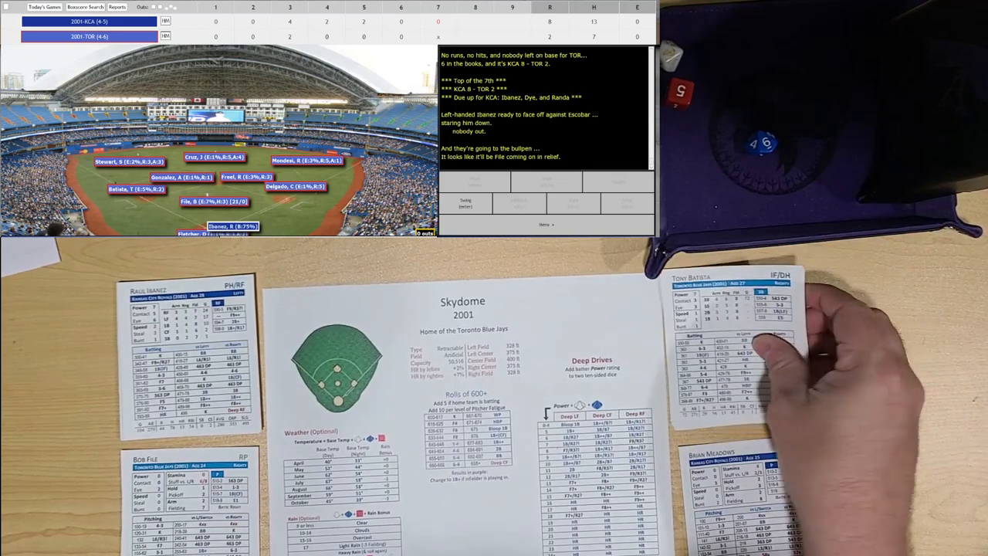
Step: Play the Royals' top 7th: Ibanez doubles and scores on Randa's groundout, Brown strikes out
click(466, 202)
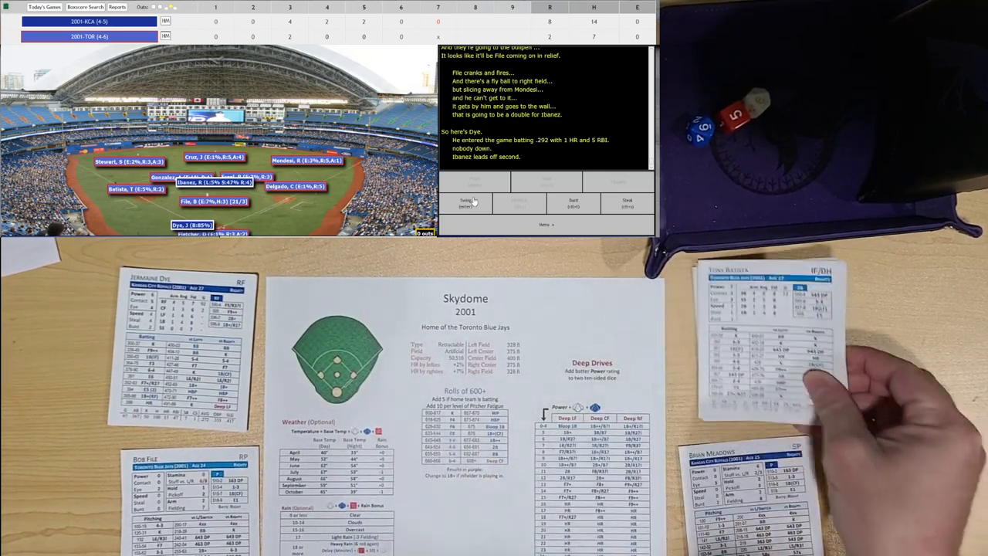
click(466, 204)
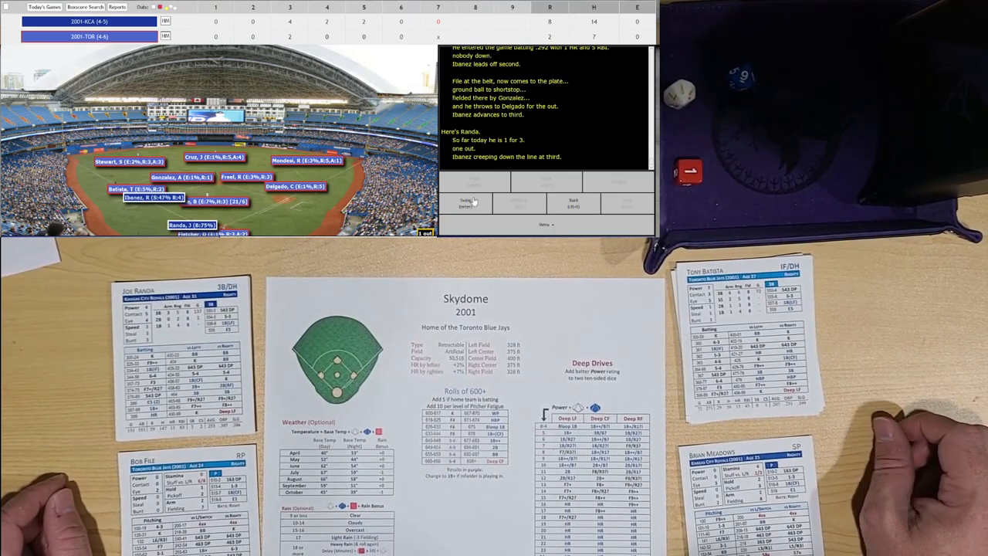
click(466, 202)
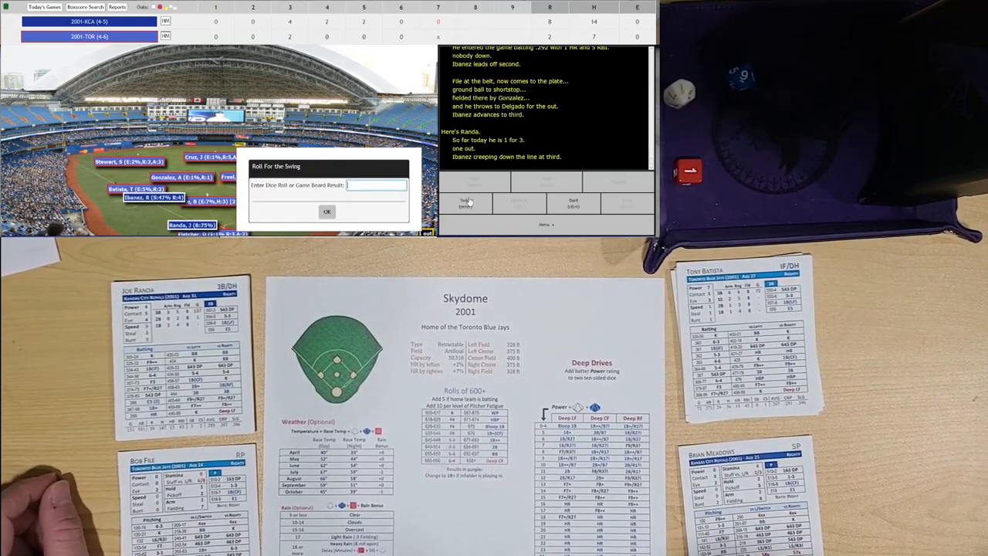
click(328, 211)
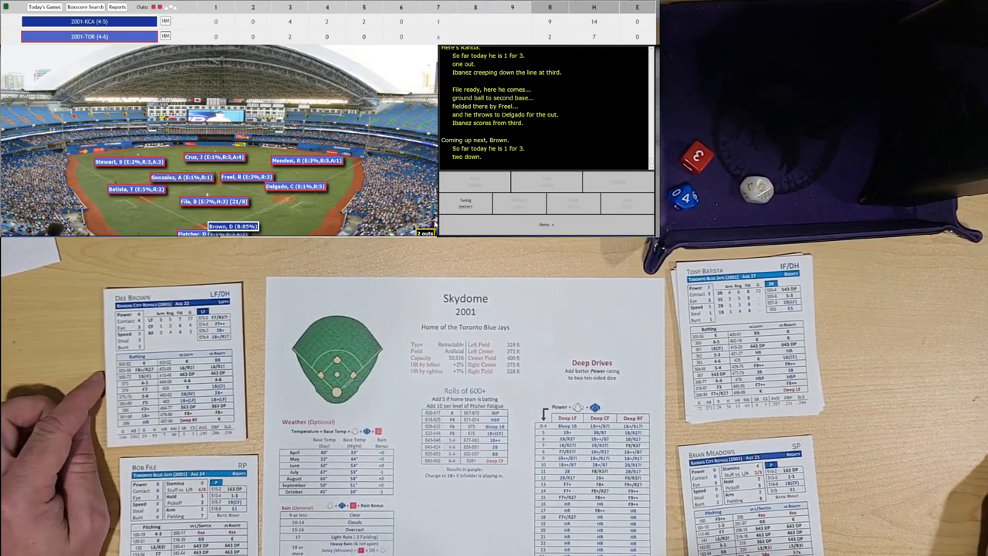
click(466, 204)
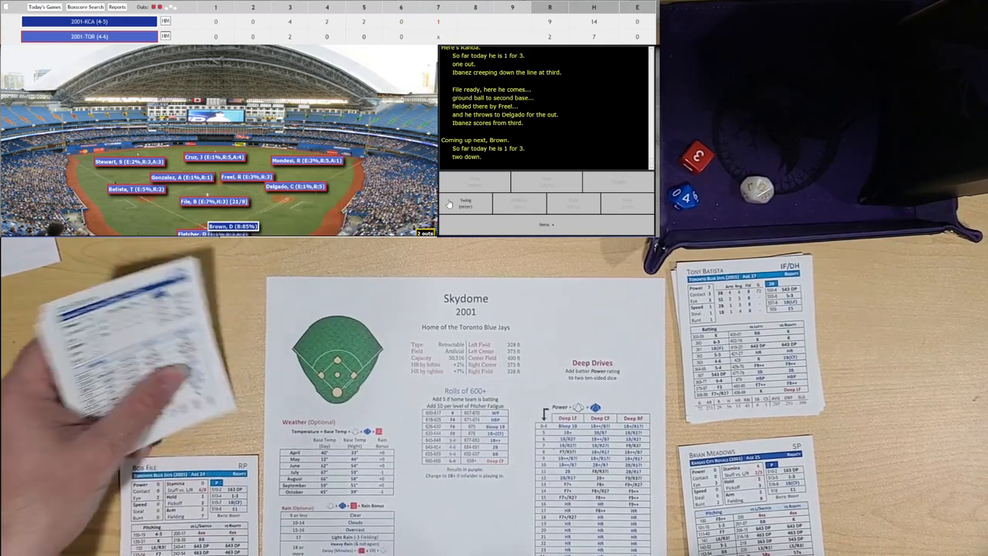
click(466, 204)
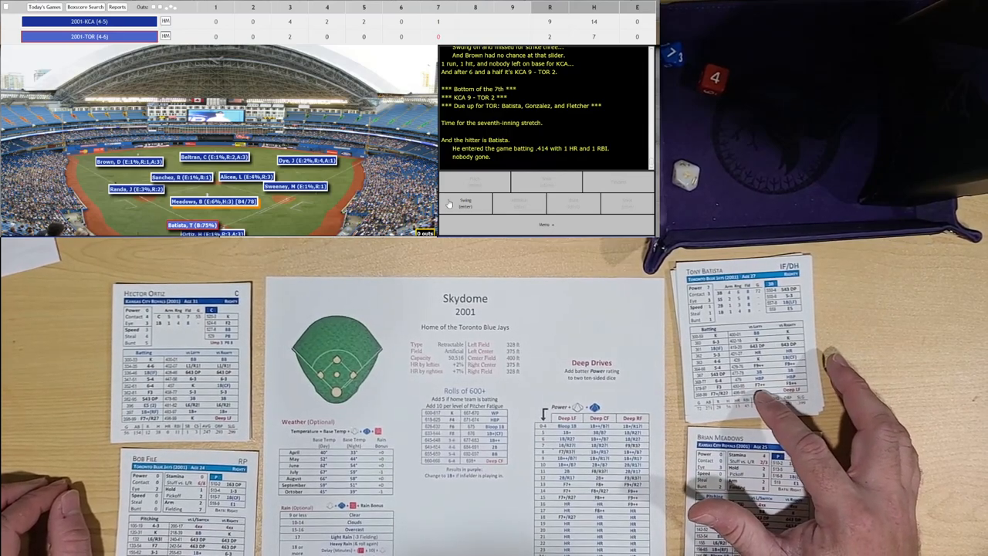
Step: Submit swing rolls for Batista, Gonzalez and Fletcher through a scoreless Toronto 7th
click(466, 203)
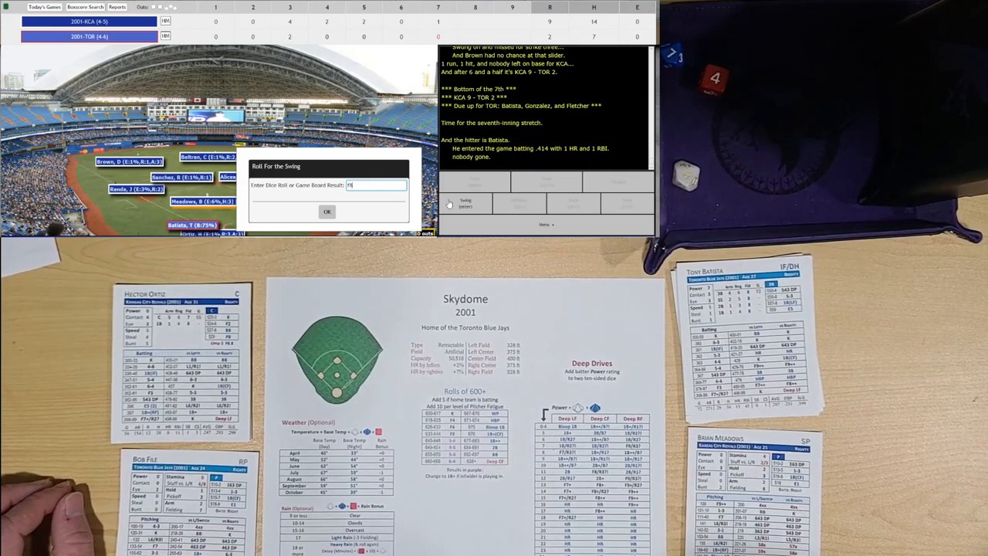
click(327, 210)
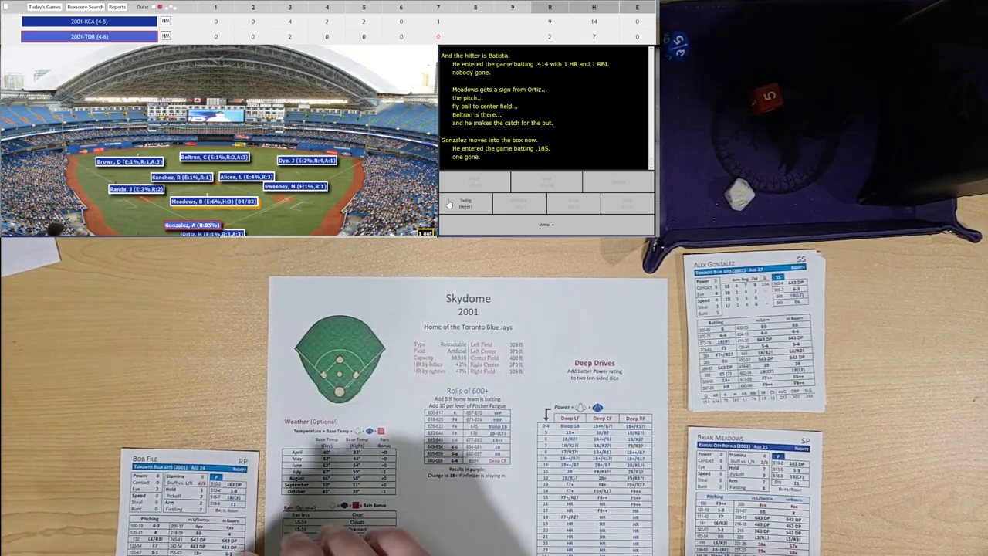
click(467, 204)
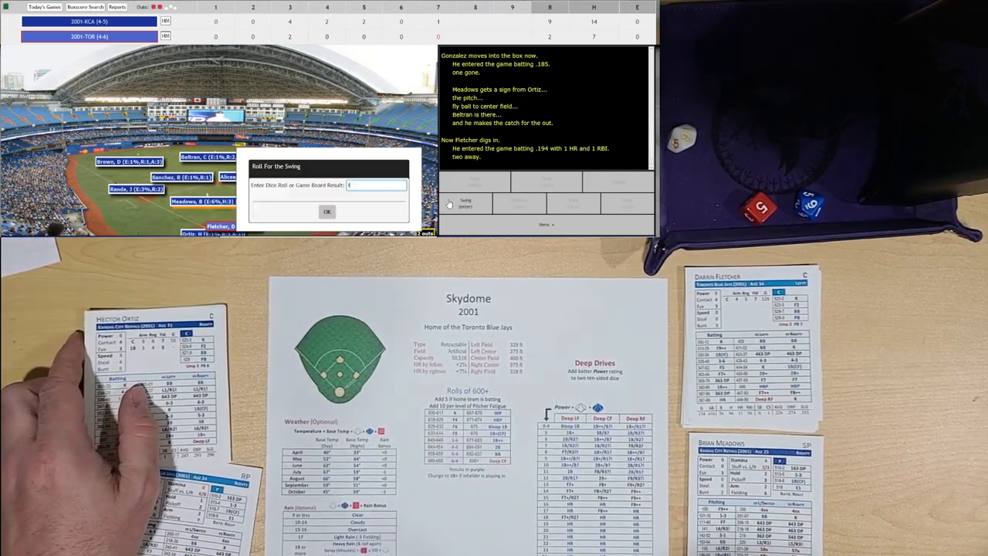
click(328, 211)
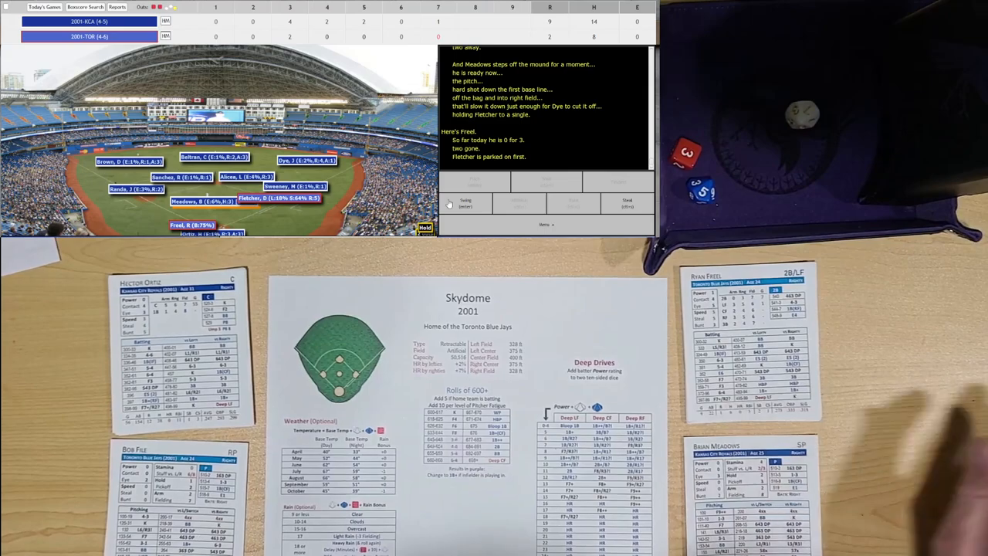
click(467, 203)
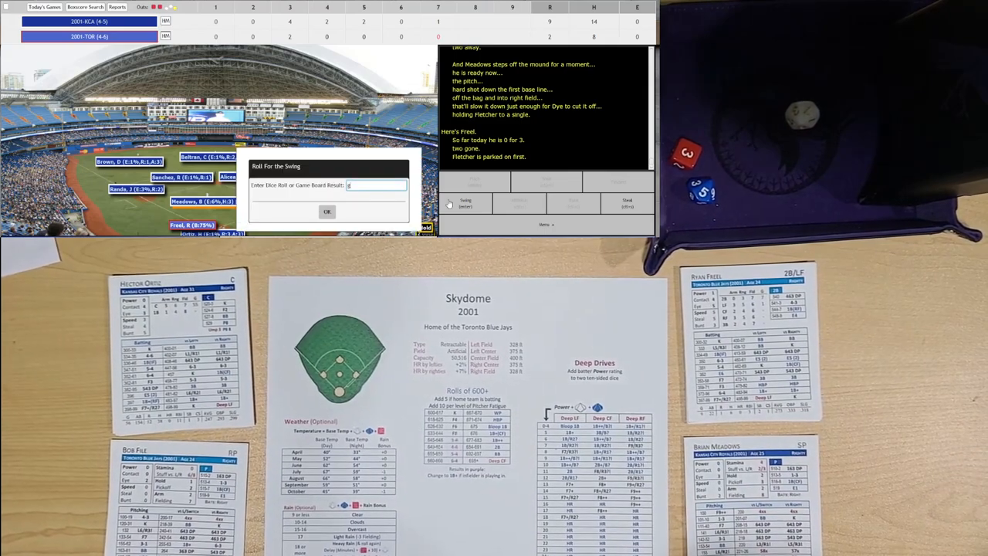
click(327, 211)
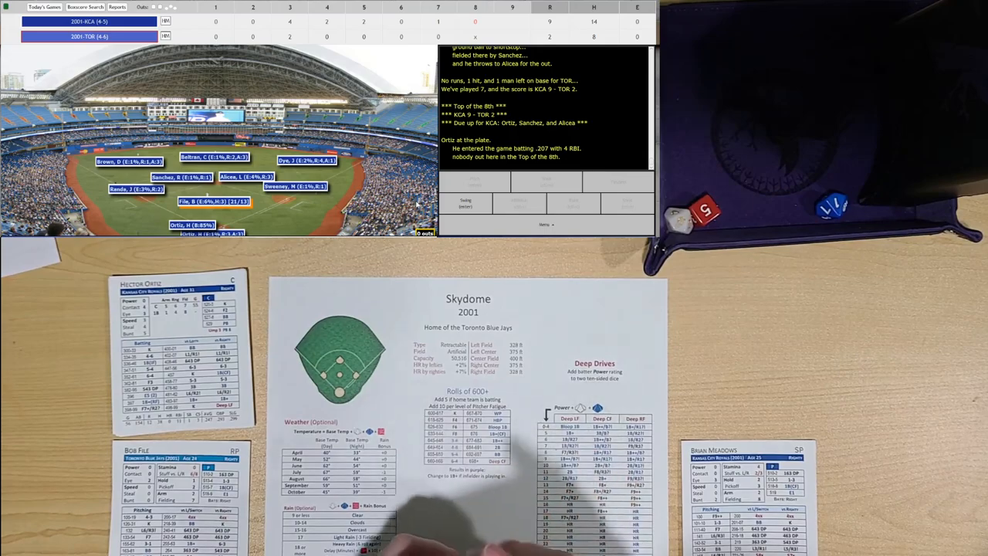
Step: Roll the swings that retire Ortiz, Sanchez and Alicea in order in the top of the 8th
click(467, 202)
text(653)
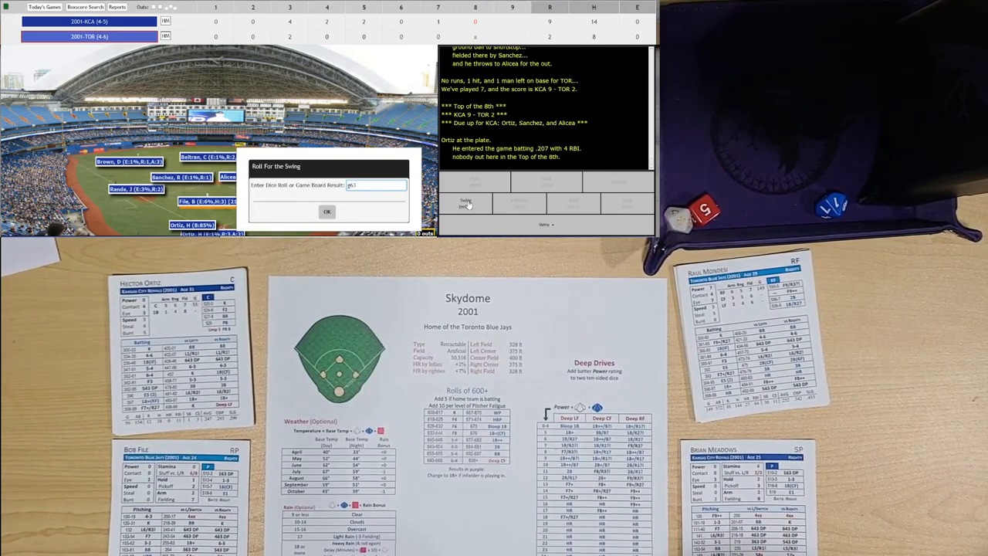
click(327, 212)
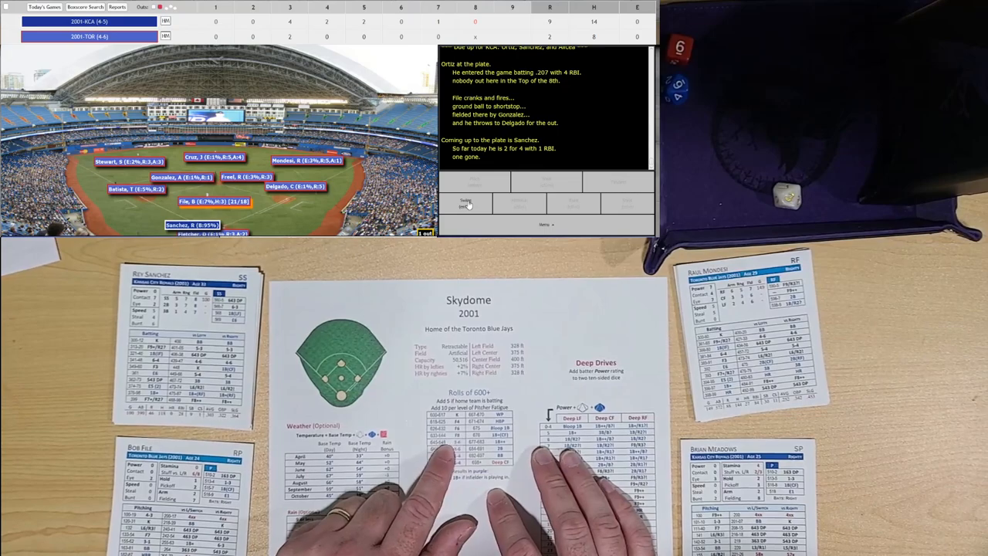
click(467, 204)
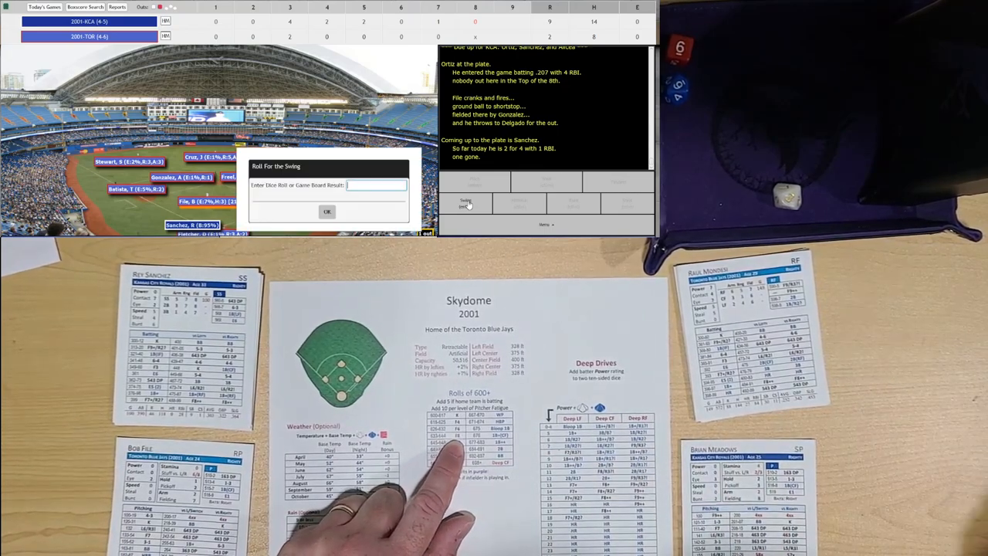
click(328, 210)
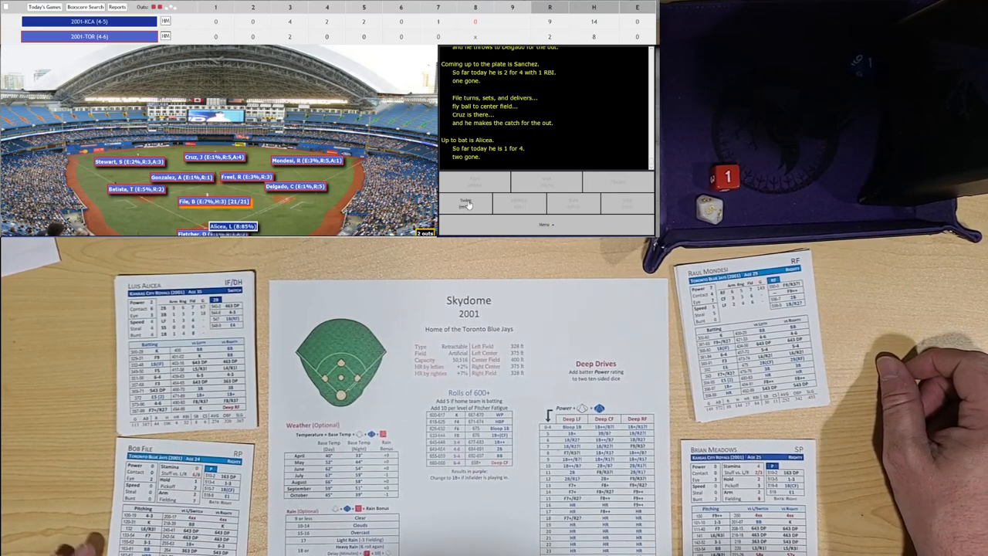
click(466, 204)
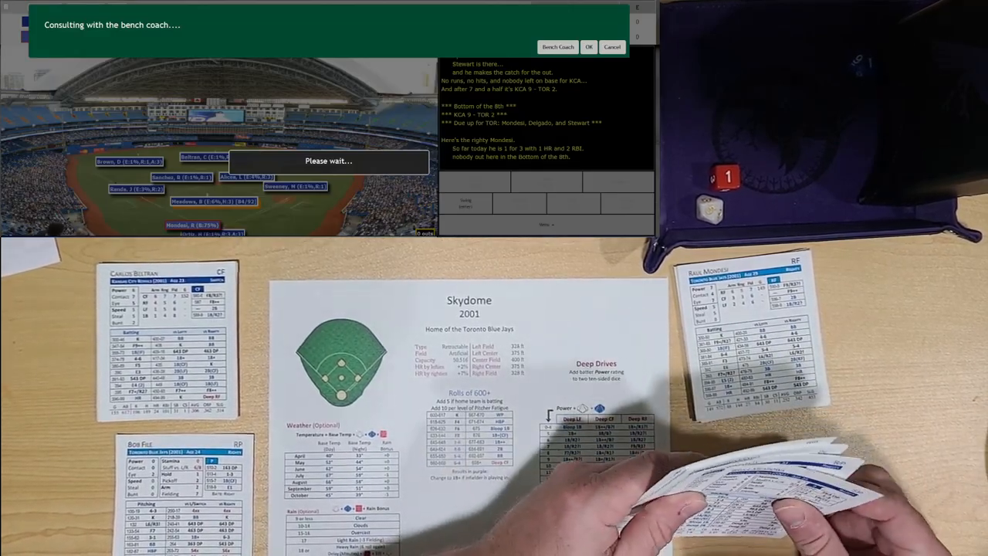
Step: Bring reliever Henry in from Kansas City's bullpen via the bench coach
click(588, 46)
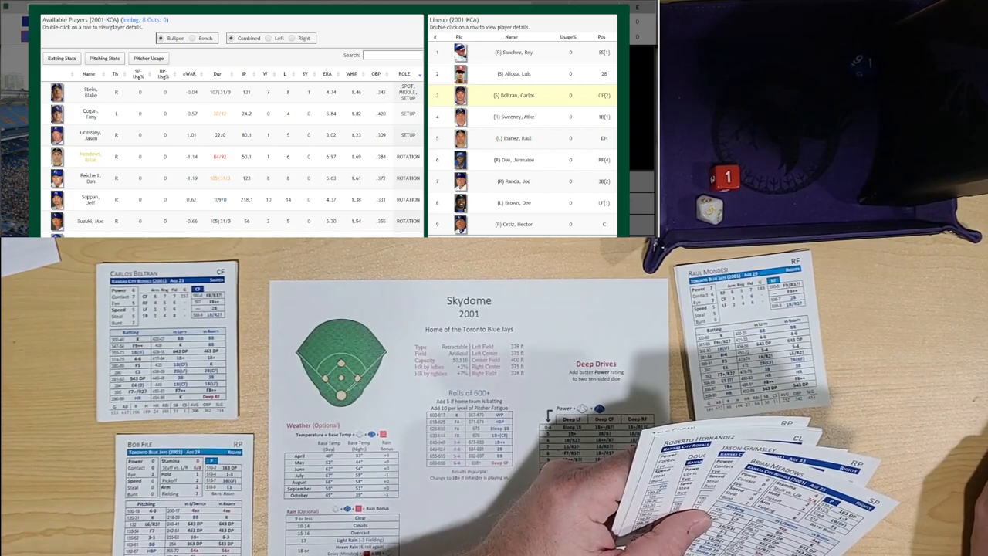
click(396, 122)
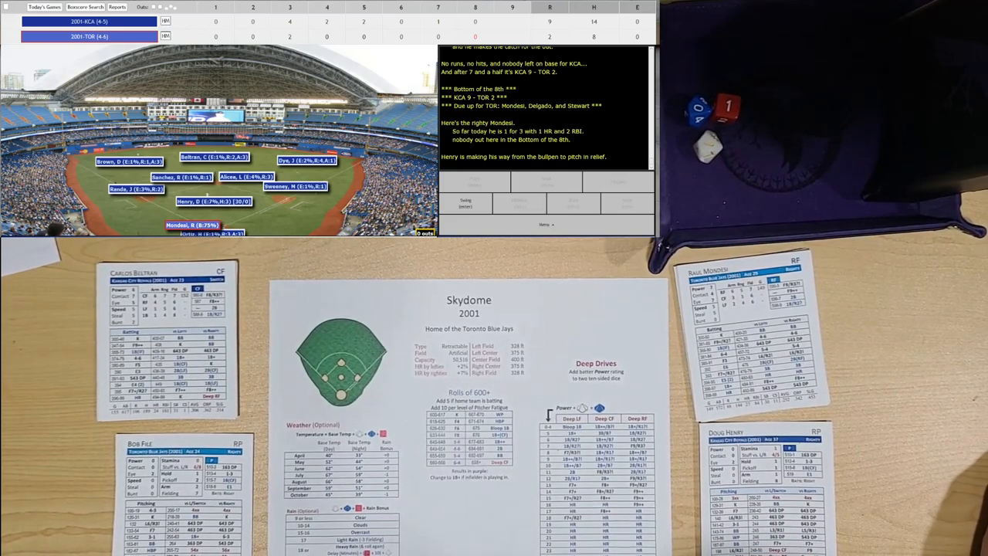
Step: Roll Toronto's 8th: Mondesi strikes out, Delgado walks, a flyout ends the scoreless inning
click(466, 203)
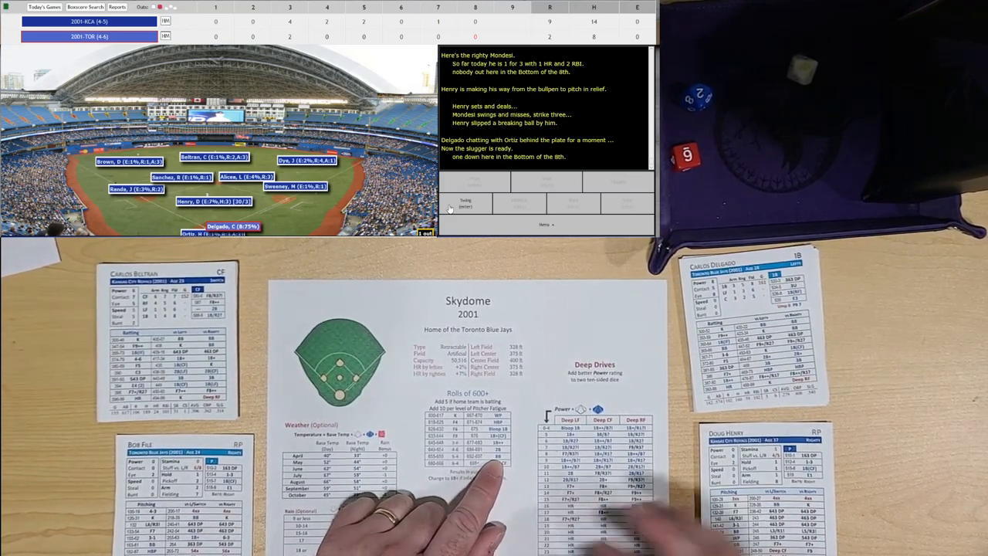
click(467, 204)
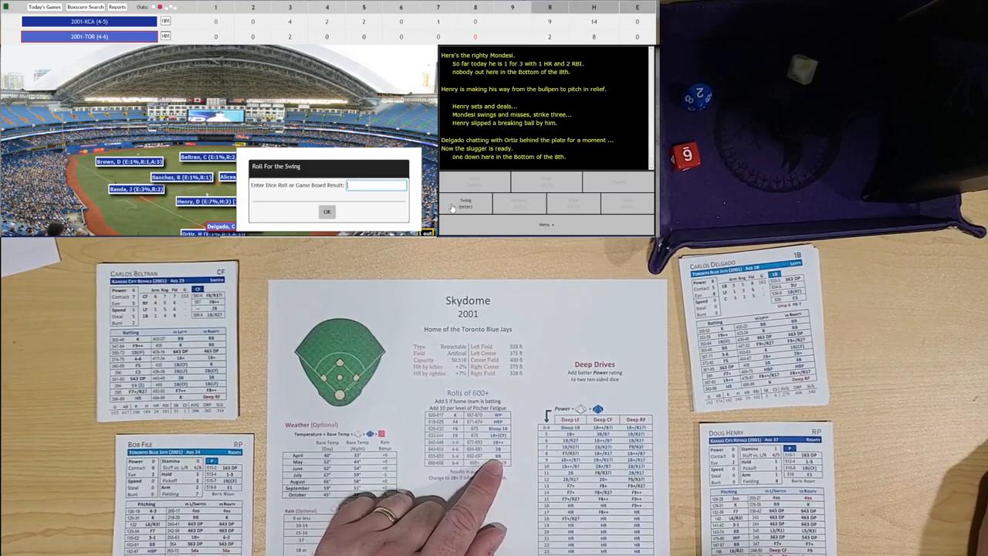
click(327, 212)
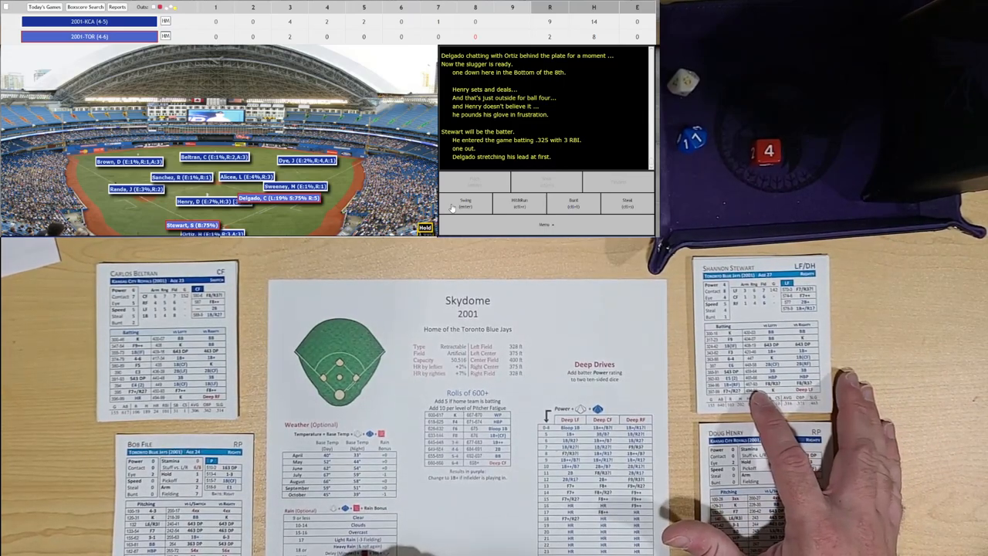
click(466, 203)
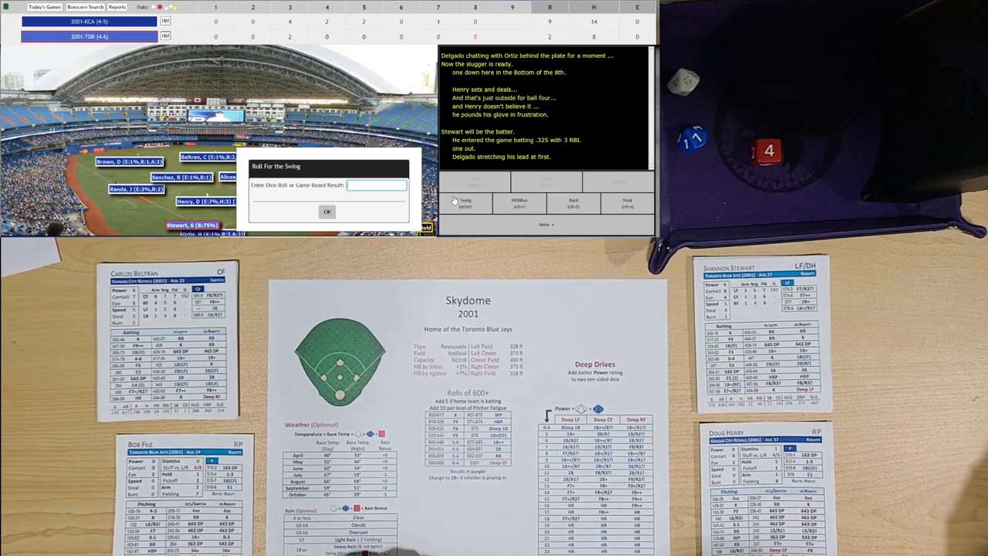
click(328, 210)
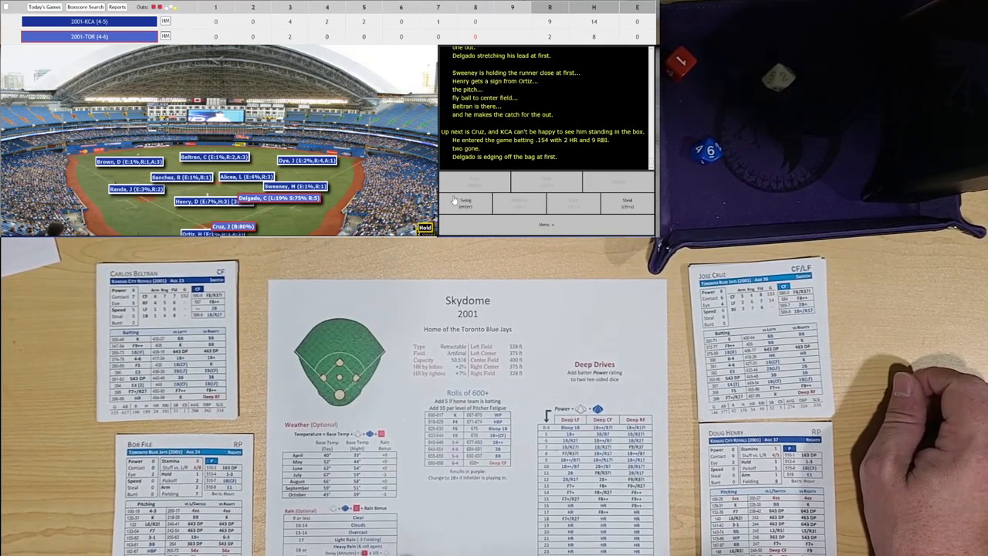
click(467, 203)
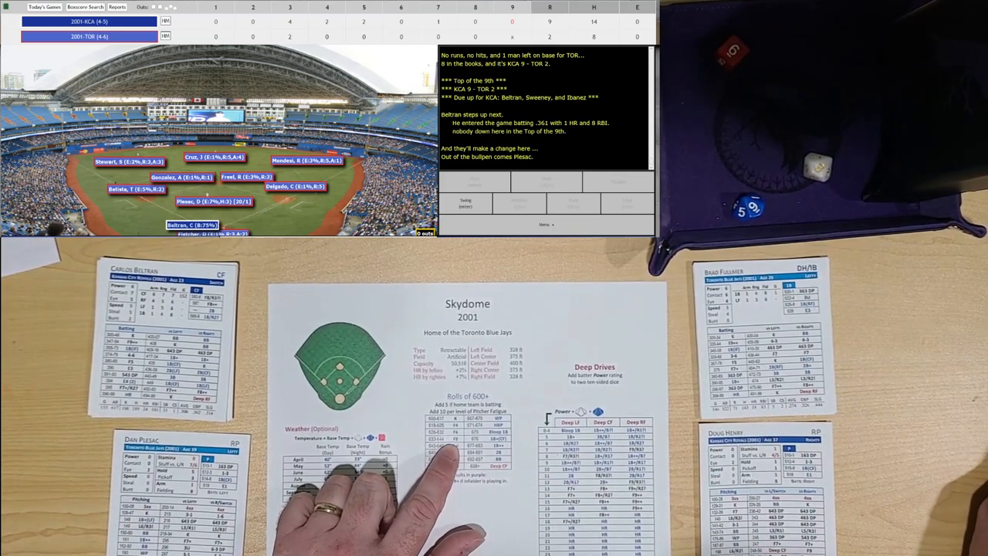
Step: Roll the swings that send Kansas City down in order against Plesac in the top of the 9th
click(466, 204)
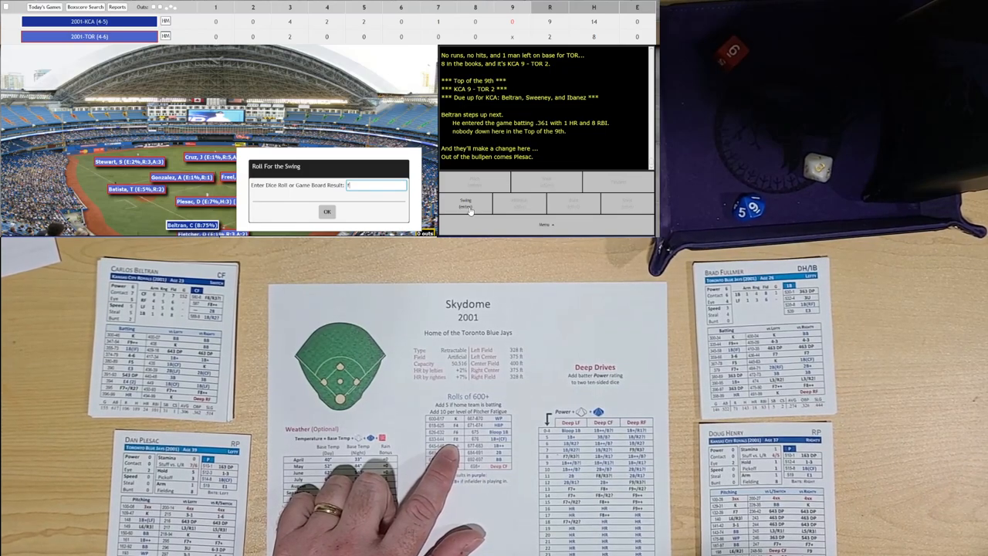
click(327, 212)
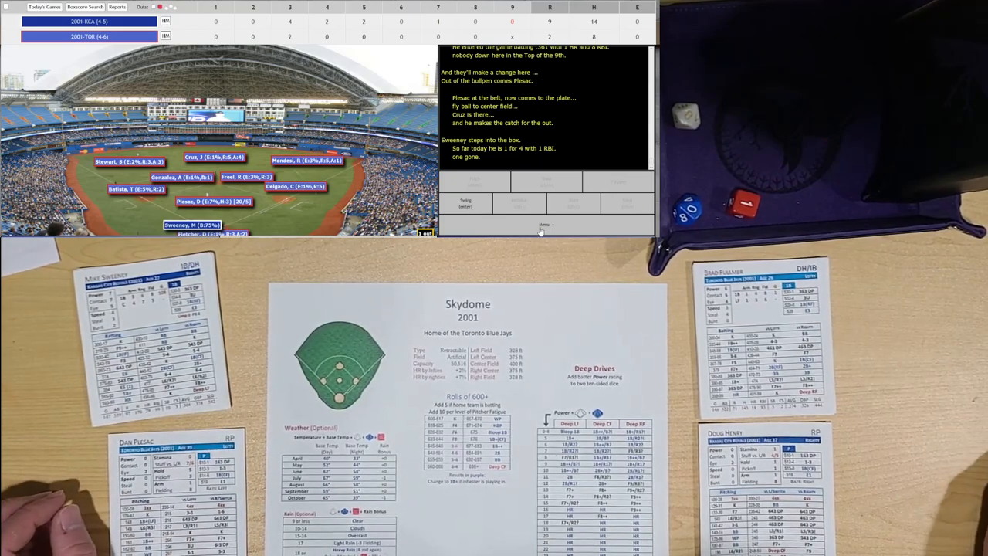
click(466, 202)
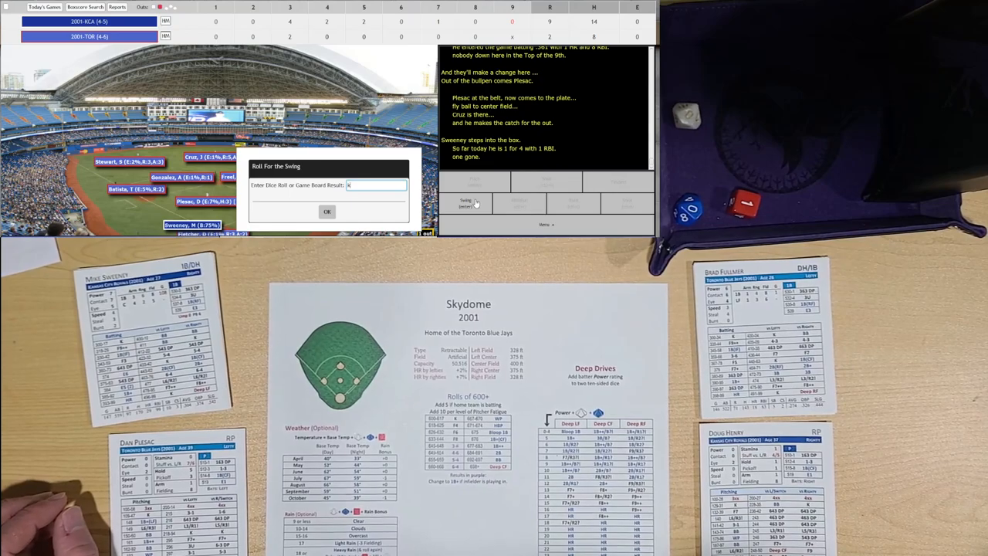
click(327, 211)
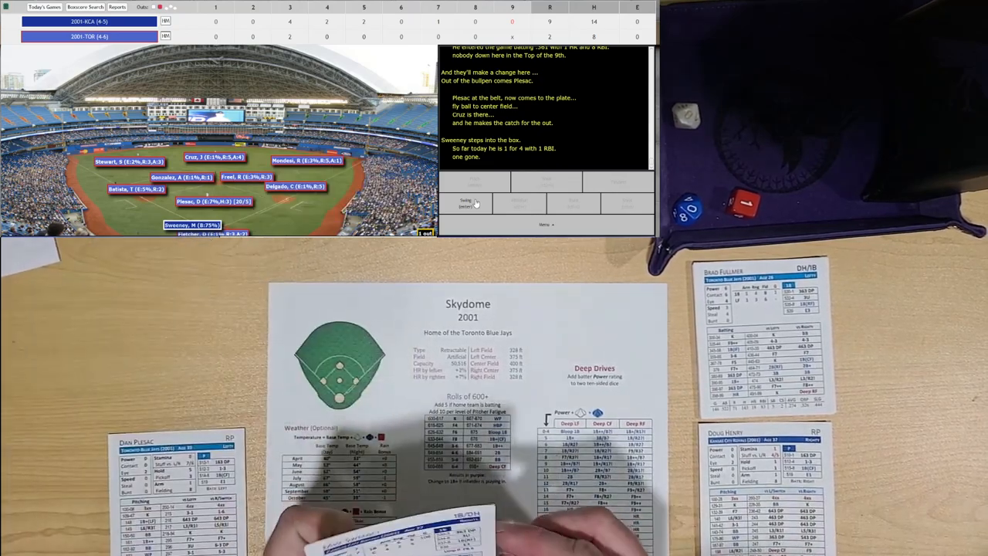
click(466, 202)
text(k)
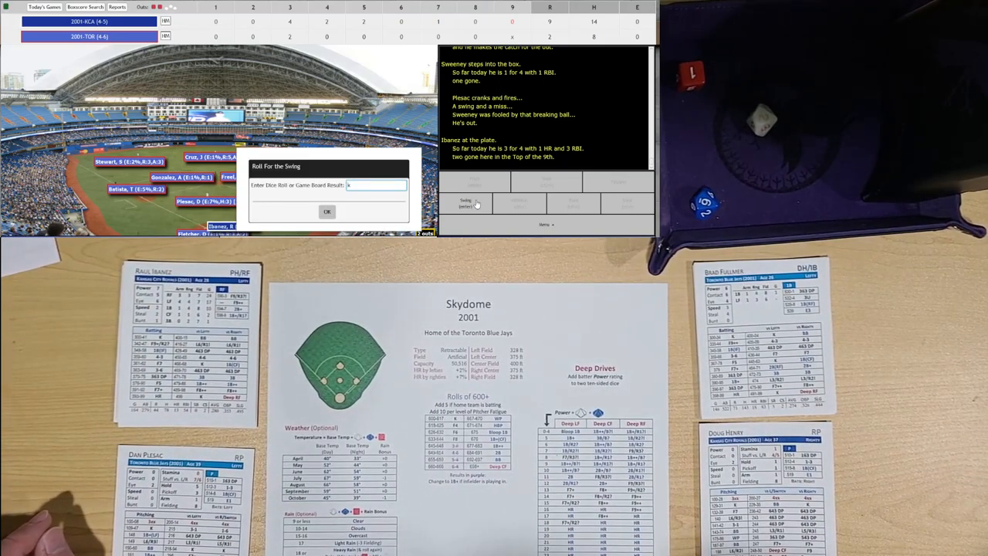
click(327, 211)
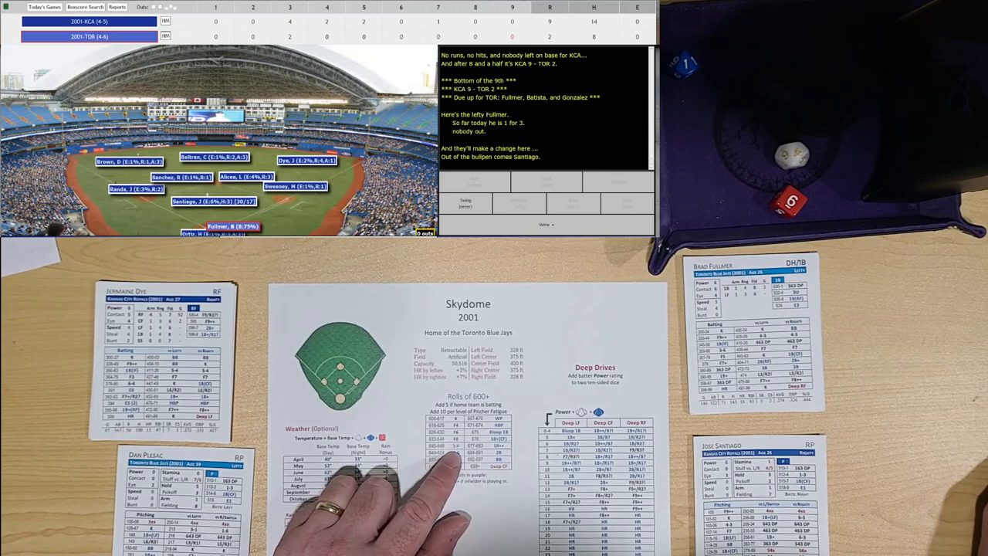
Step: Roll Fullmer's and Batista's swings, both grounding out to Alicea at second
click(467, 200)
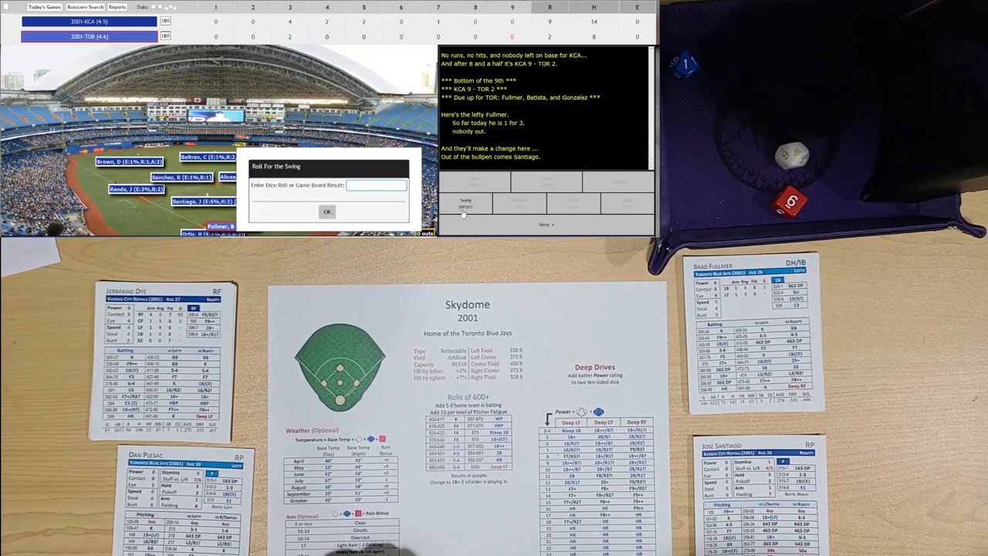
click(327, 210)
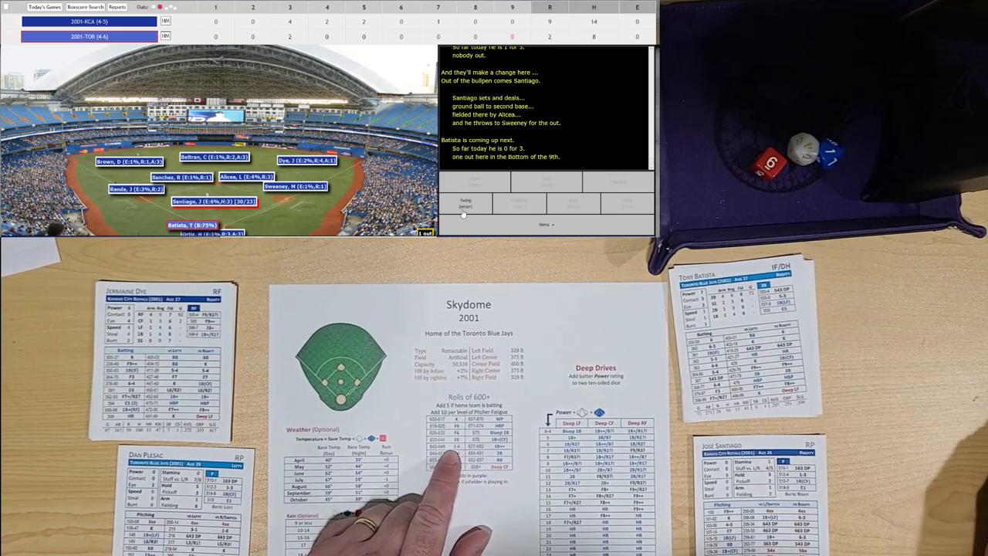
click(467, 204)
text(643)
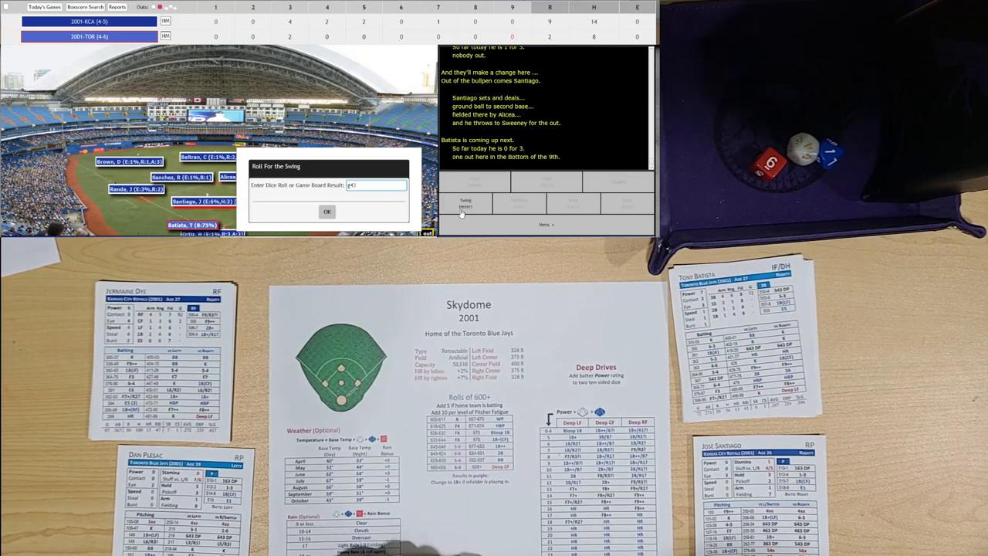
click(328, 211)
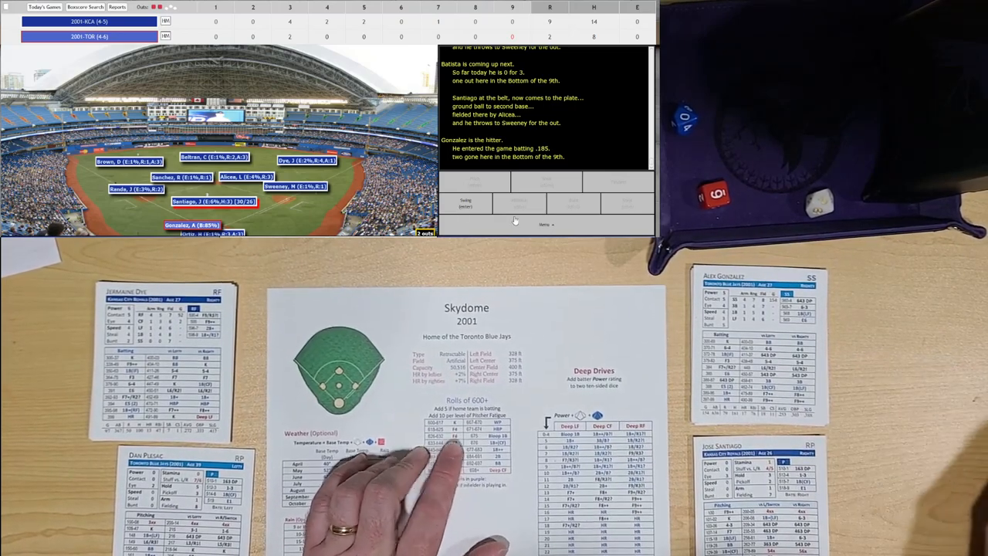
Step: Roll a 4 for Gonzalez's swing, a popout to Alicea for the final out
click(466, 203)
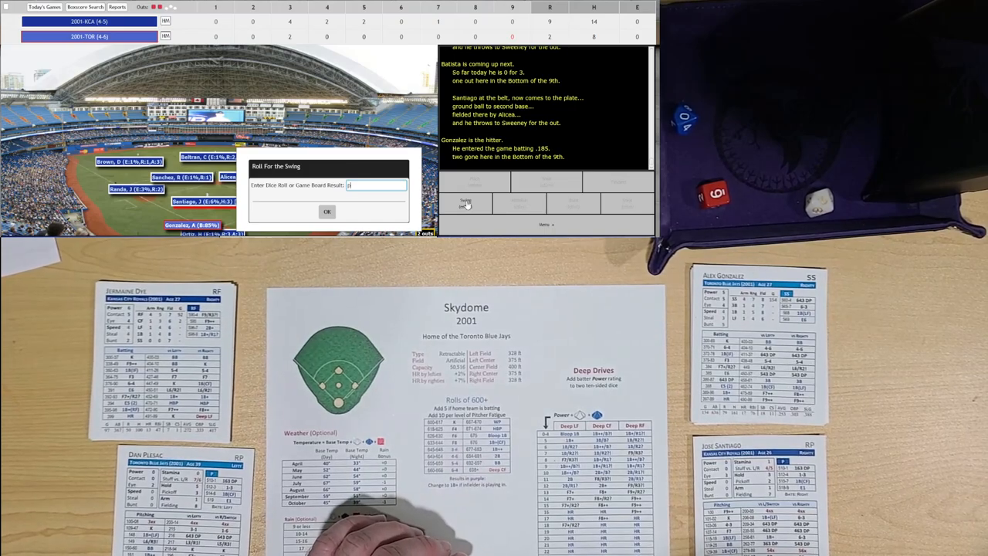
text(4)
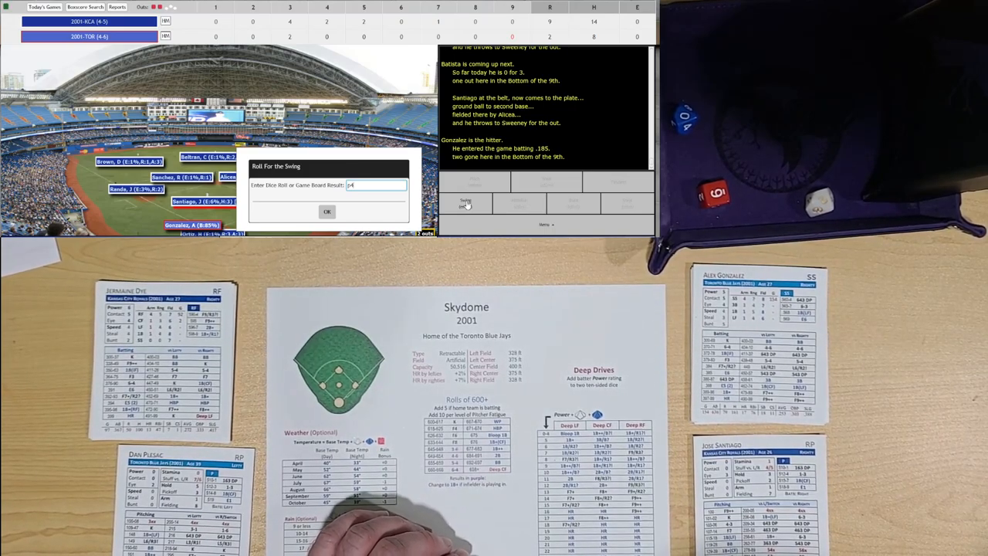
click(327, 210)
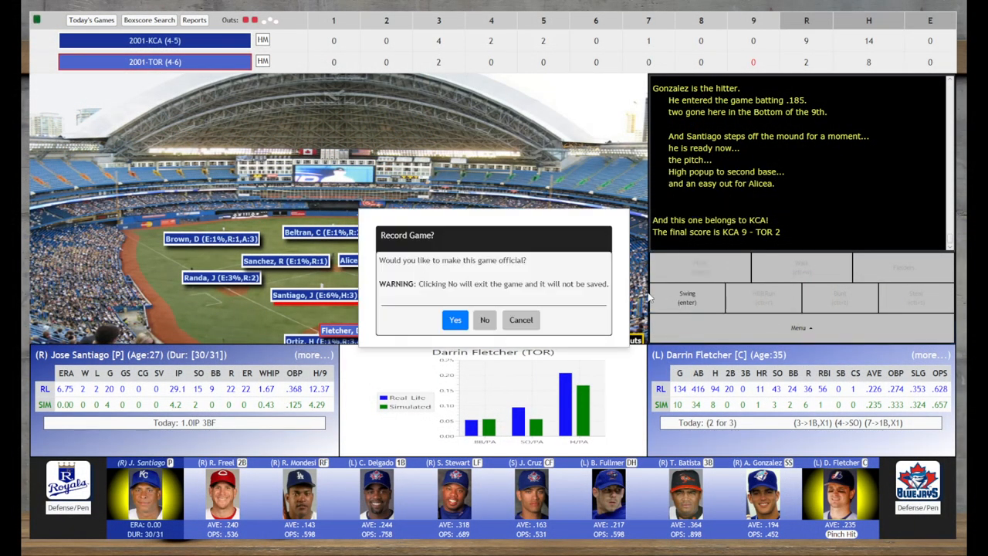
Step: Record the 9-2 Kansas City win as an official game
click(454, 319)
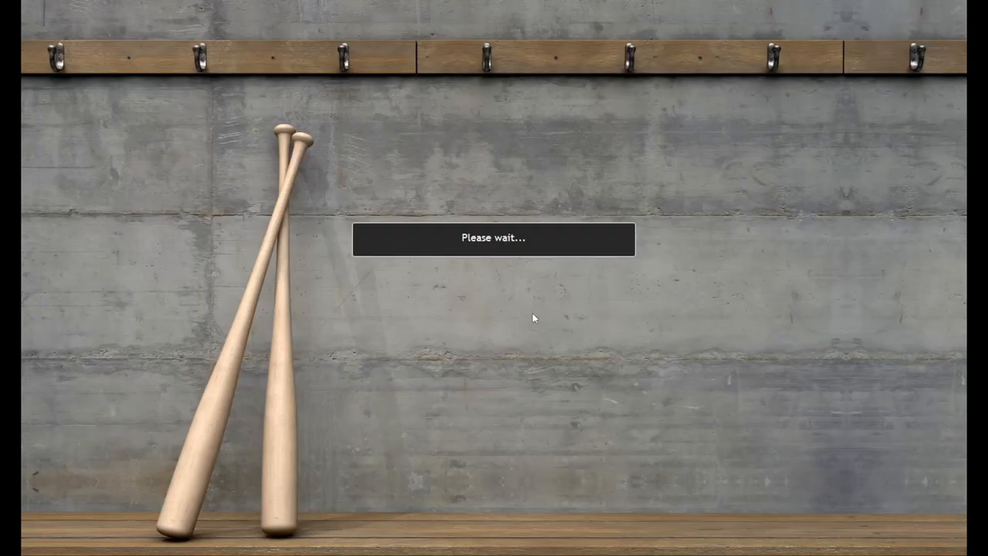
mouse_move(572, 472)
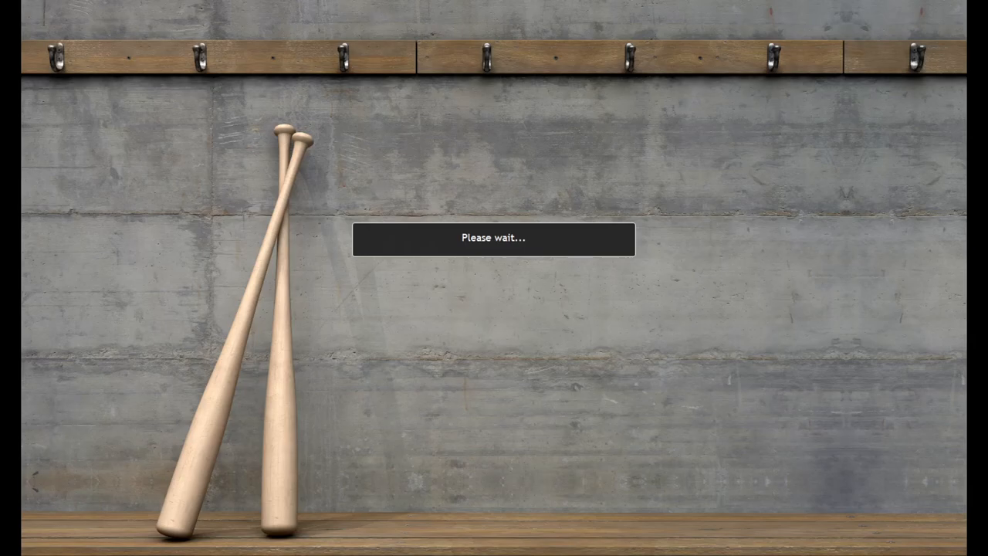
mouse_move(502, 337)
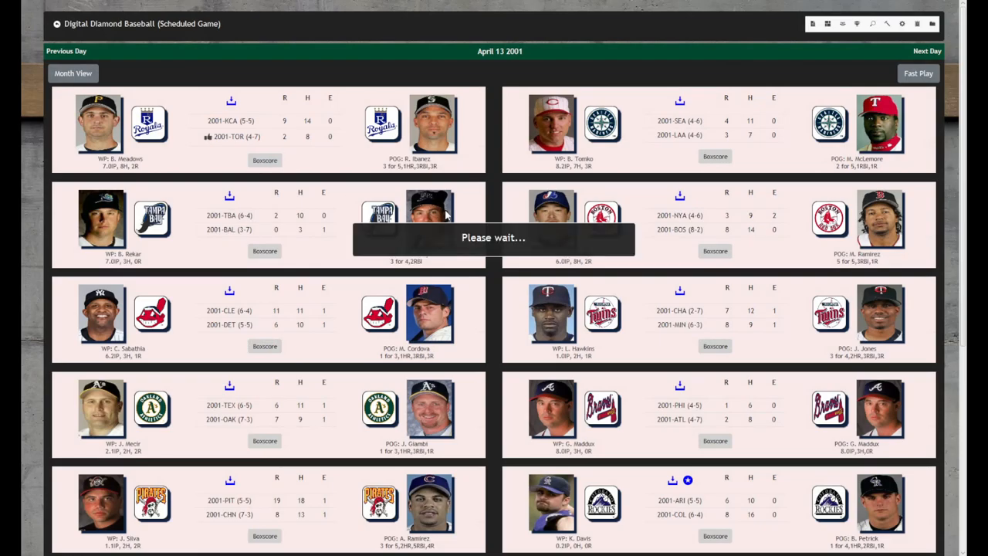
click(265, 159)
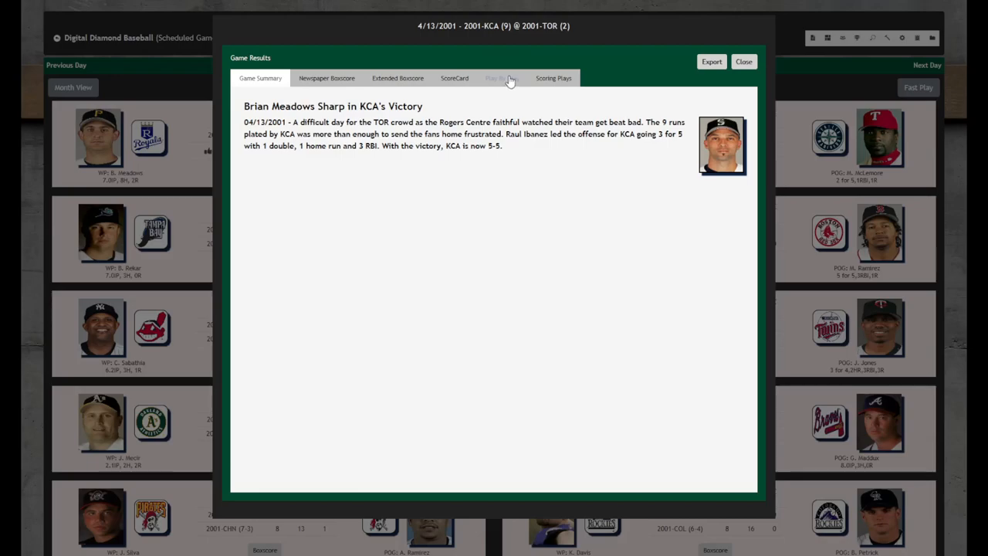
click(398, 77)
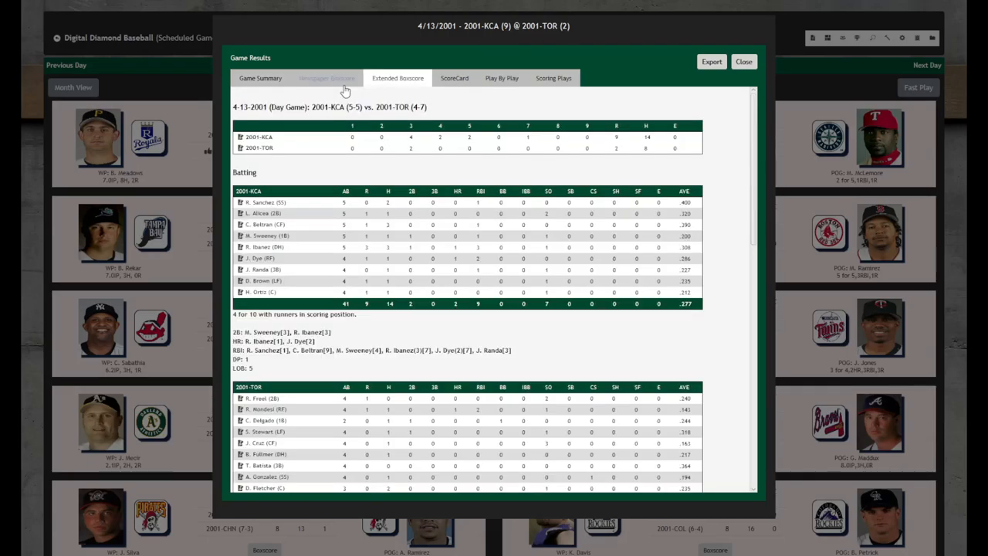
click(328, 77)
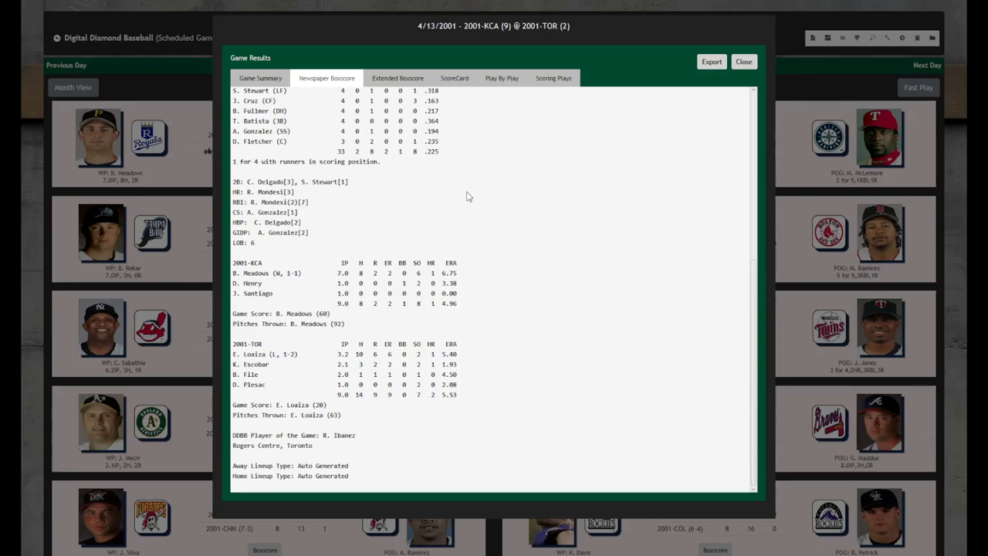
mouse_move(467, 194)
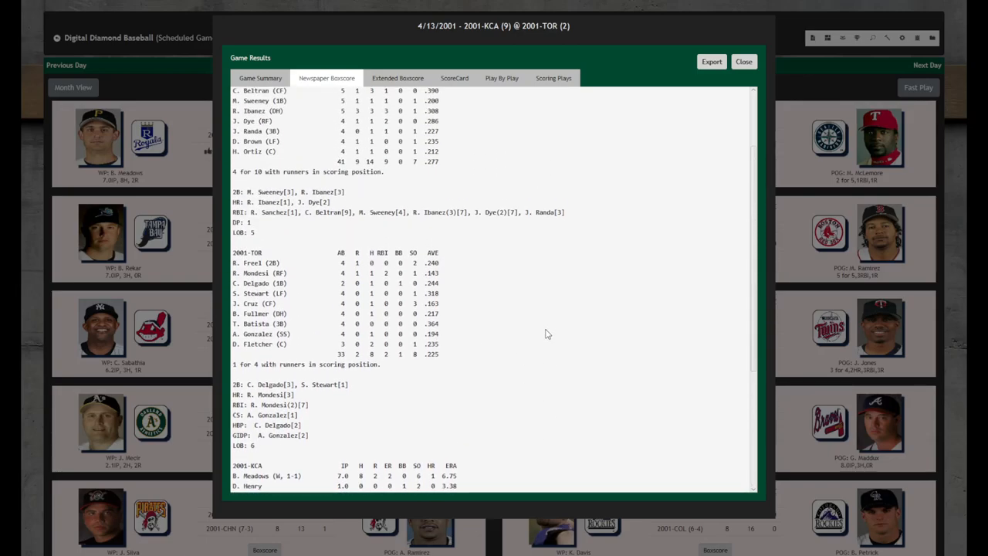
scroll(down, 3)
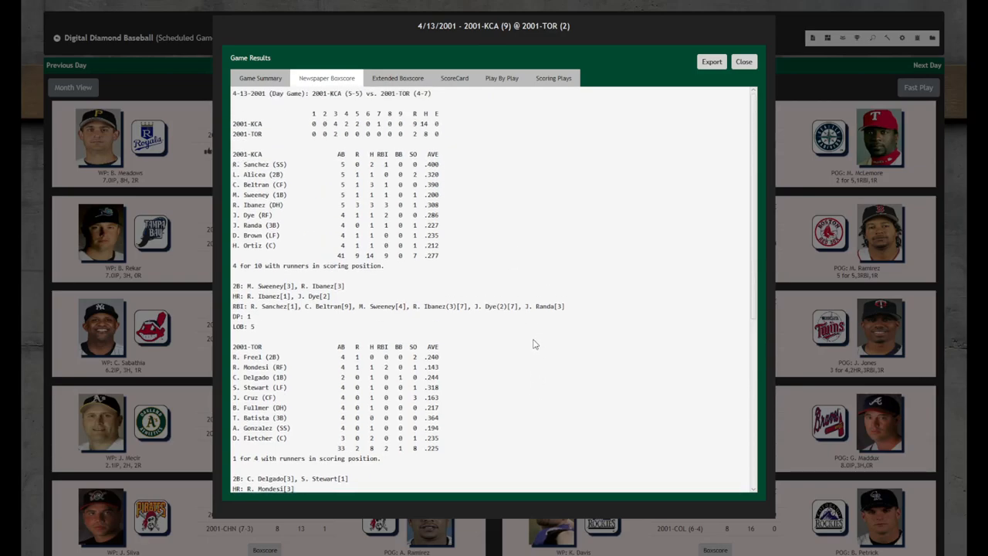
click(743, 61)
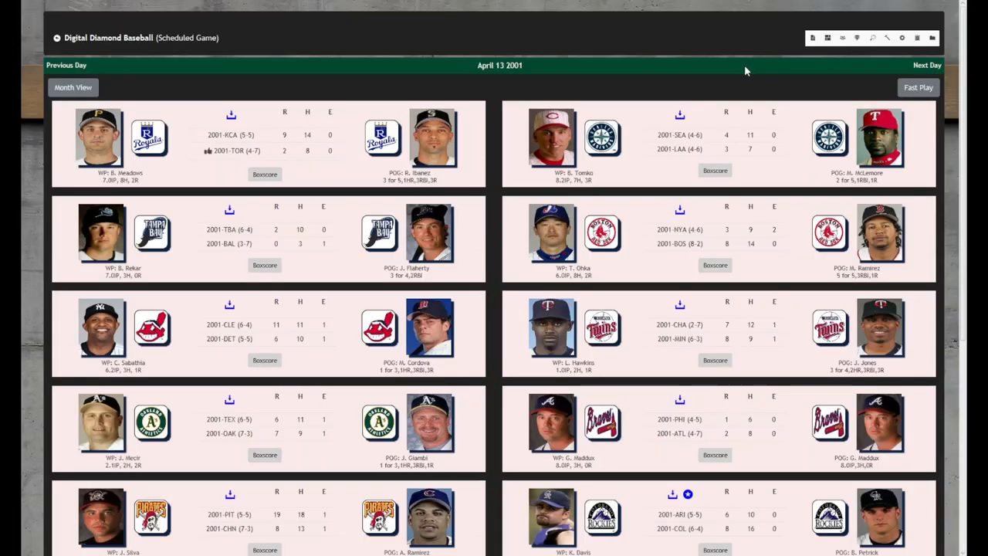
Step: Scroll through every April 13, 2001 final score on the scoreboard
scroll(down, 3)
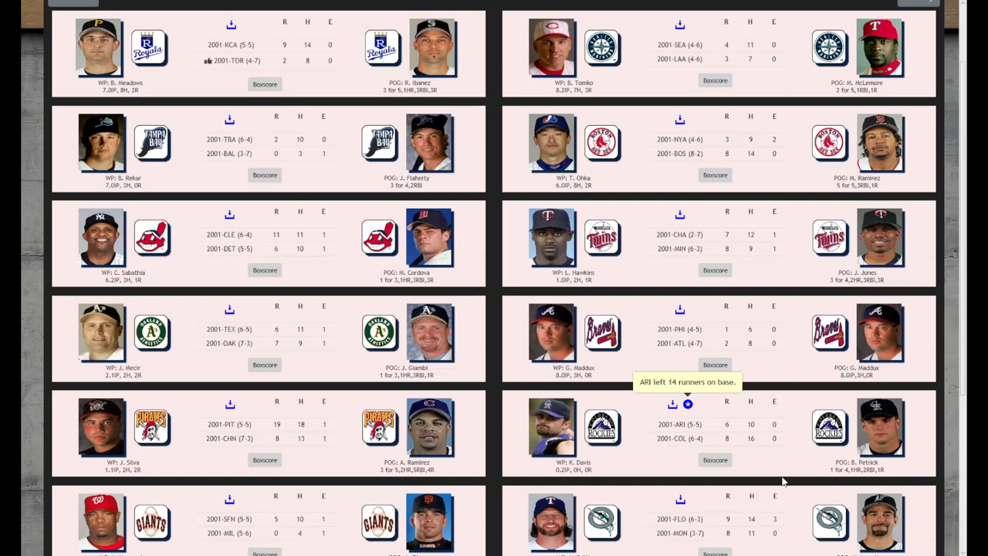
scroll(down, 3)
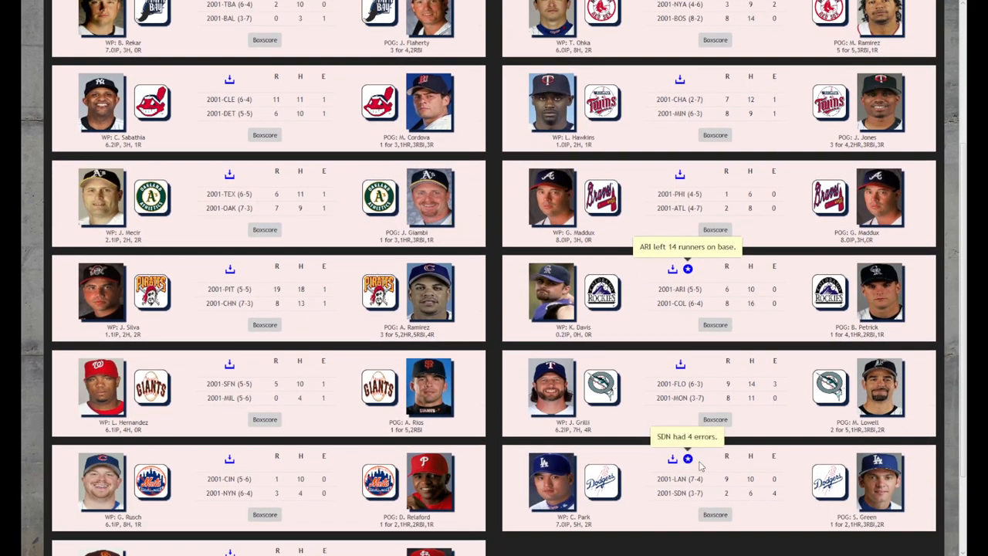
scroll(down, 3)
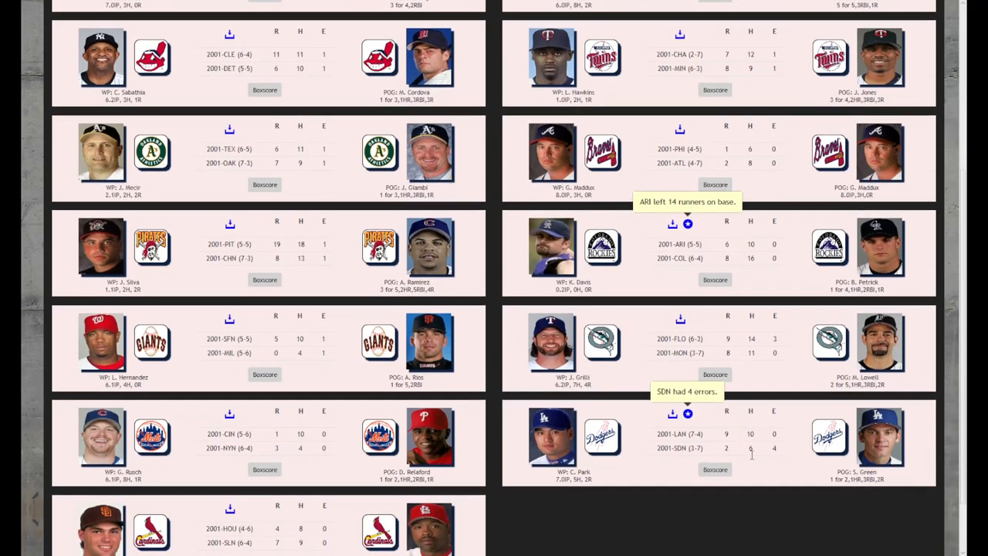
scroll(down, 3)
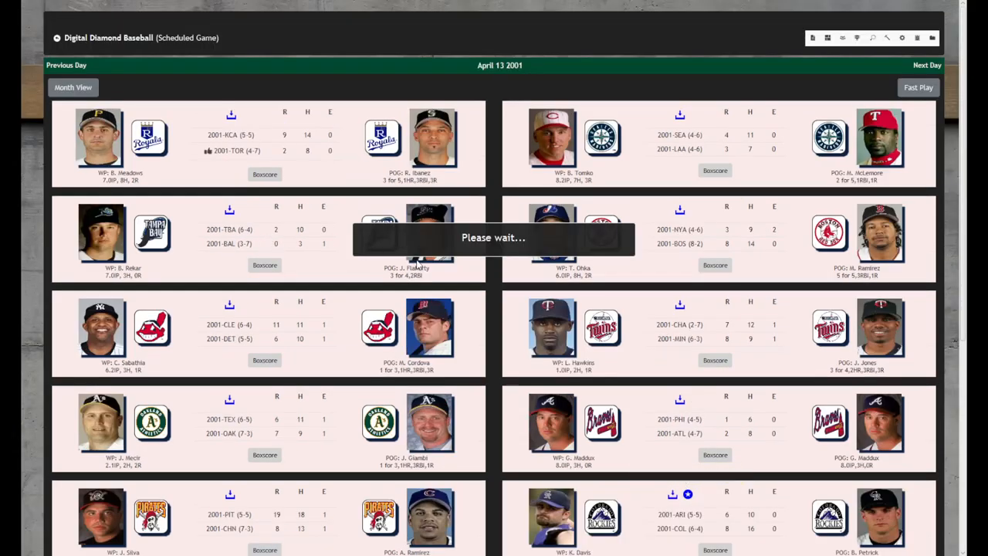
mouse_move(378, 340)
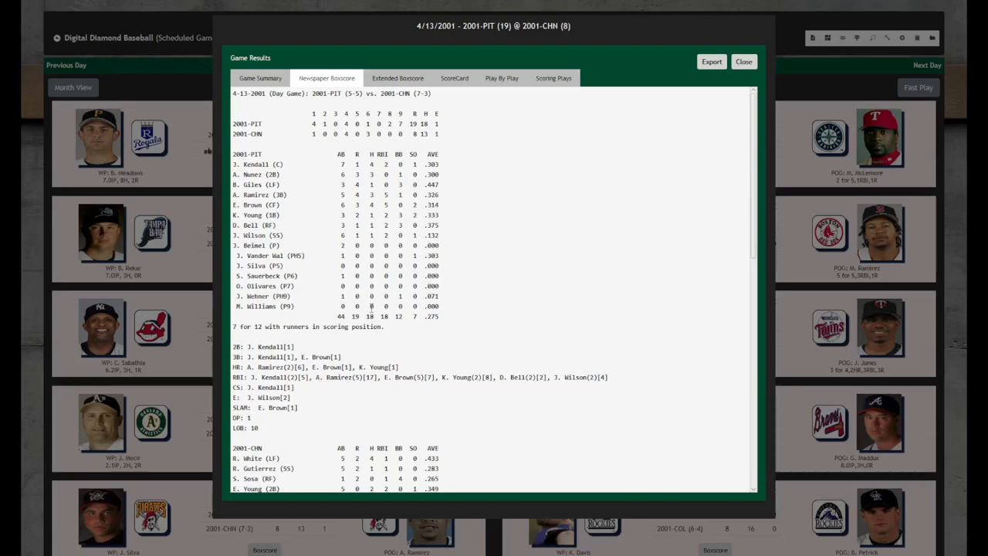
mouse_move(368, 306)
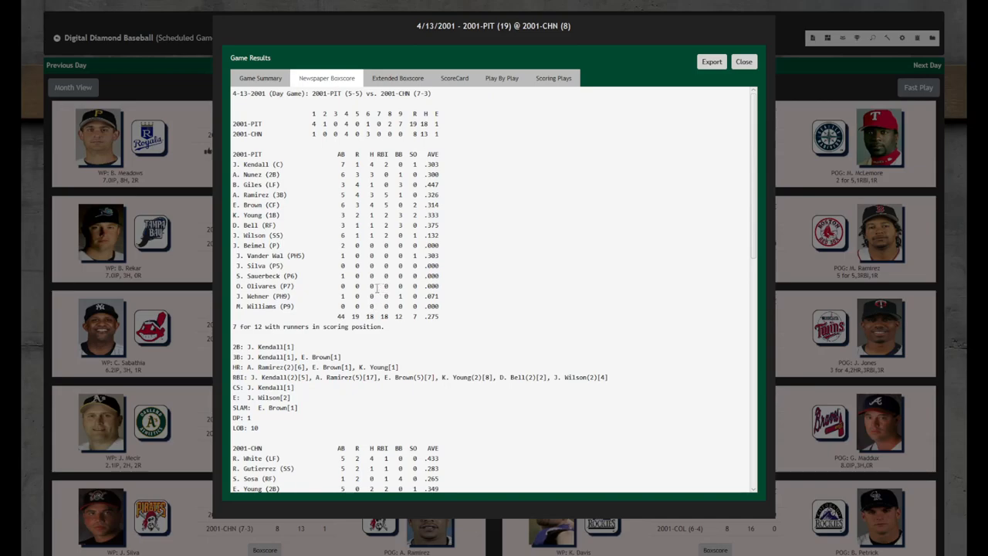
mouse_move(376, 292)
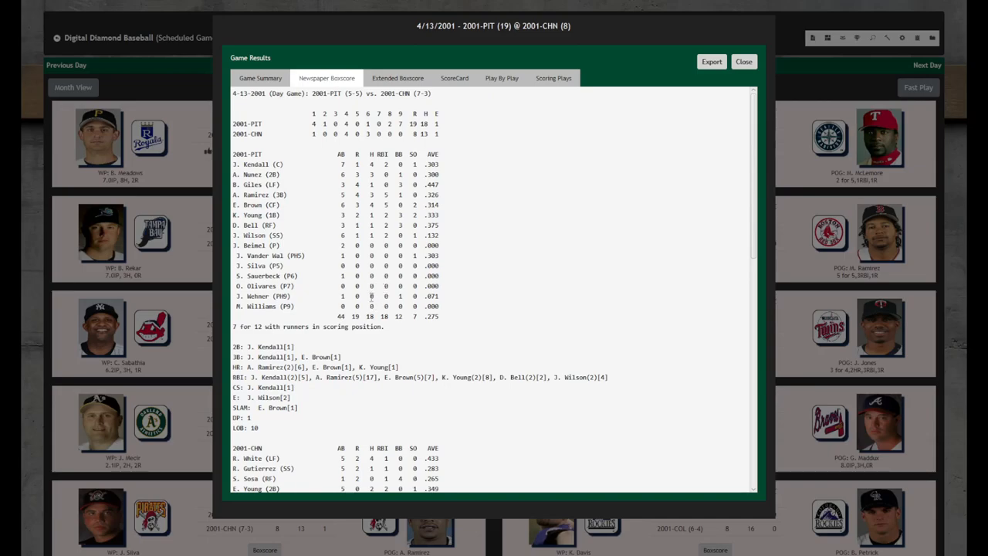
Step: Read through the Pirates–Cubs newspaper boxscore and close the results window
scroll(down, 3)
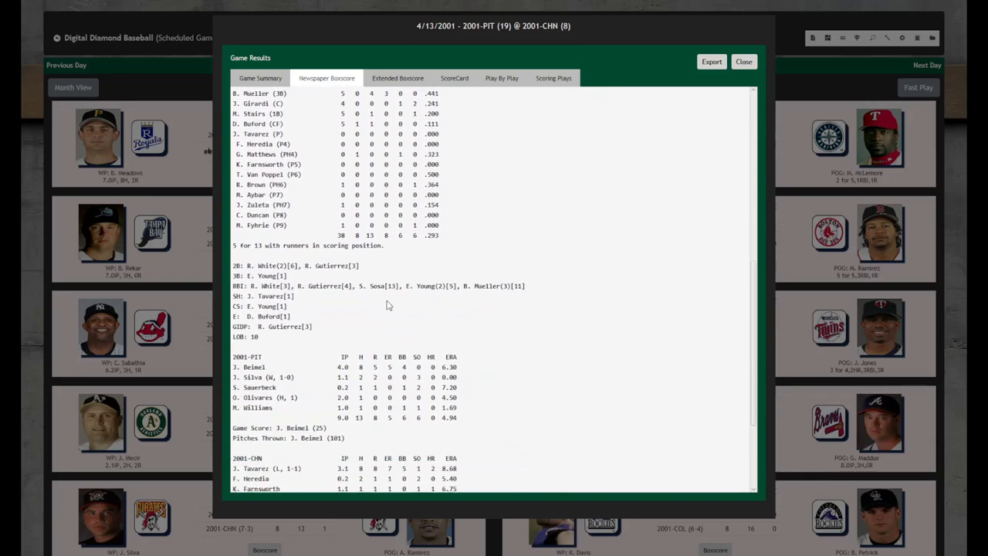
scroll(down, 3)
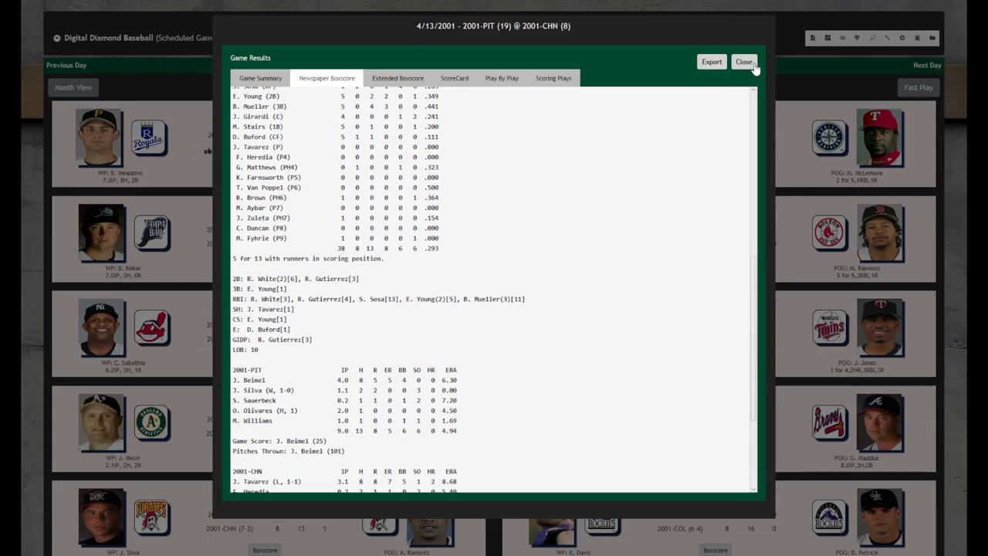
click(744, 61)
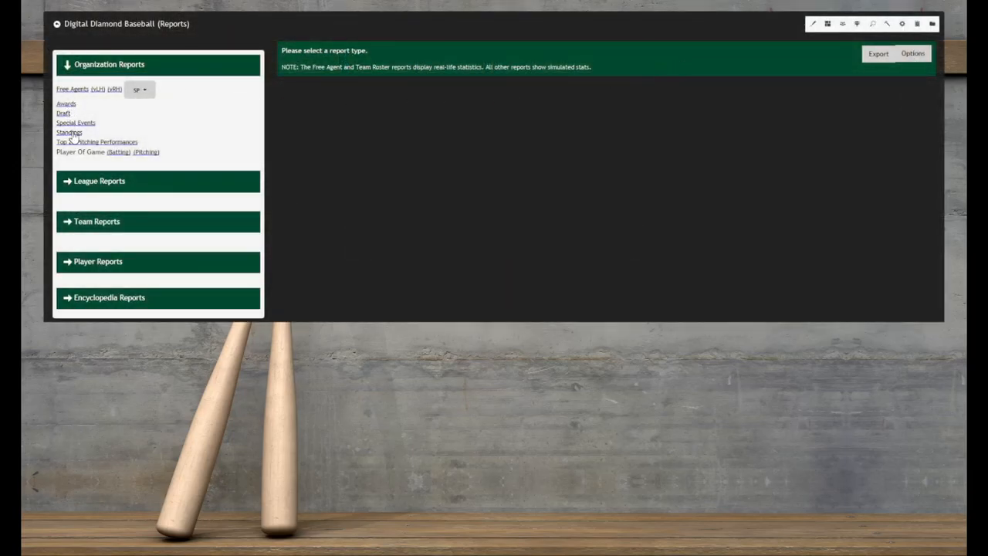
Step: View the 2001 division standings report, then return to the main menu
click(68, 133)
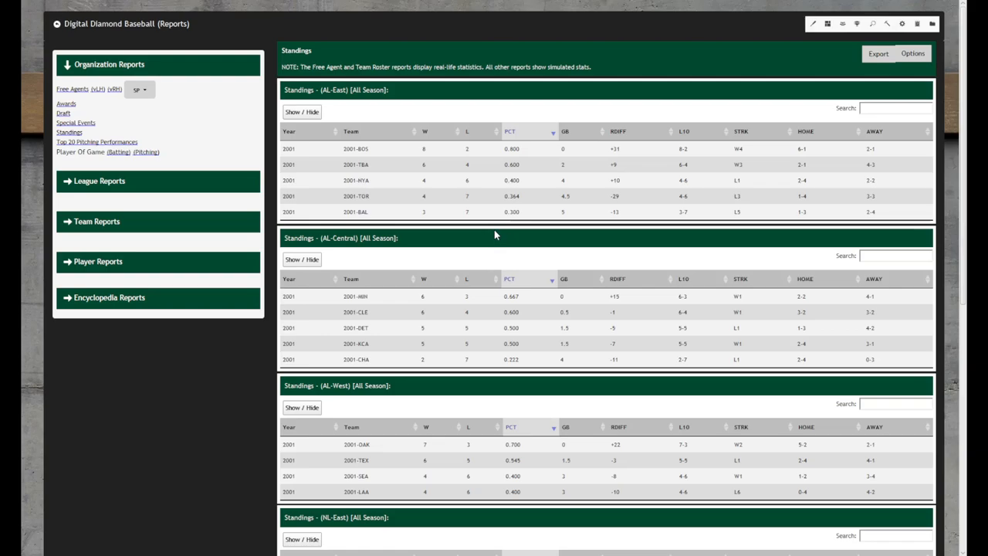
mouse_move(488, 230)
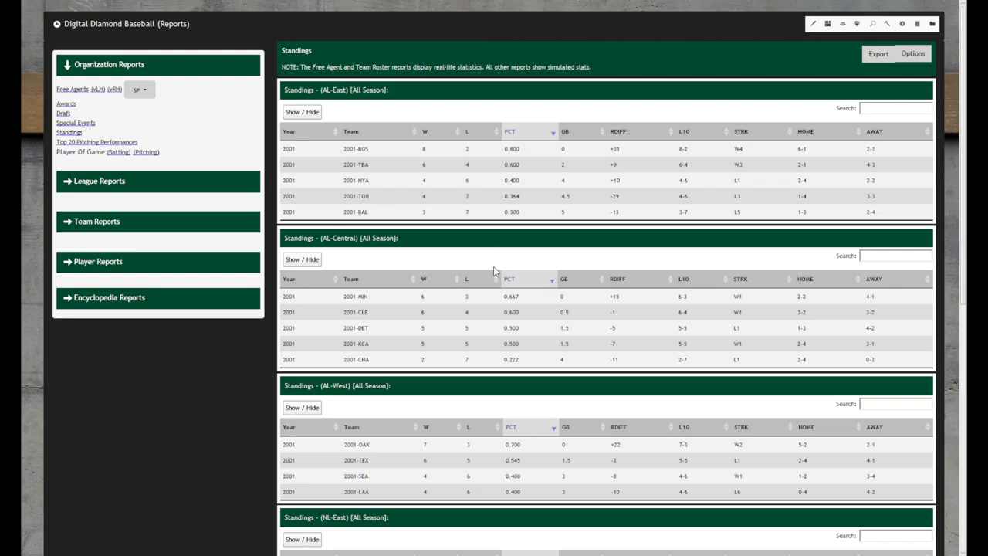
mouse_move(114, 161)
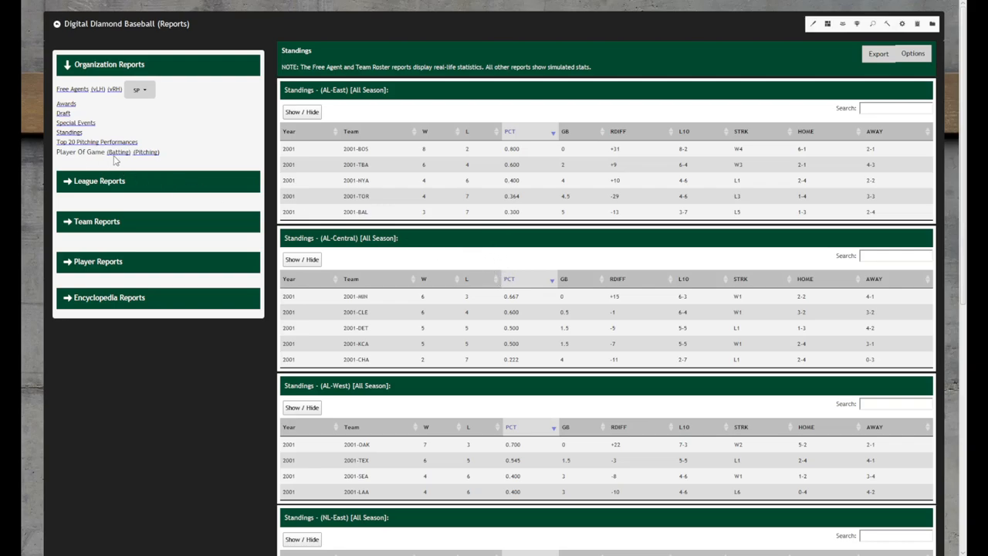
click(117, 151)
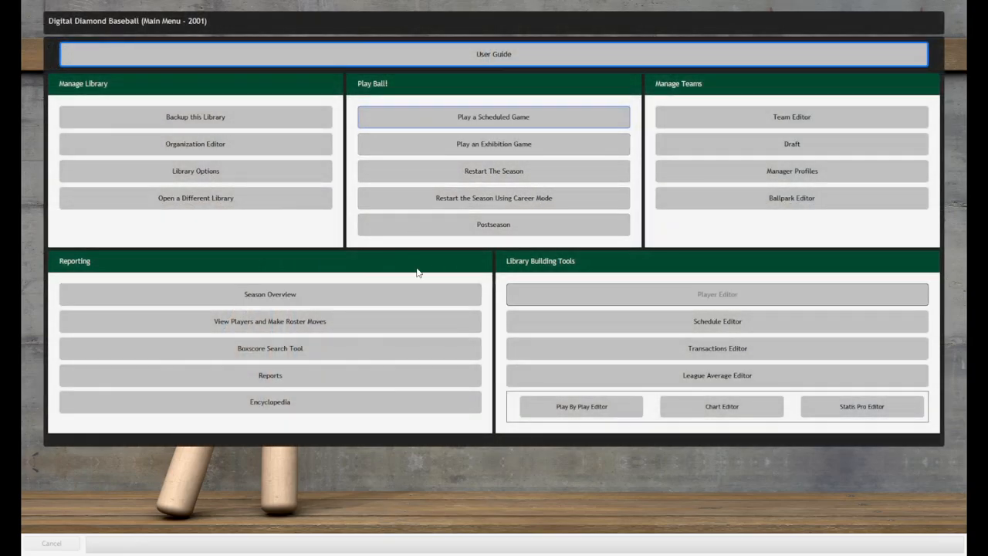
Step: Bring up the reports section with 2001-TOR team reports listed
click(494, 117)
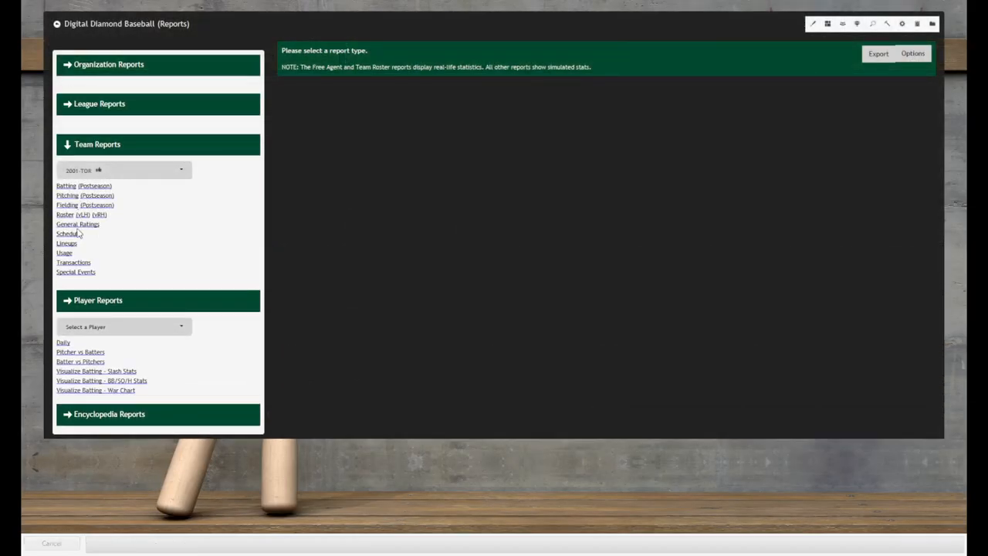
Step: Show Toronto's 2001 team schedule with its 4-7 record through April 13
click(68, 233)
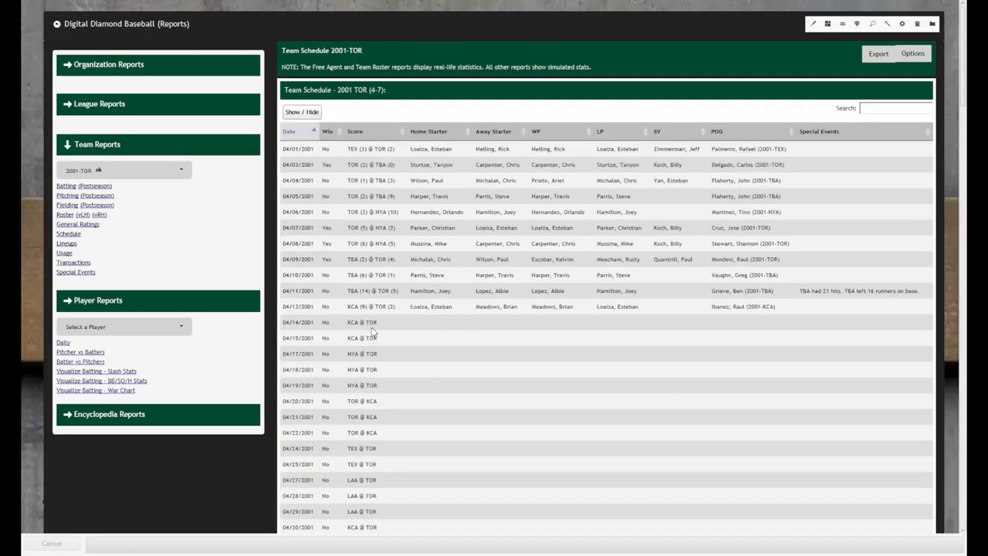
mouse_move(367, 346)
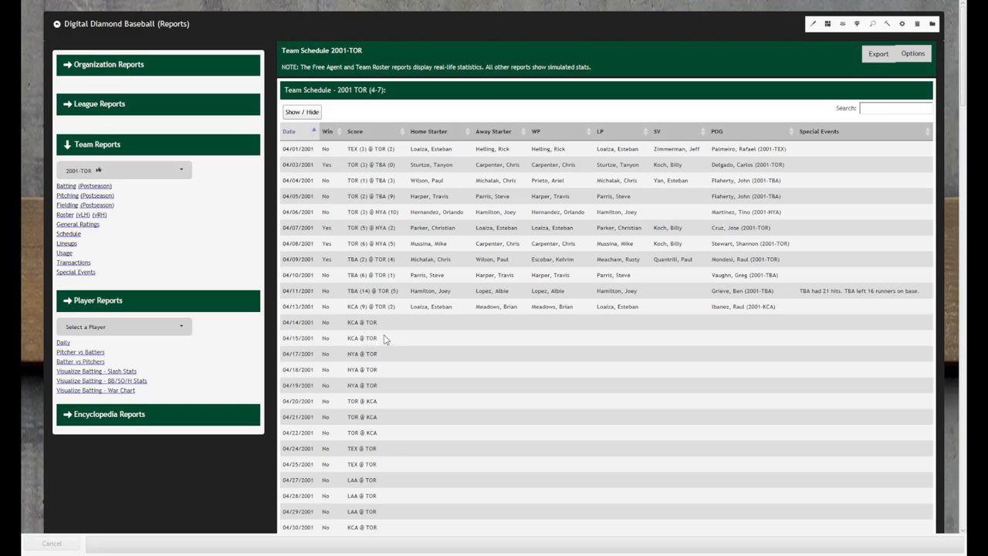
mouse_move(408, 349)
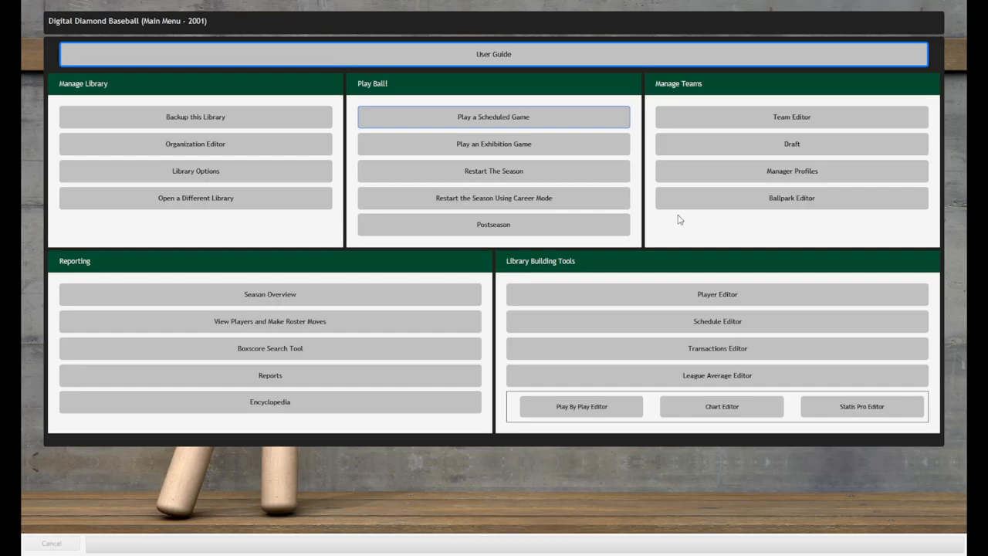
mouse_move(661, 229)
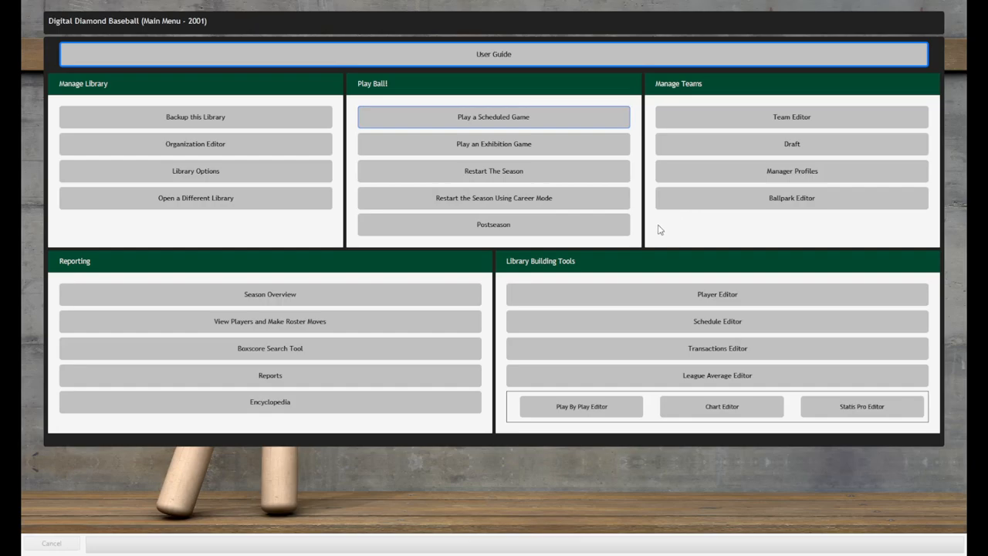